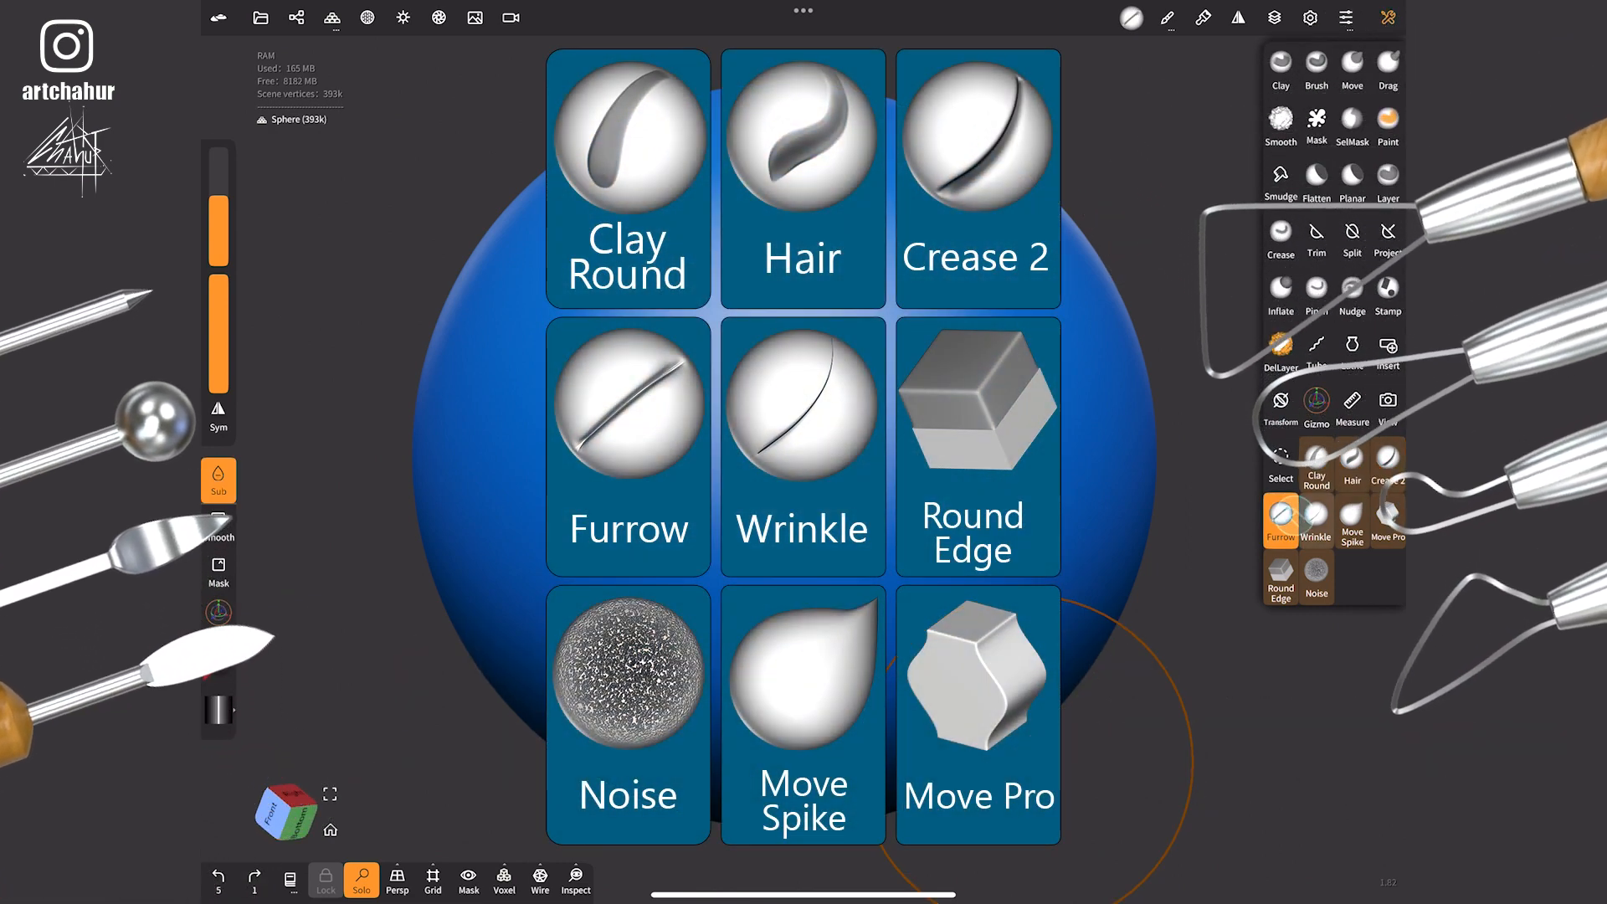
# - Select the custom Noise brush below the standard tools
pyautogui.click(1387, 520)
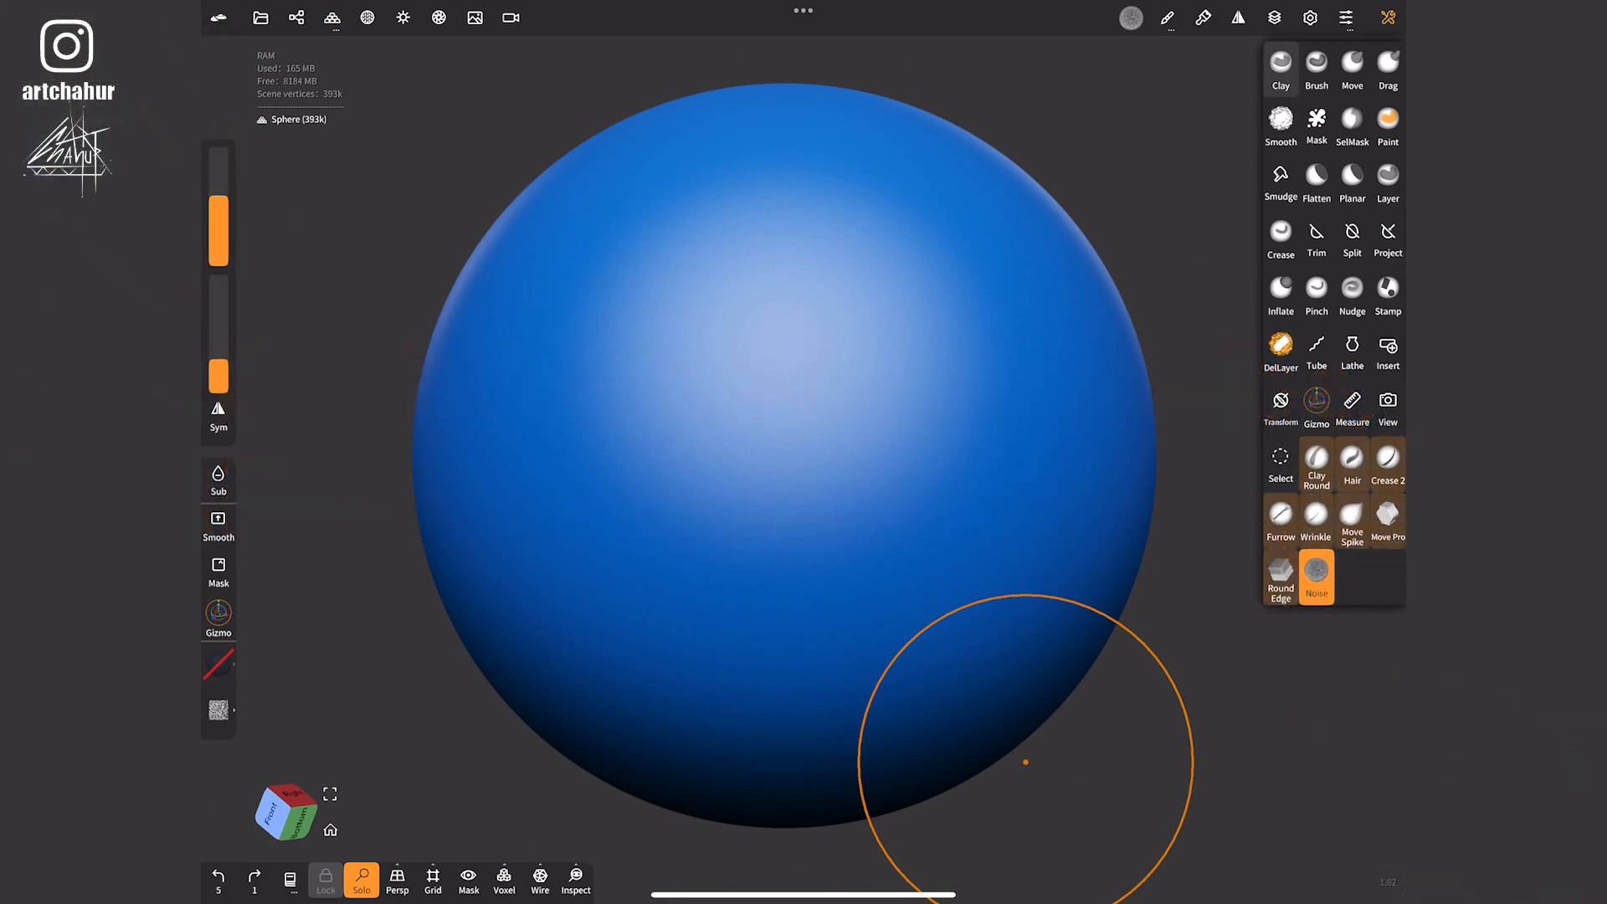
# - Clone the Move brush into a new custom brush named 2 and close its stroke settings
pyautogui.click(1279, 70)
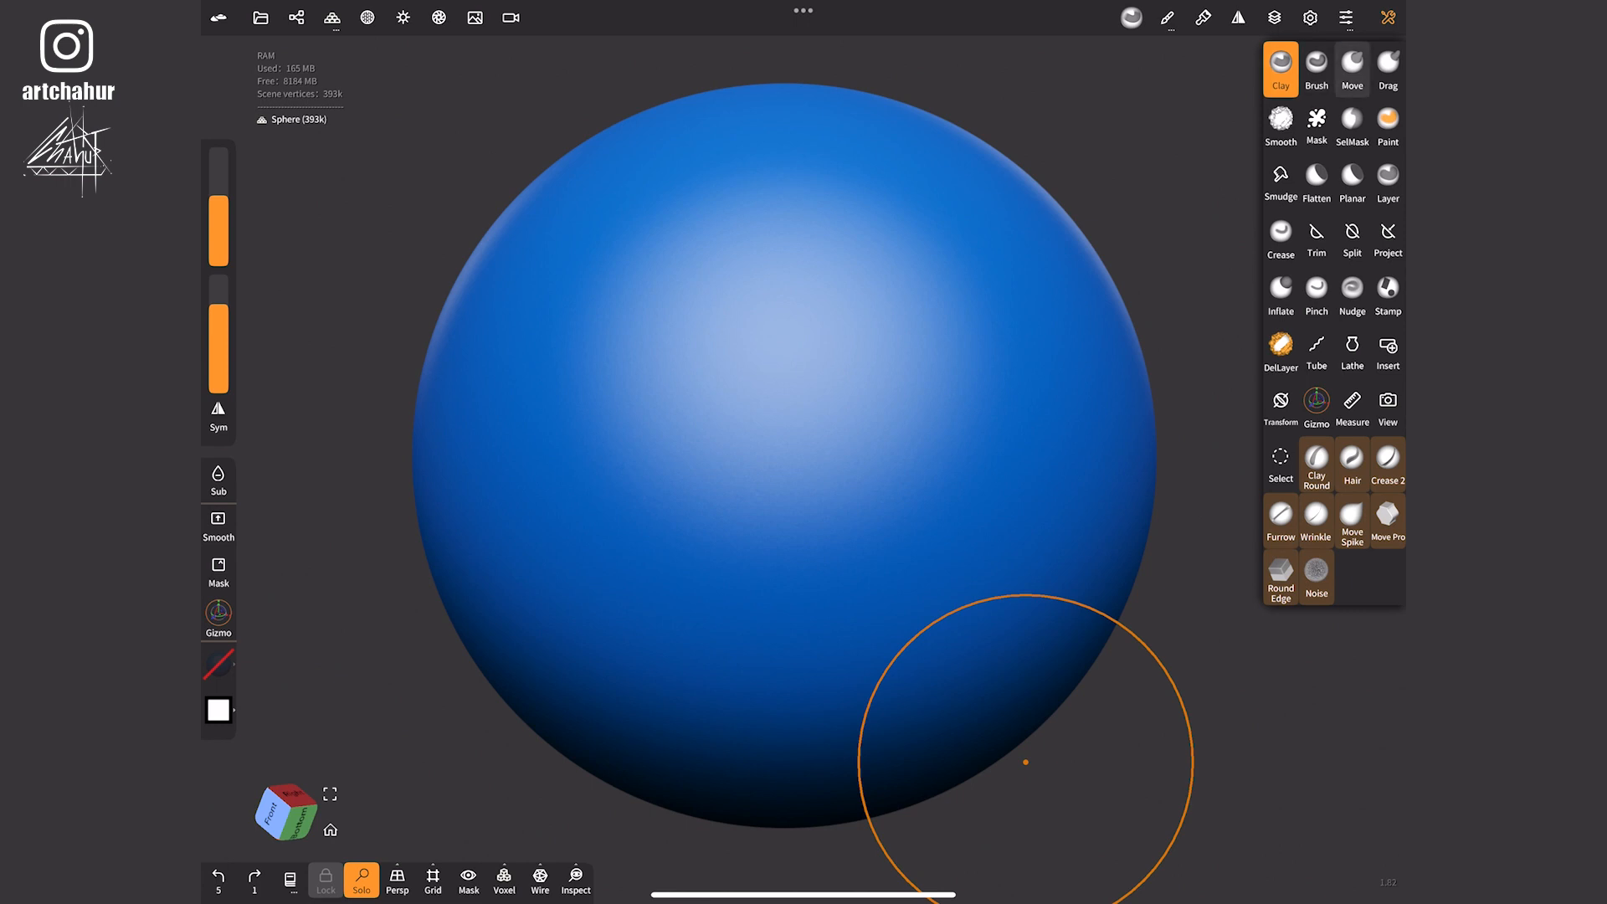
pyautogui.click(1351, 65)
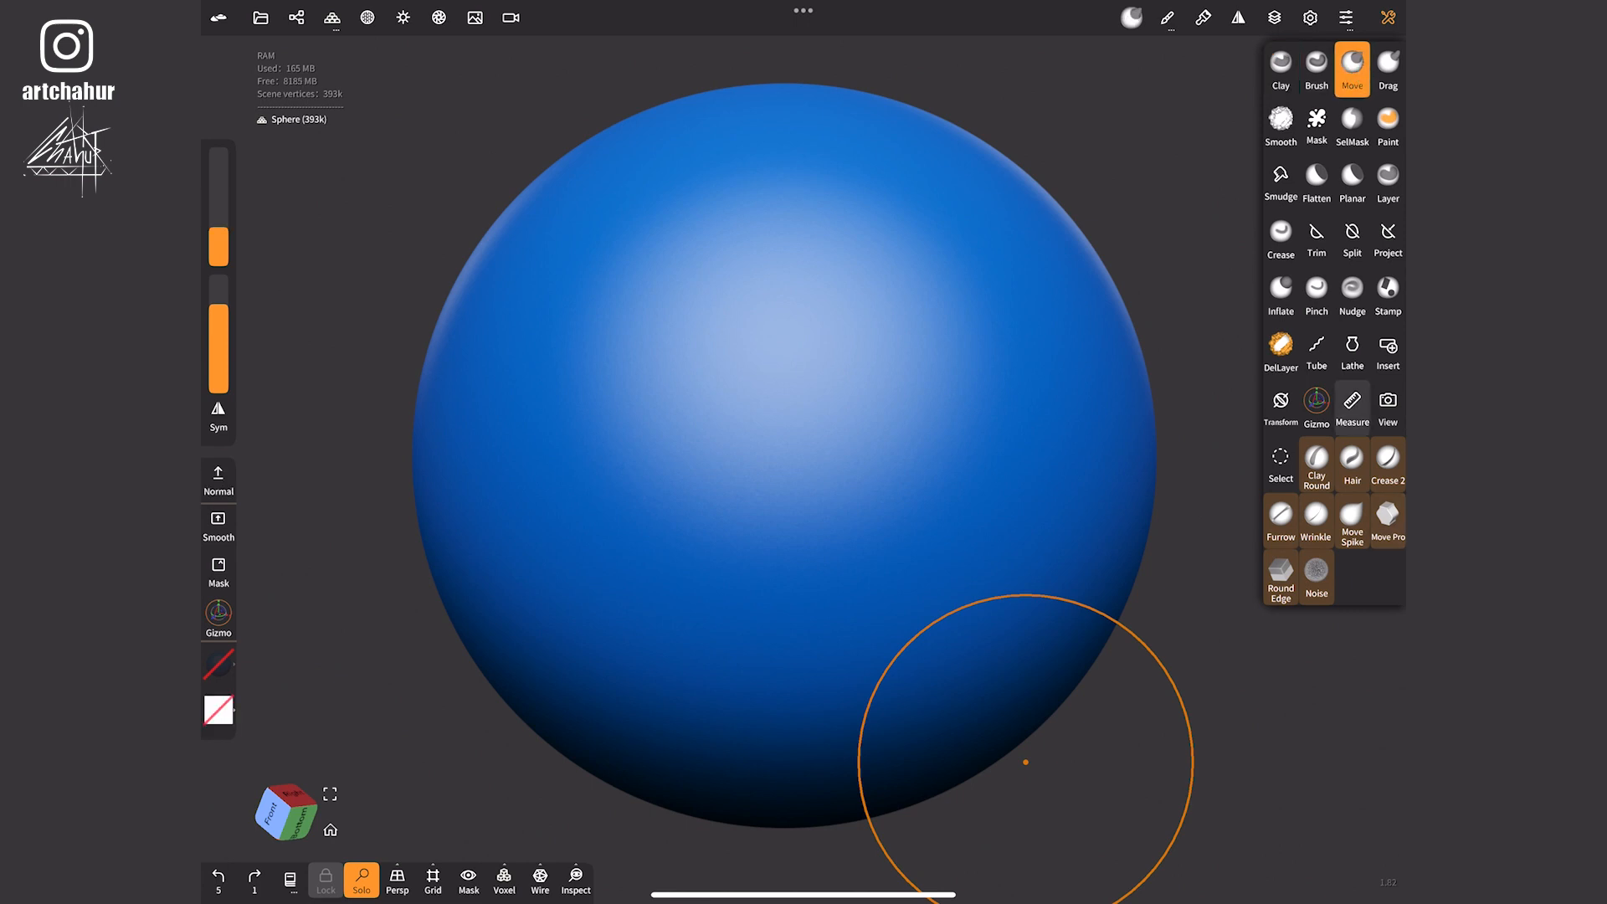
pyautogui.click(1350, 67)
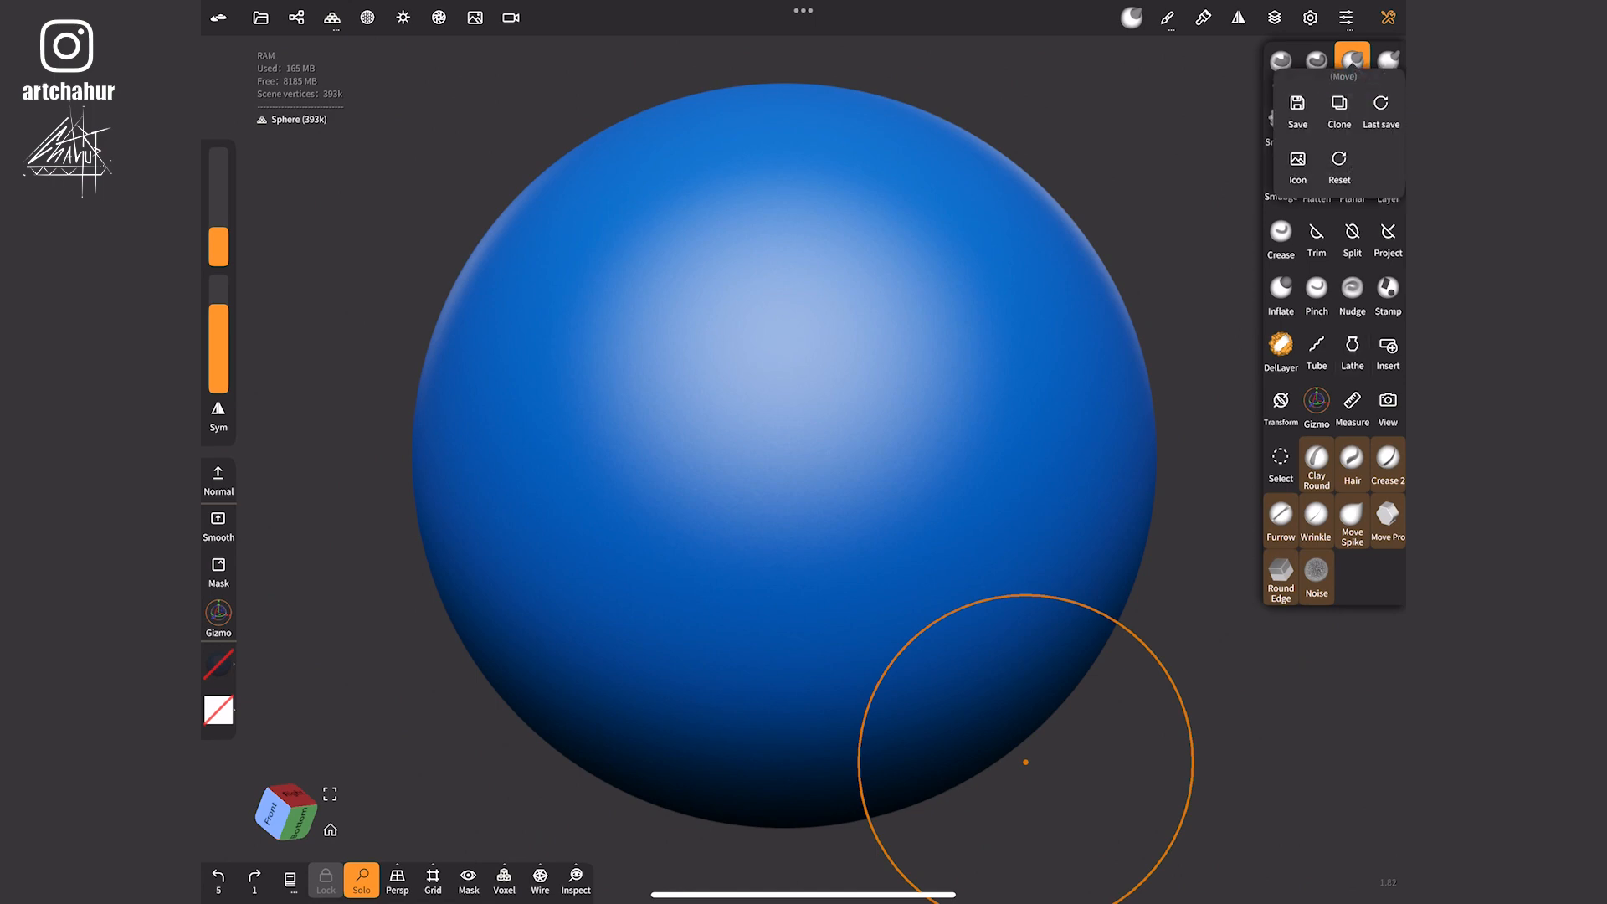
pyautogui.click(1338, 110)
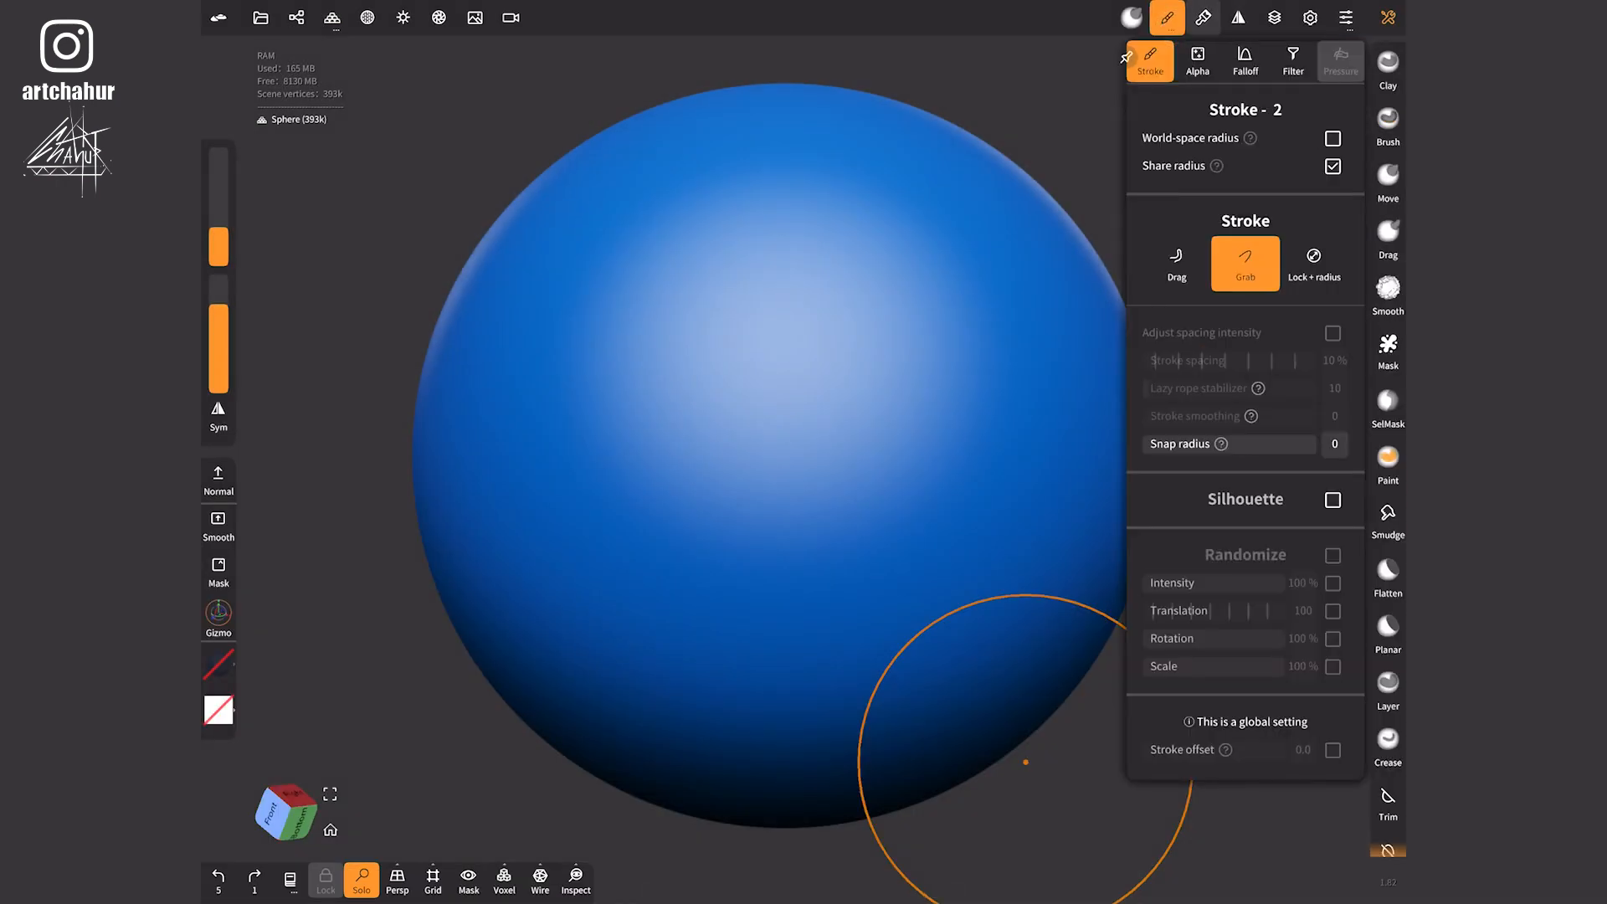
pyautogui.click(1333, 498)
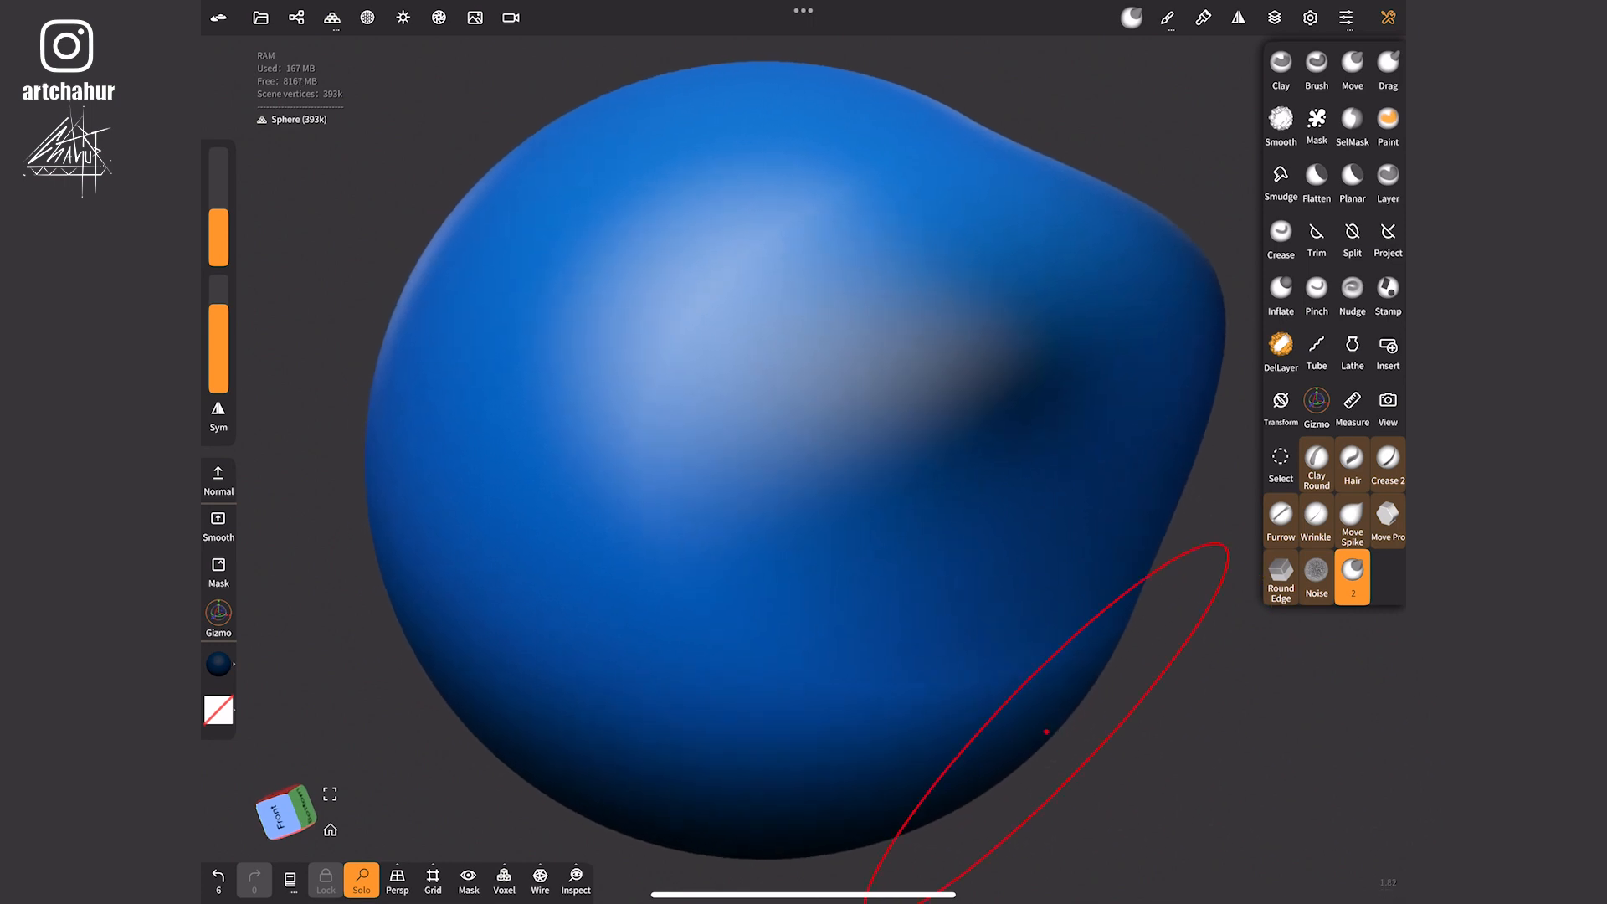
# - Export a square PNG render with transparent background, then close the preview
pyautogui.click(259, 18)
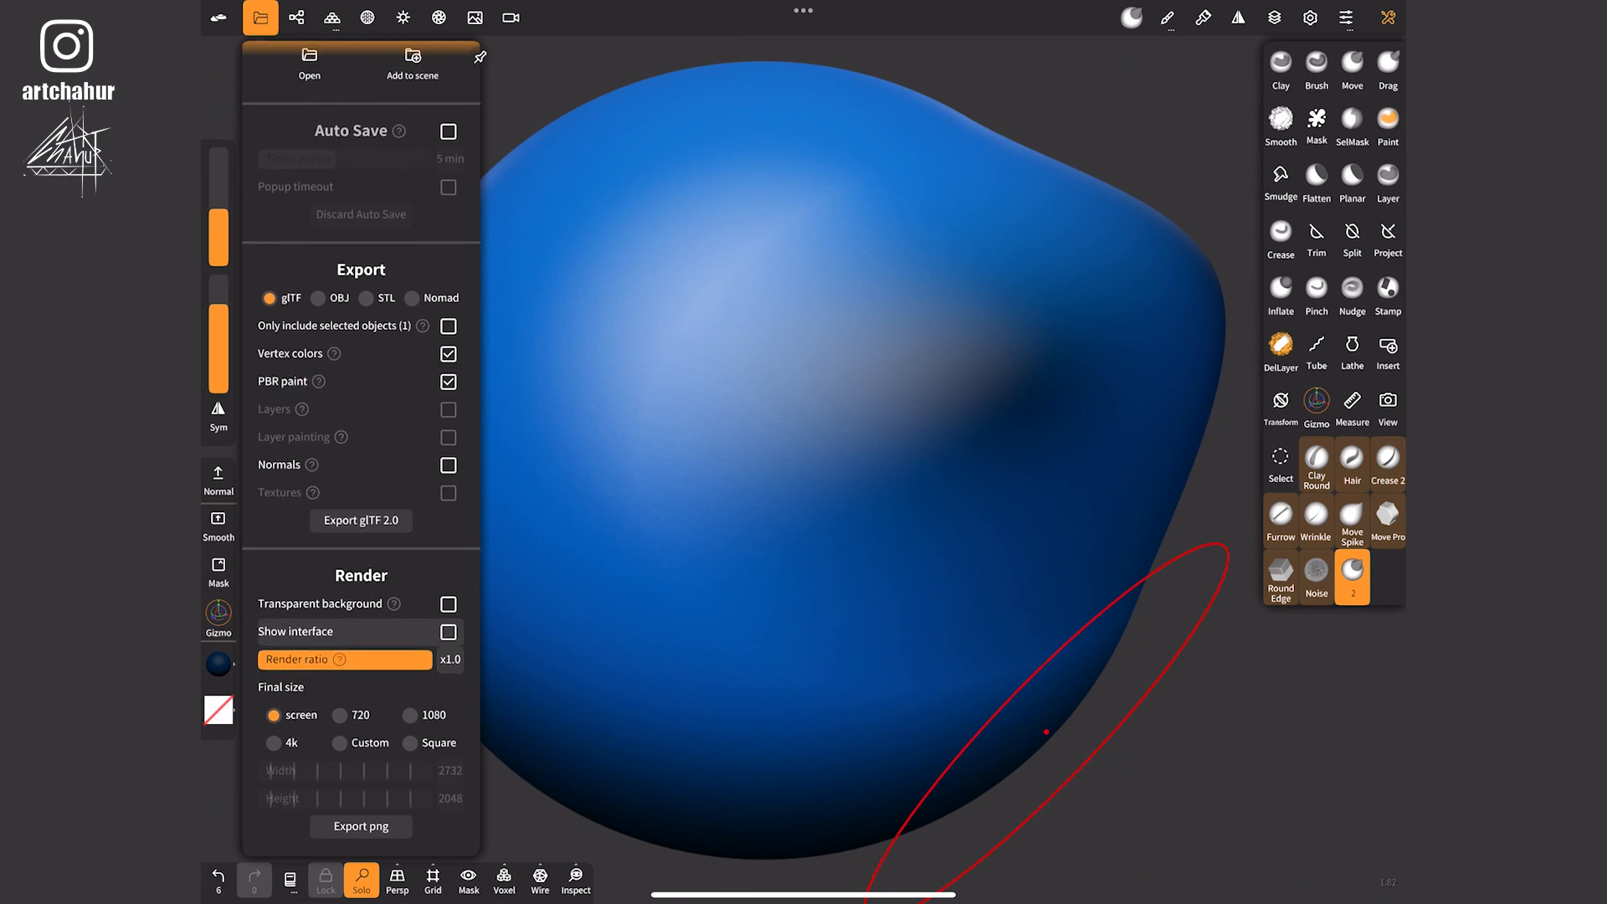
pyautogui.click(448, 604)
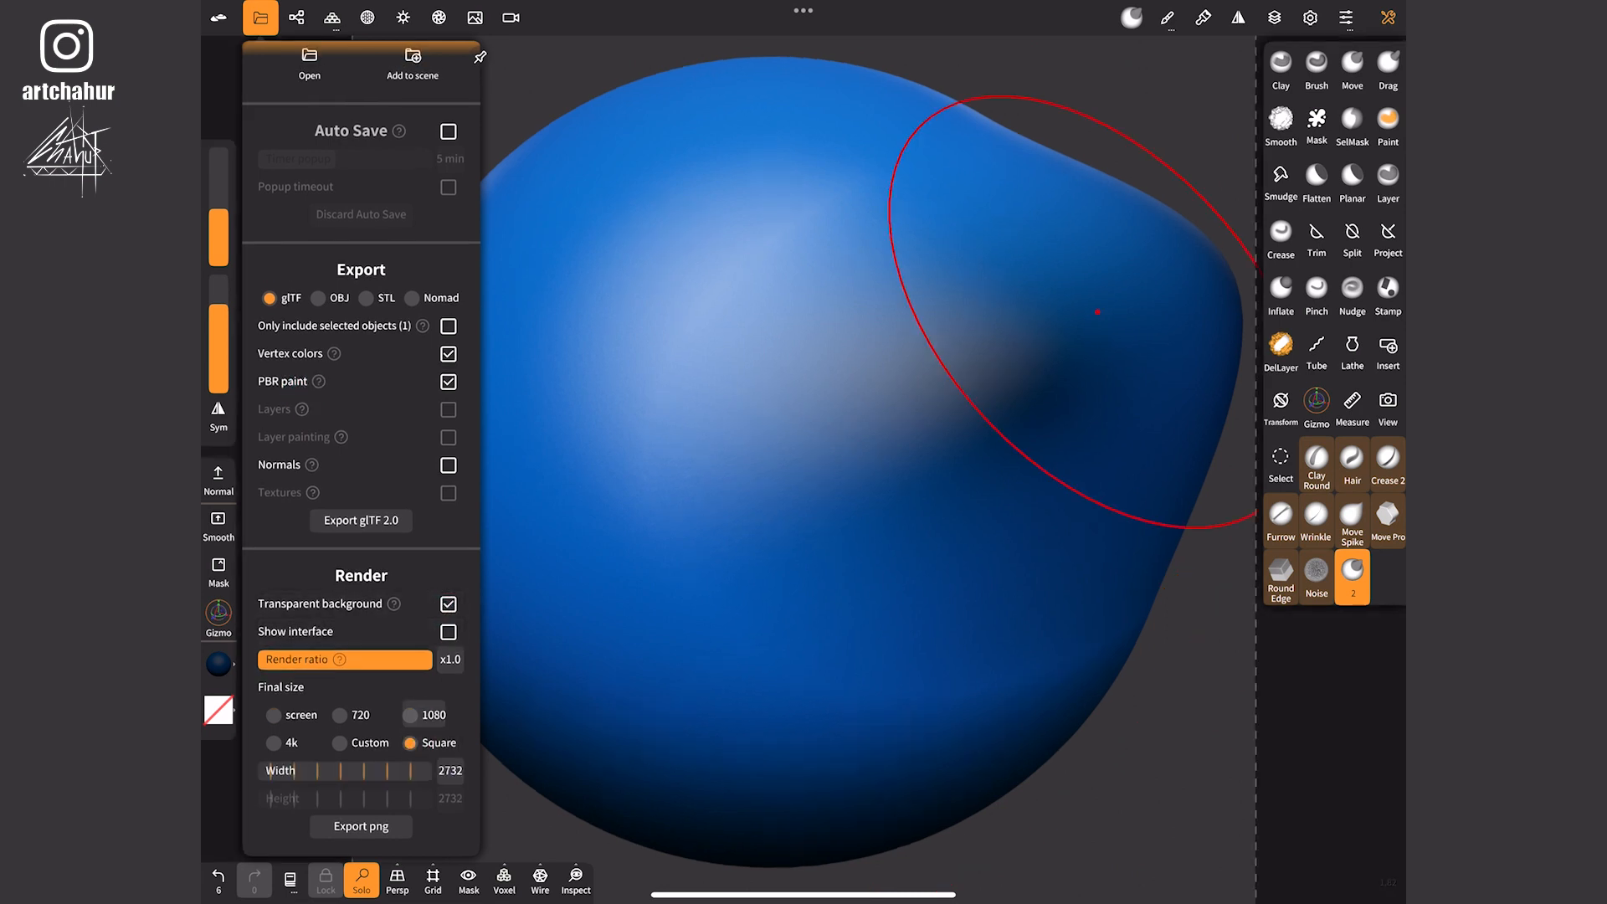
pyautogui.click(360, 826)
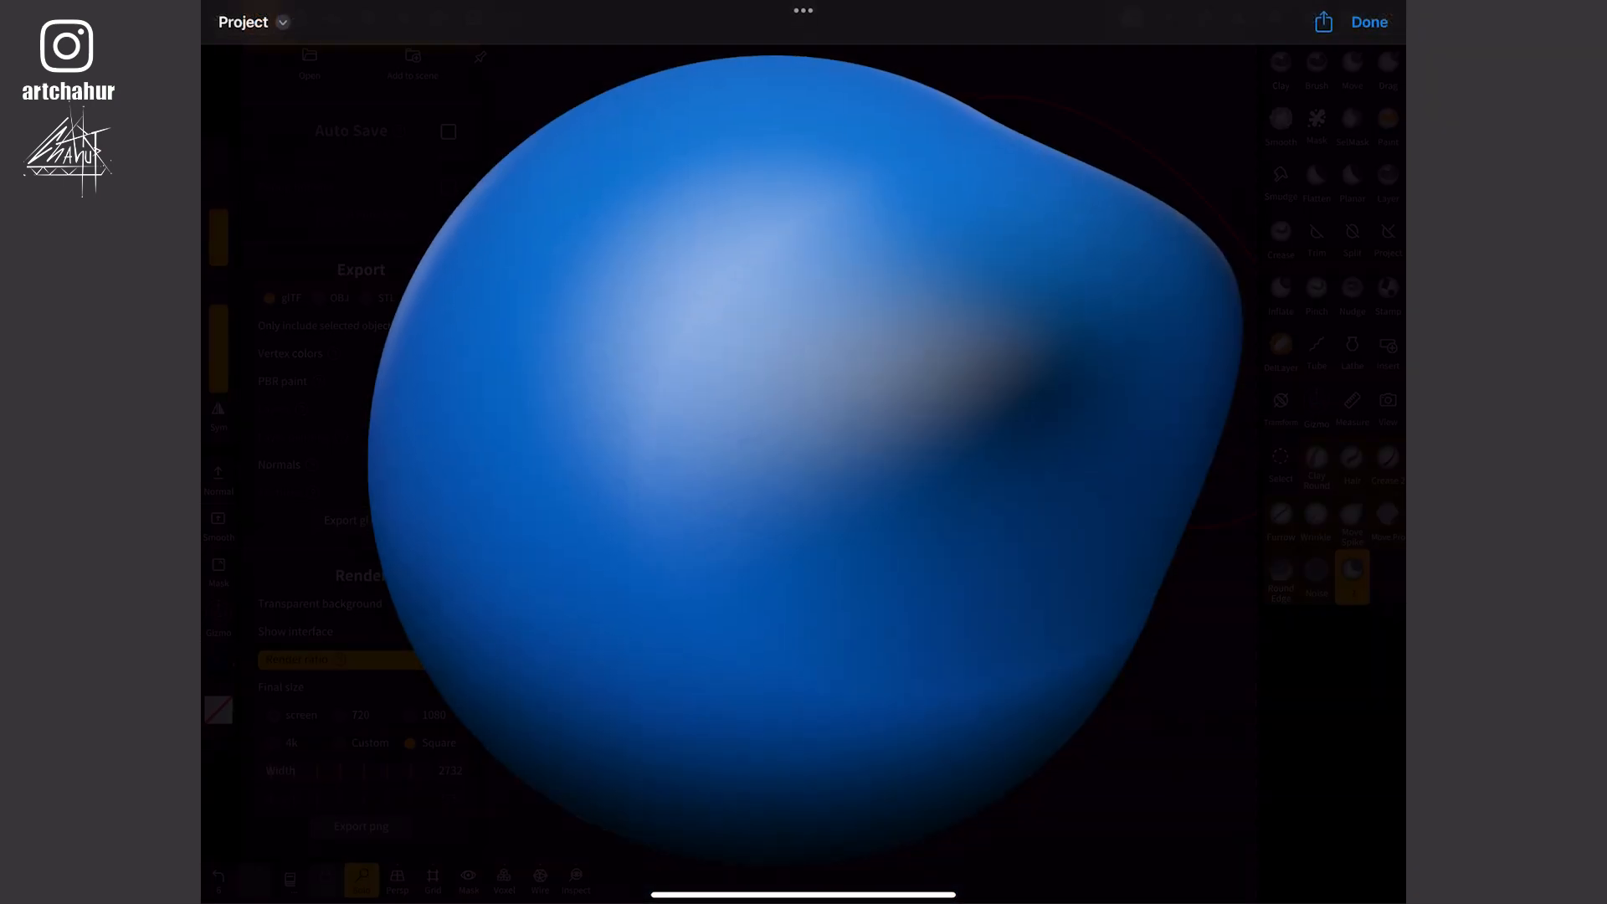
pyautogui.click(1322, 22)
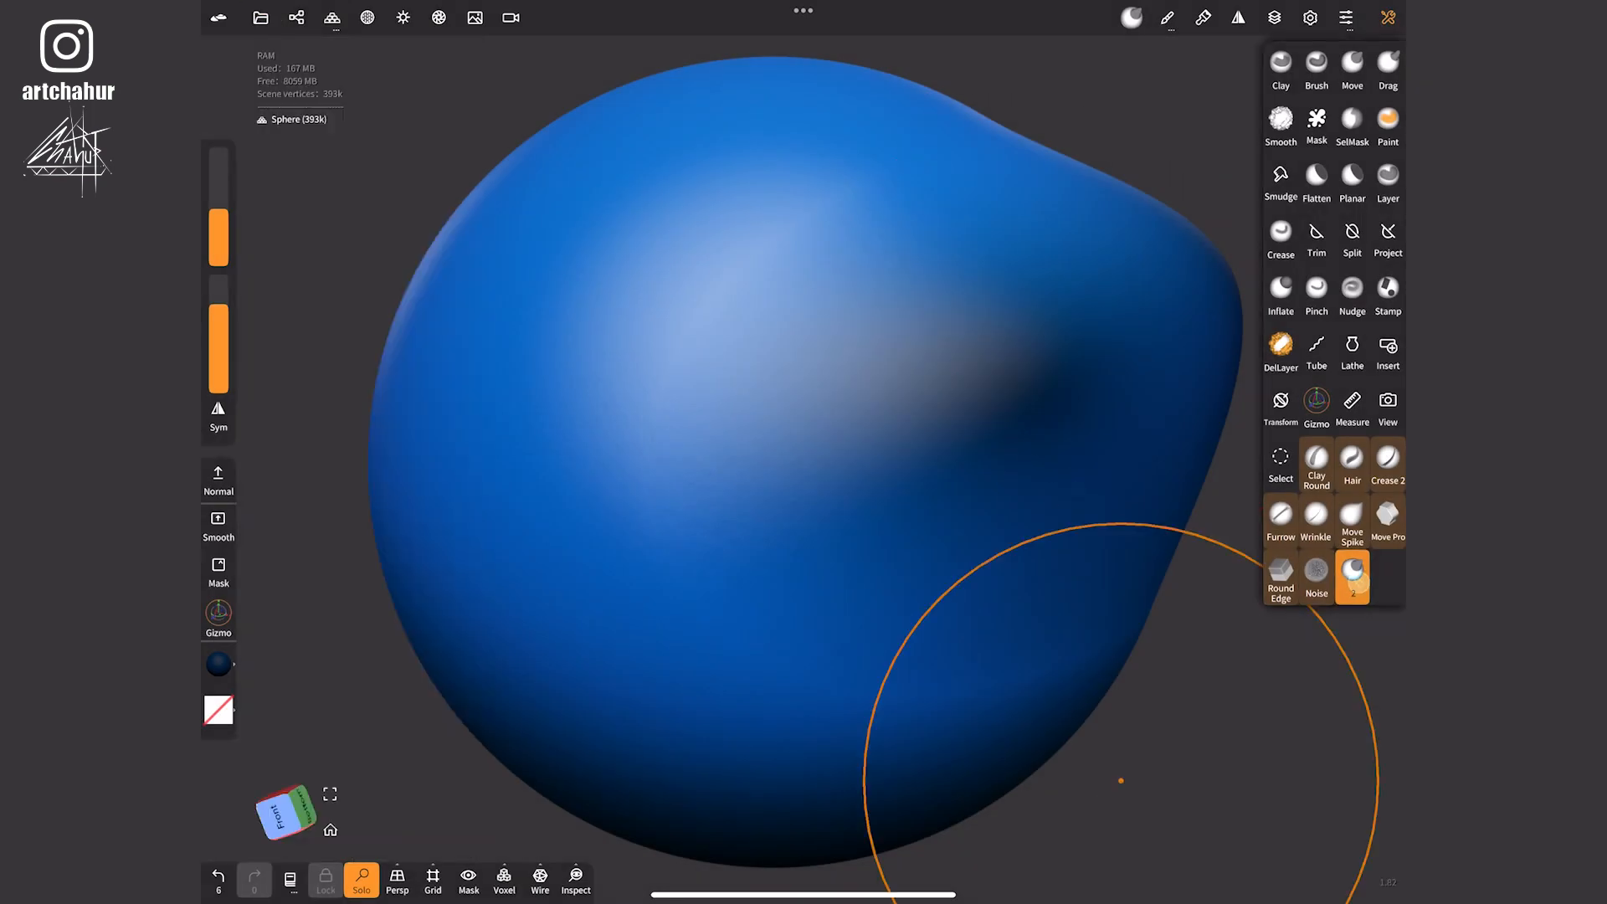
pyautogui.click(474, 18)
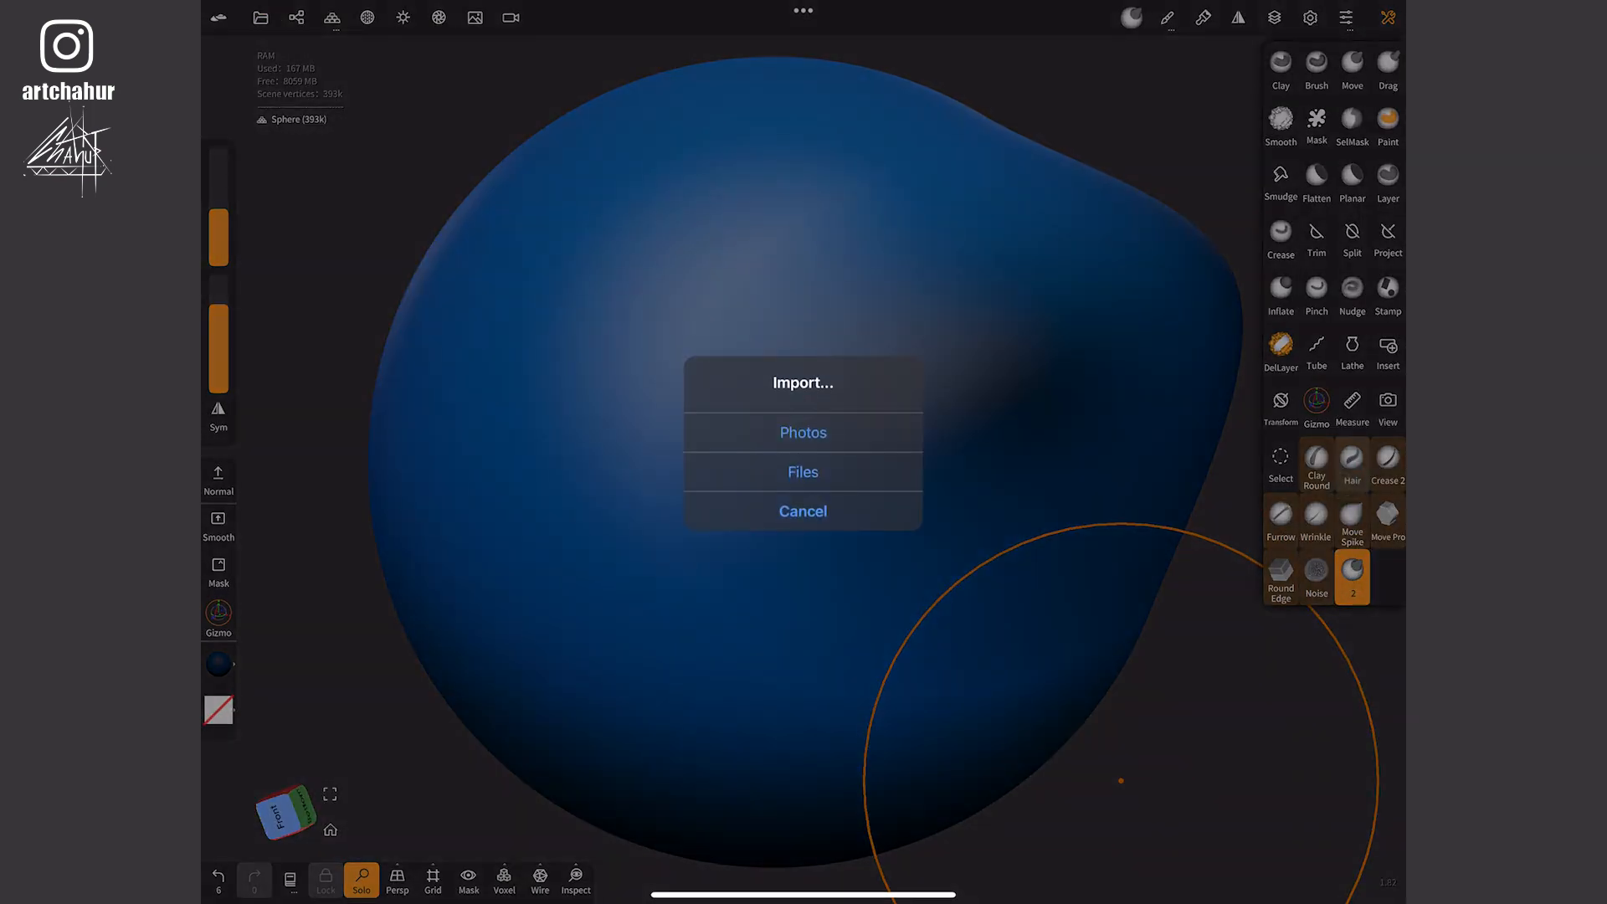
pyautogui.click(803, 472)
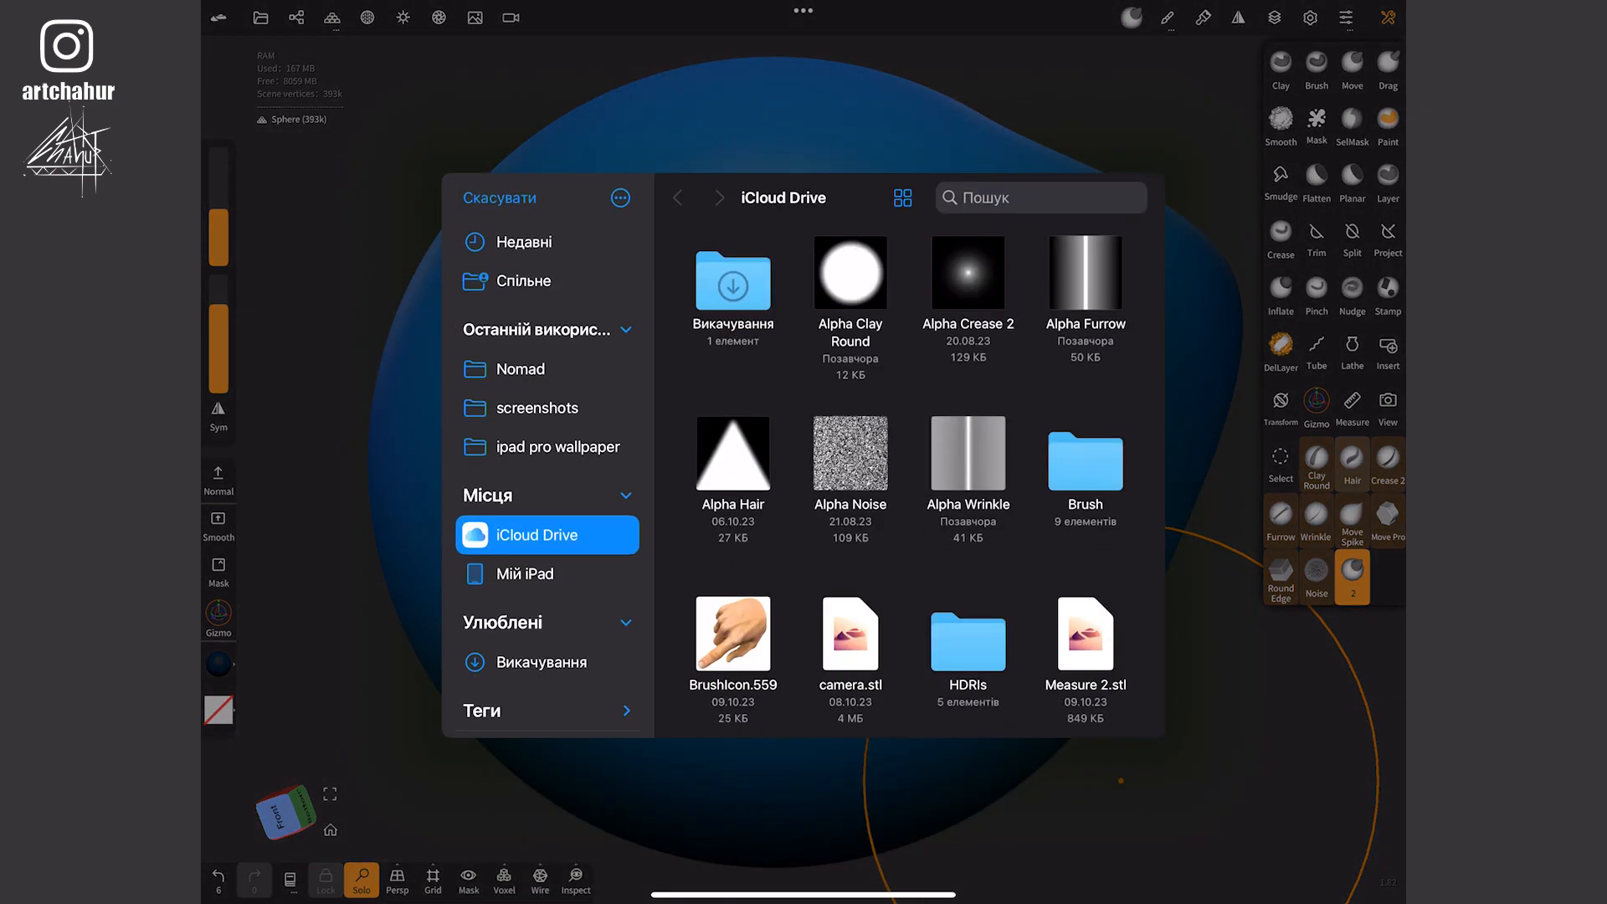
pyautogui.scroll(-3)
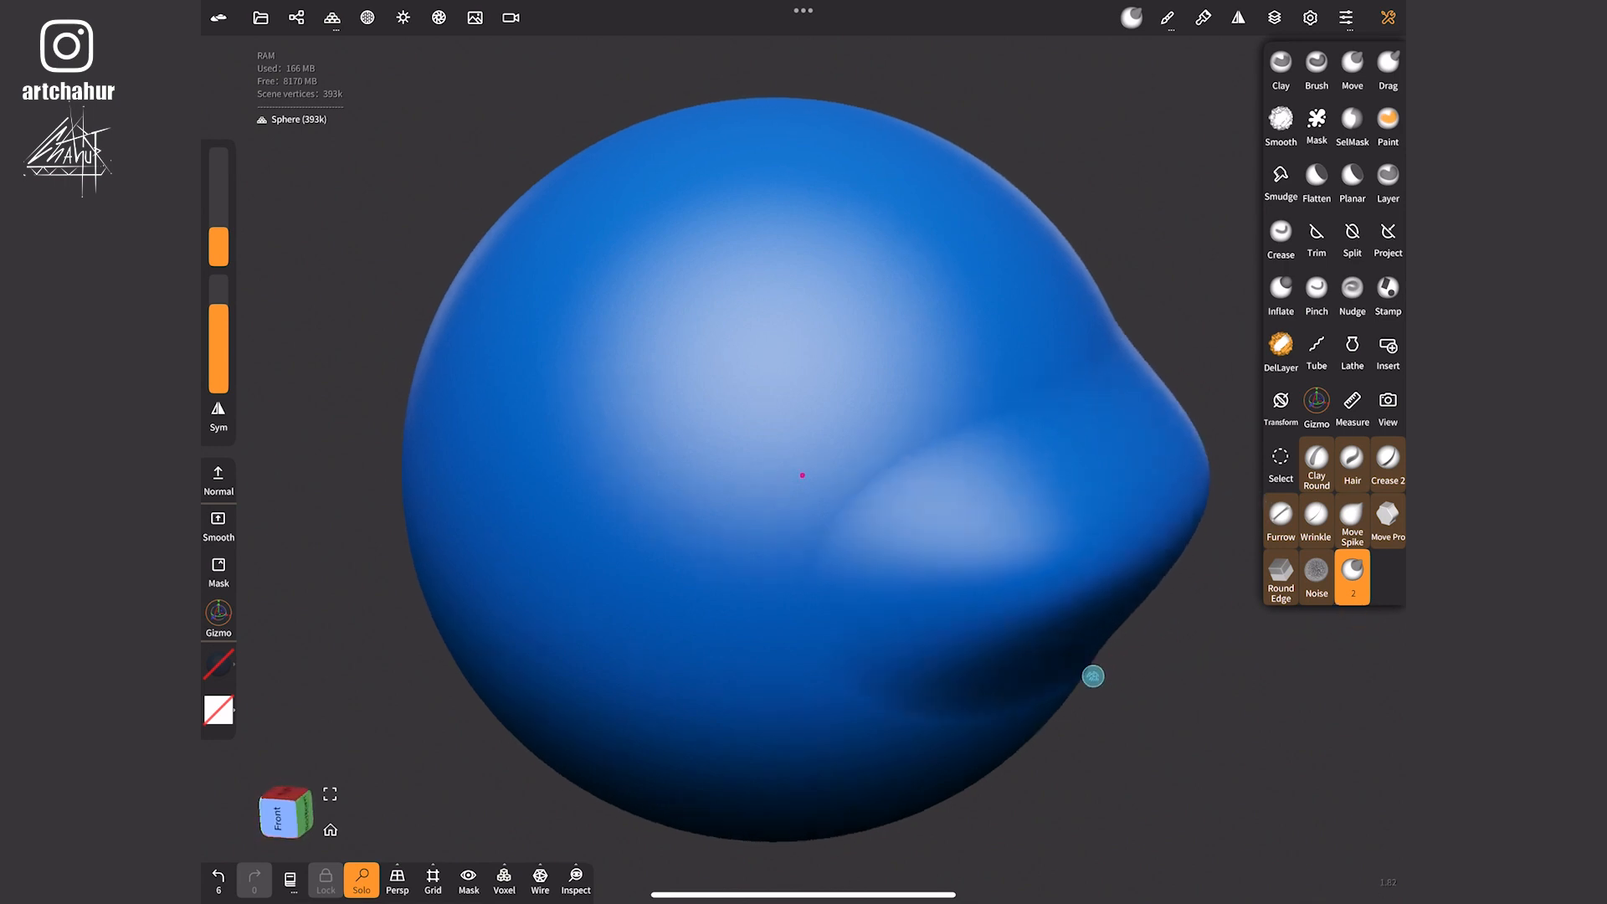
# - Pull bumps on the sphere's right and upper right, then push the top with brush 2
pyautogui.moveTo(1092, 676); pyautogui.dragTo(1159, 451)
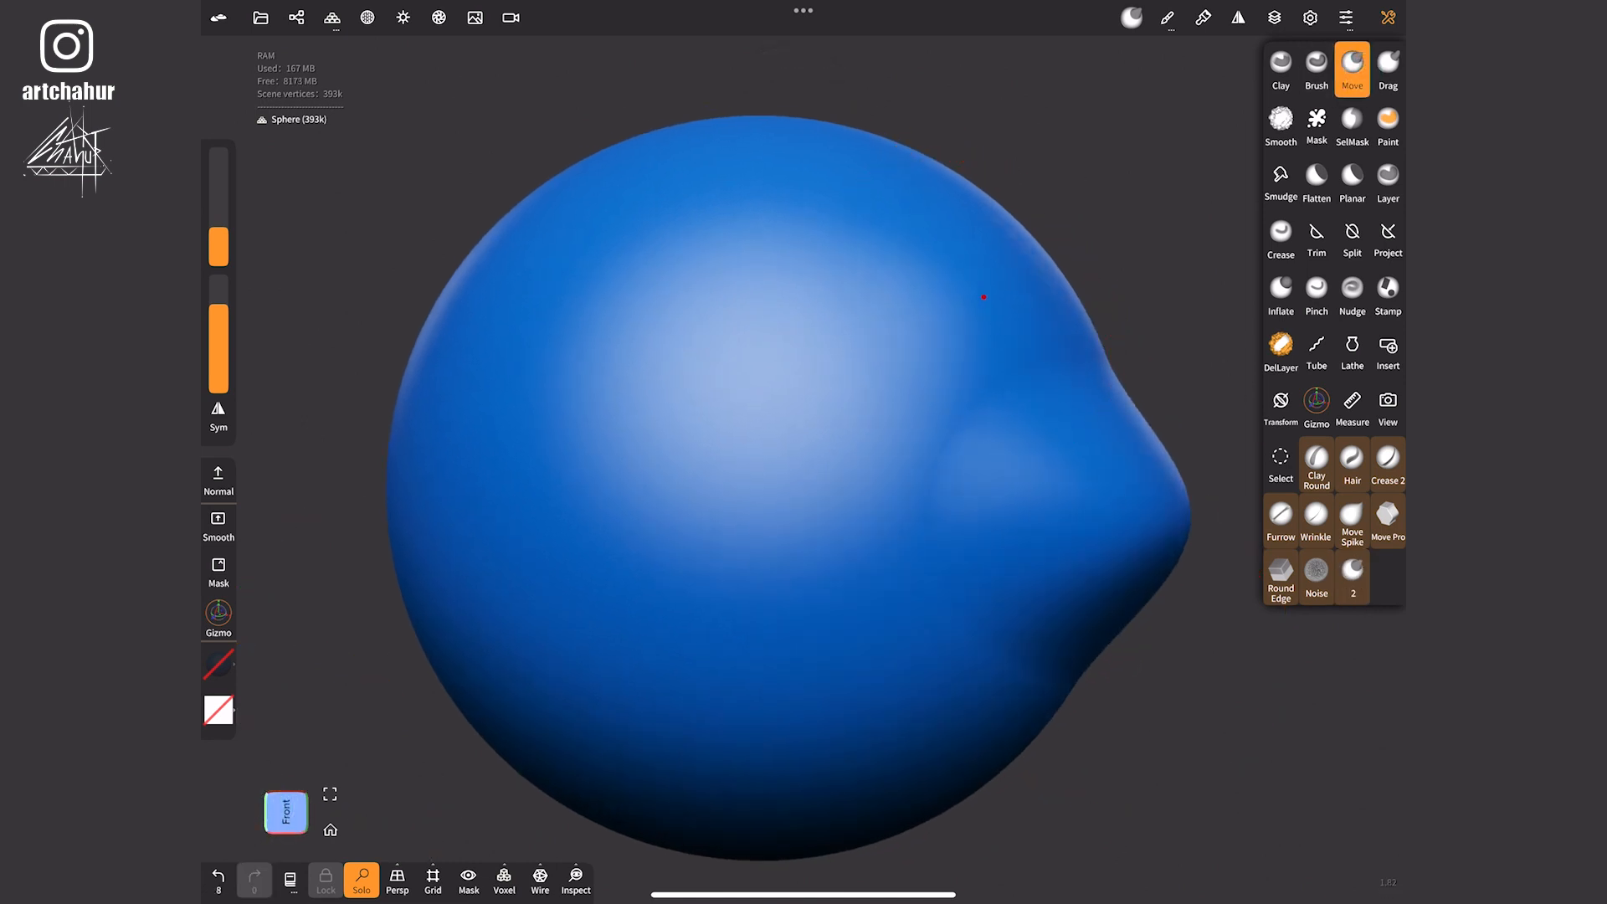
pyautogui.moveTo(982, 298); pyautogui.dragTo(1191, 214)
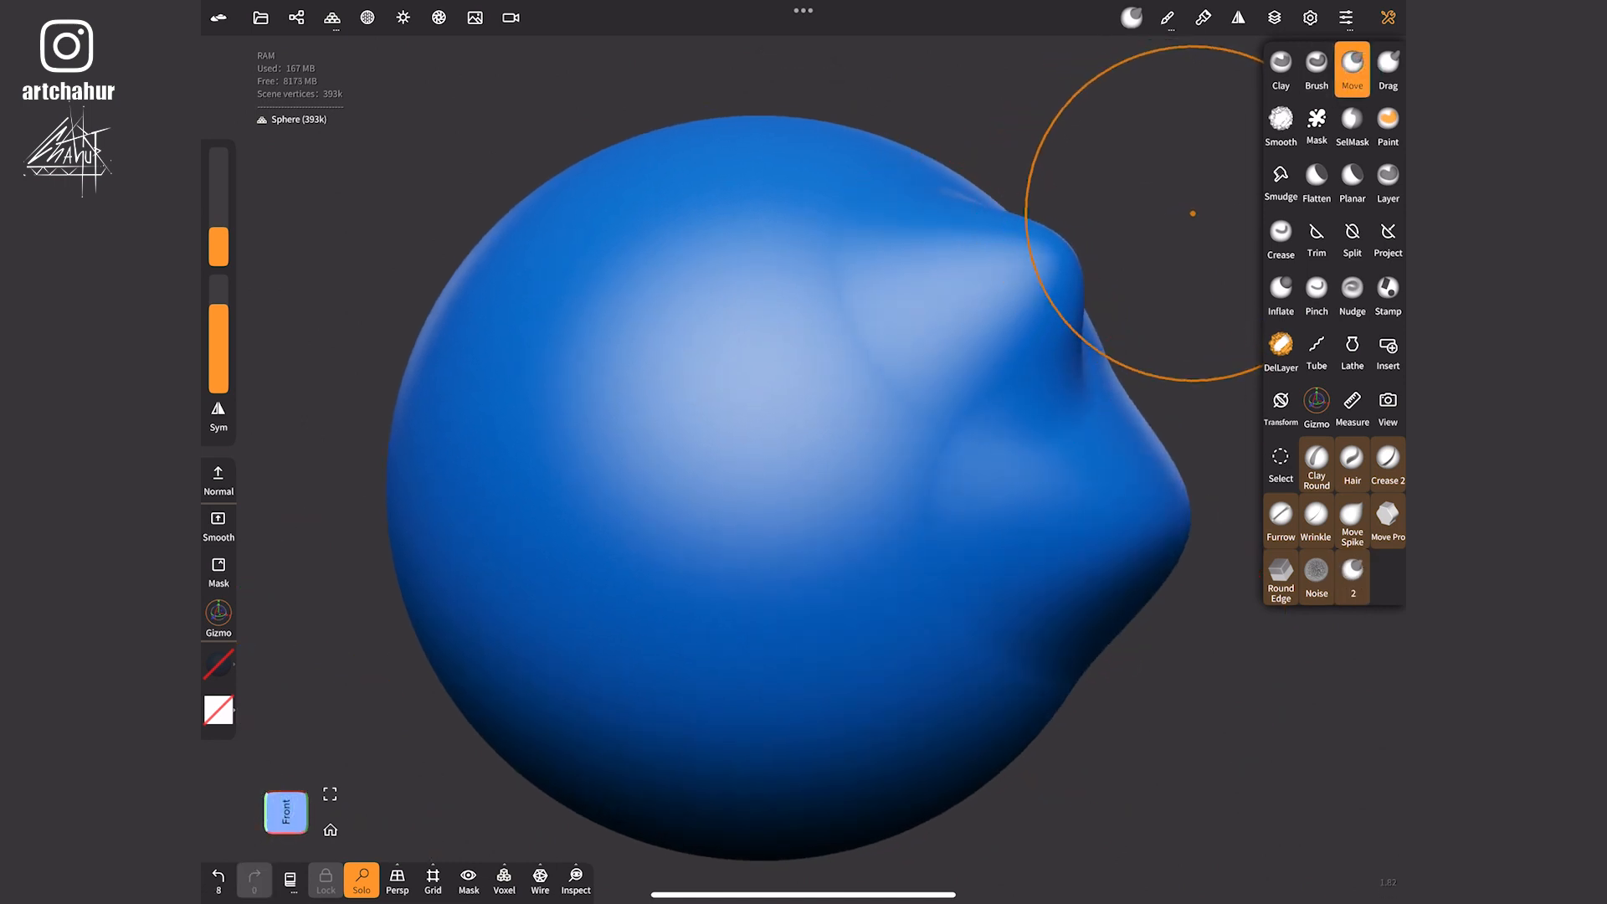
pyautogui.click(1352, 575)
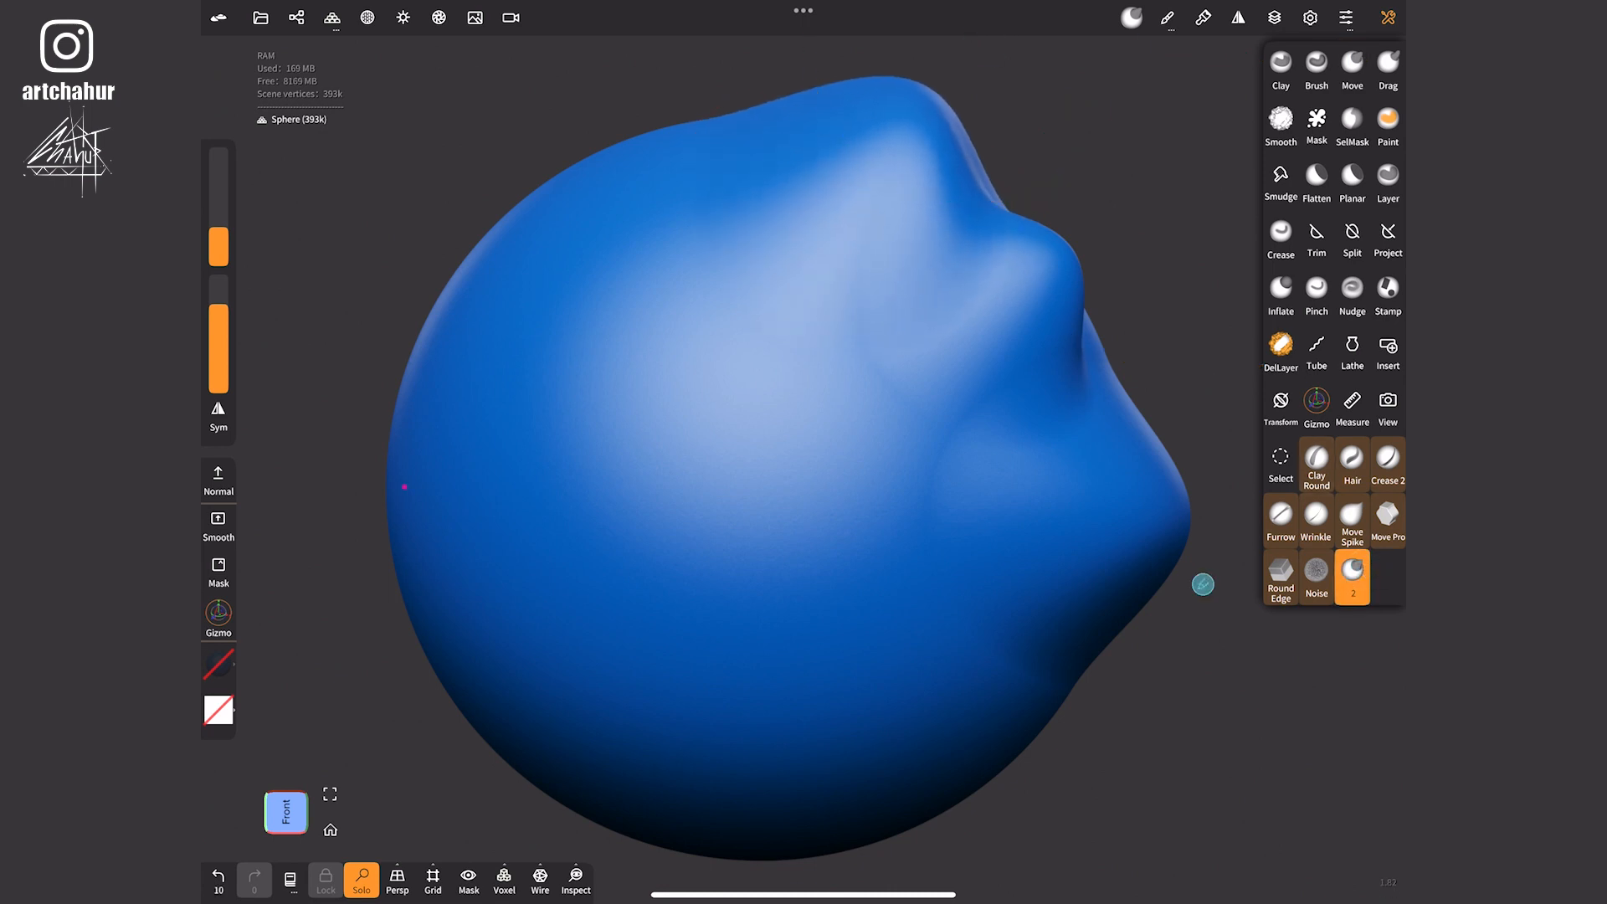
pyautogui.moveTo(1204, 584); pyautogui.dragTo(1054, 638)
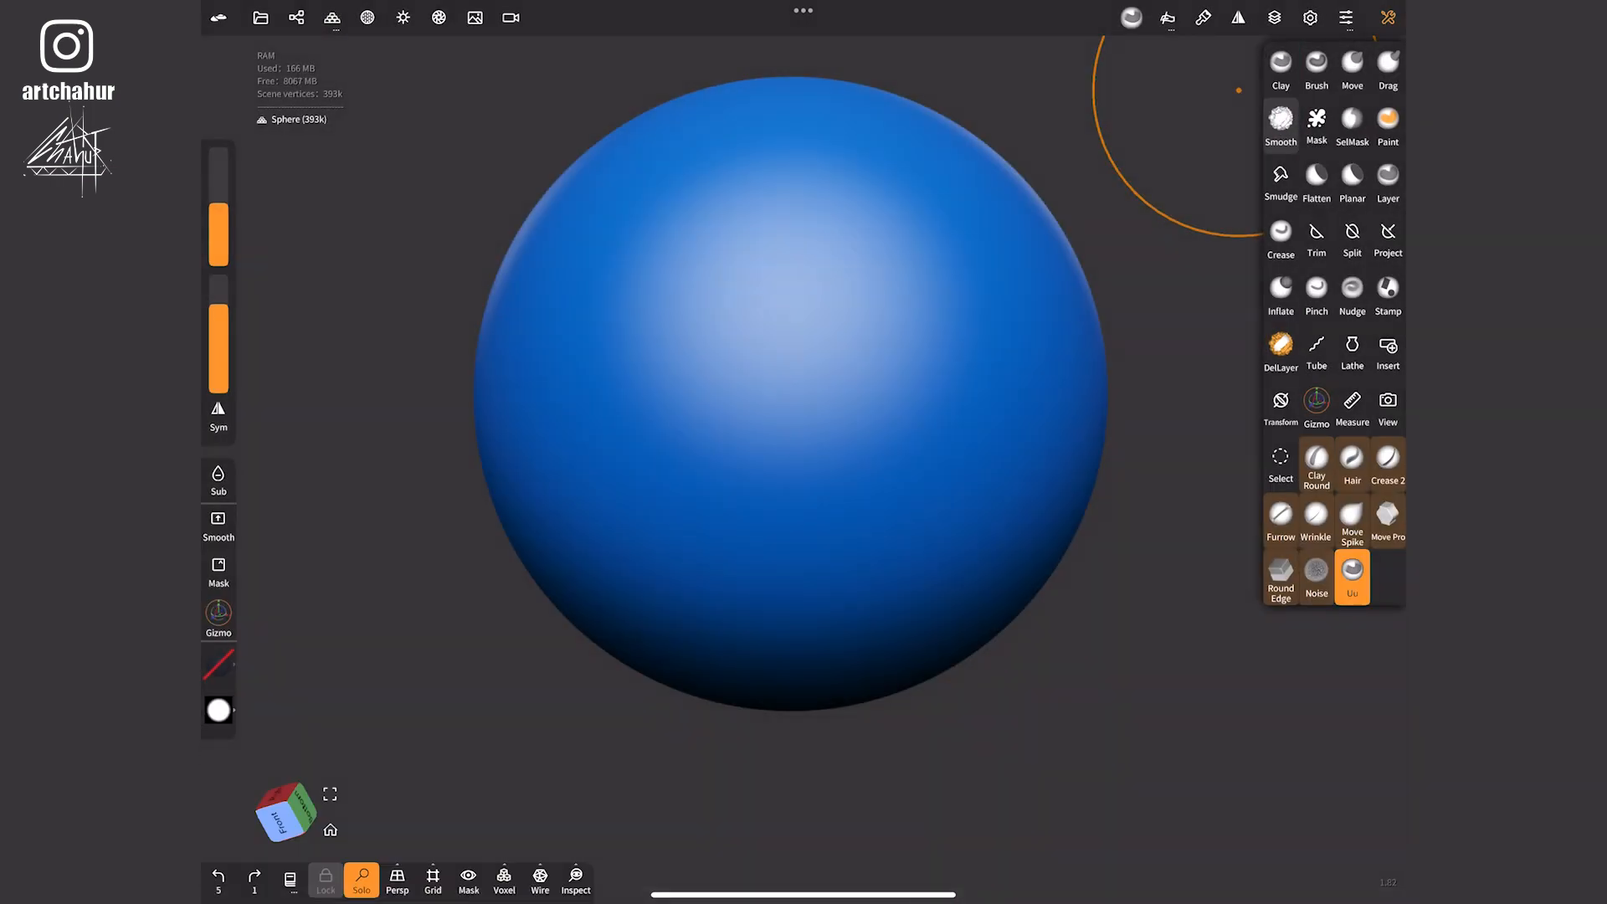
# - Check the brush's Pressure settings and close the settings panels
pyautogui.click(1165, 17)
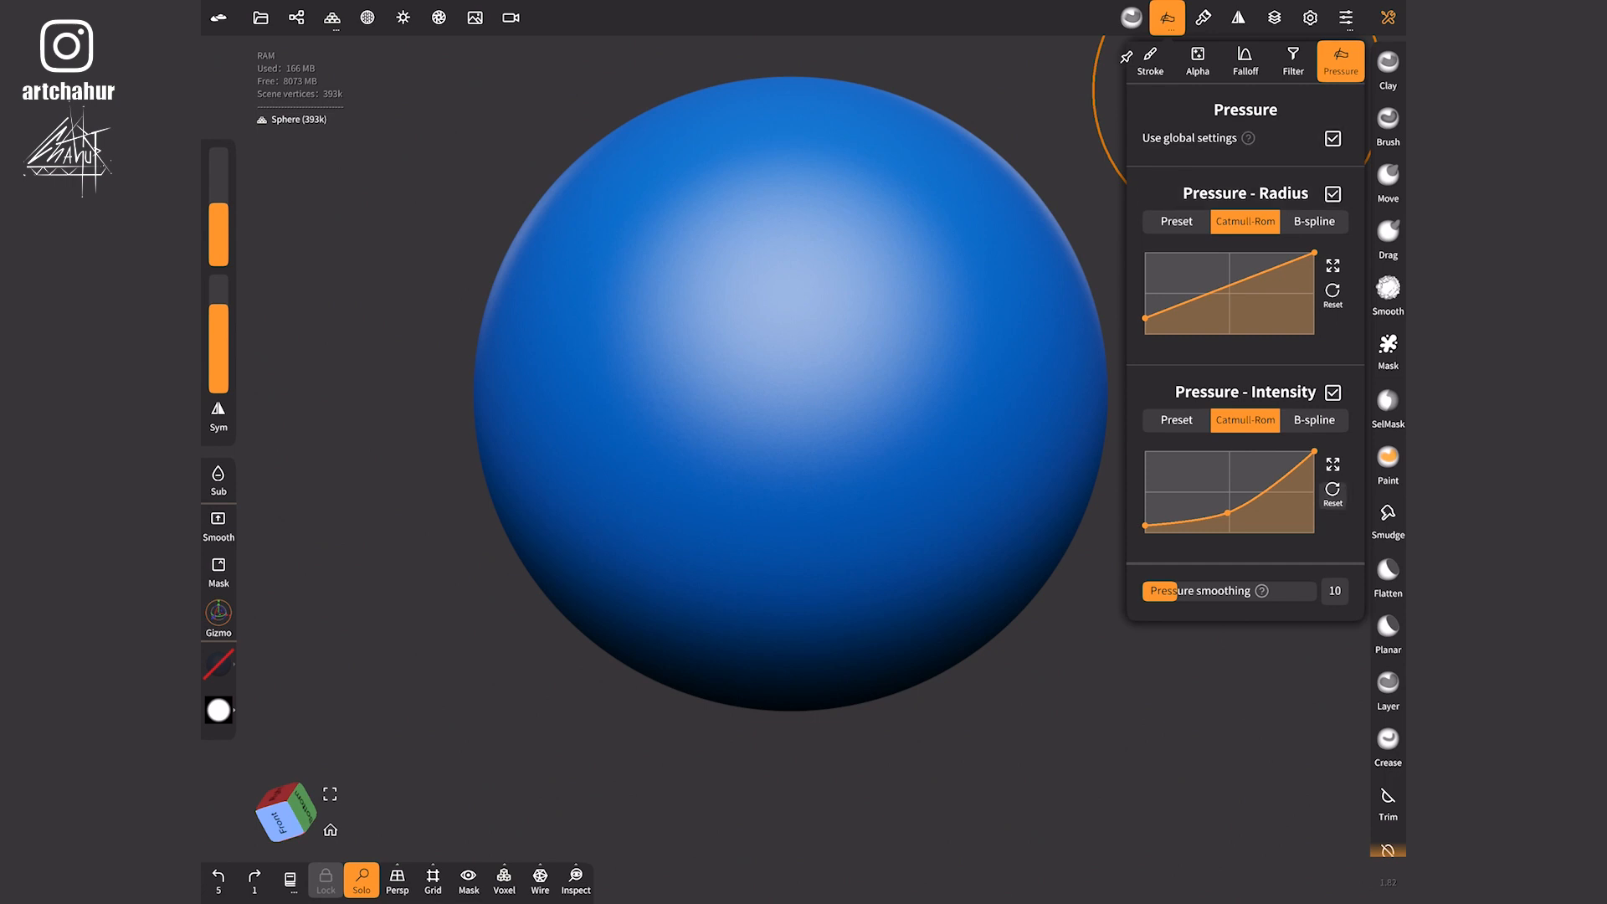
pyautogui.click(1334, 139)
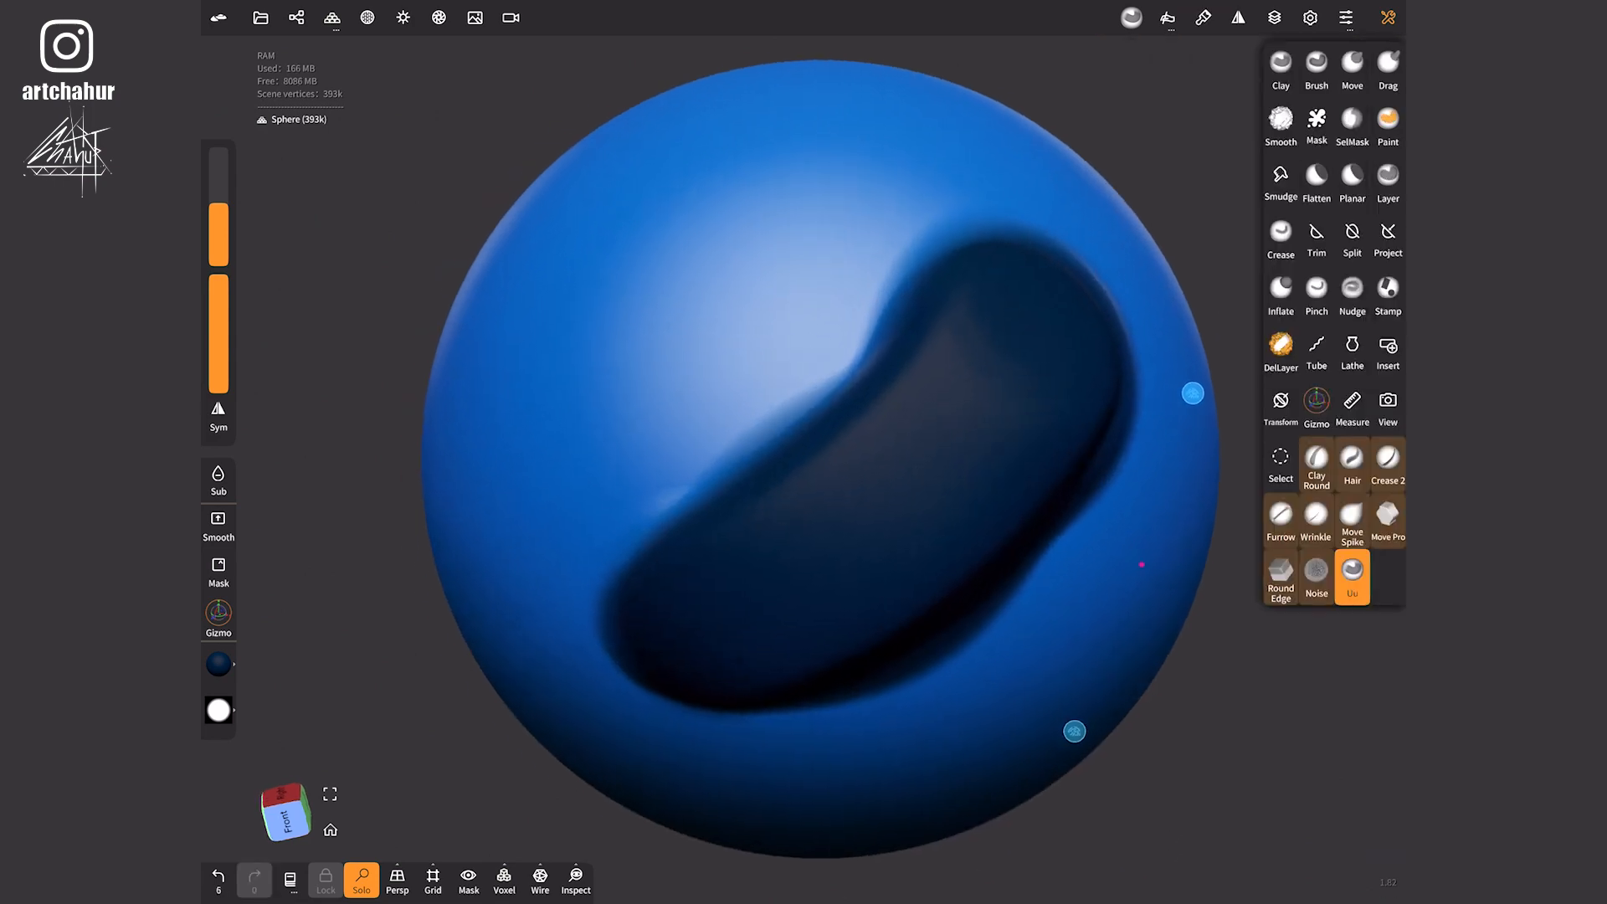
pyautogui.click(1323, 22)
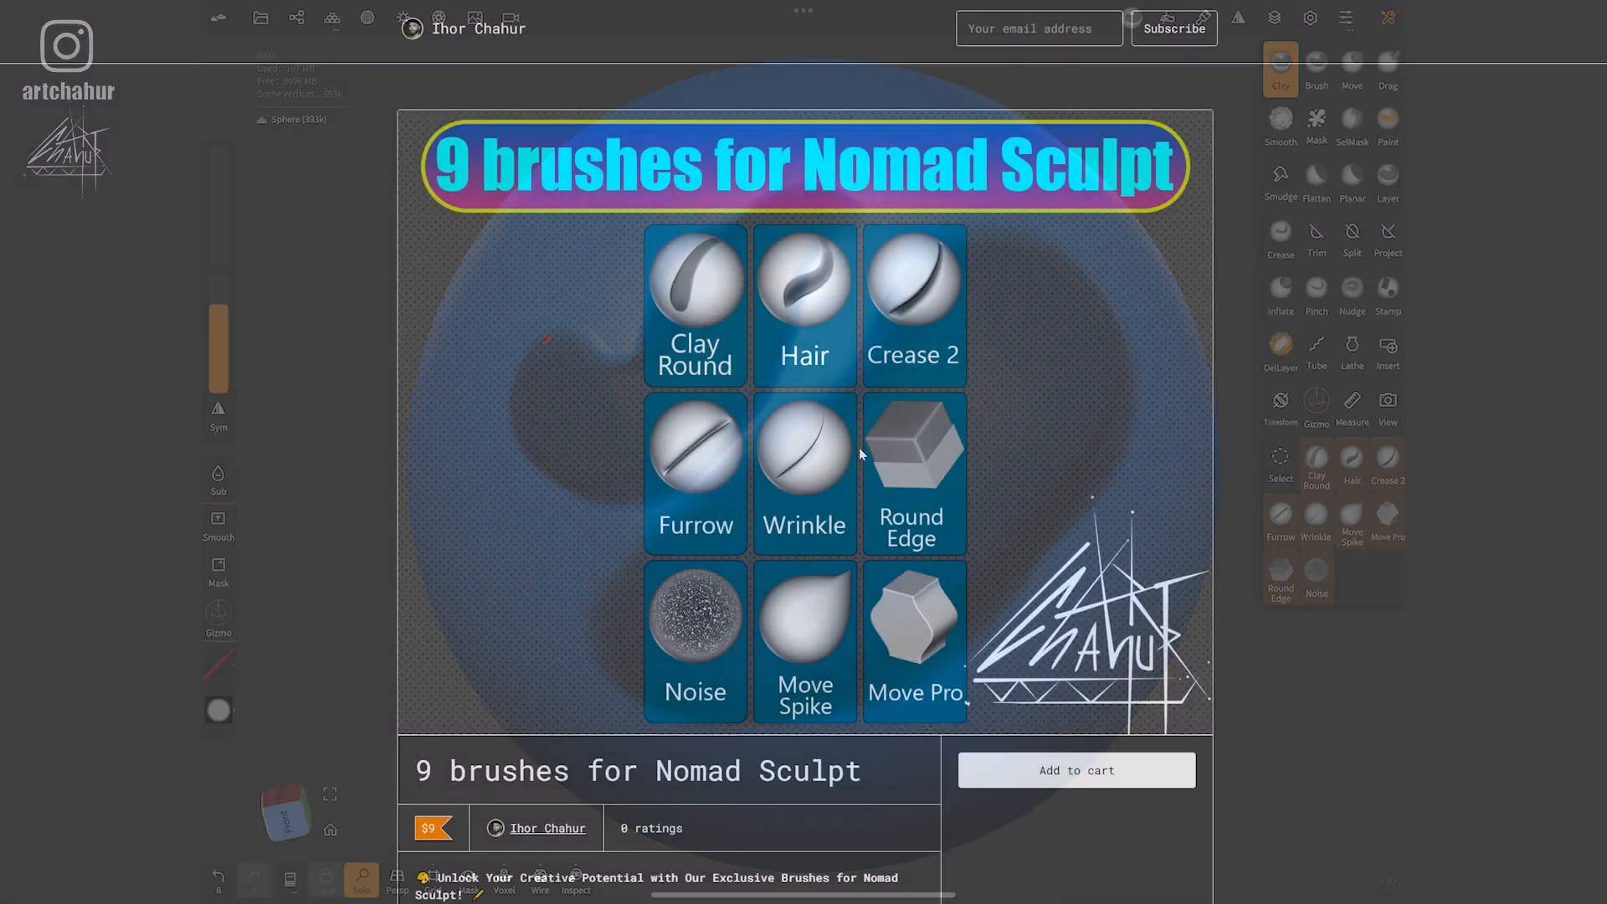
# - Scroll the Gumroad product page down to the brush descriptions
pyautogui.scroll(-3)
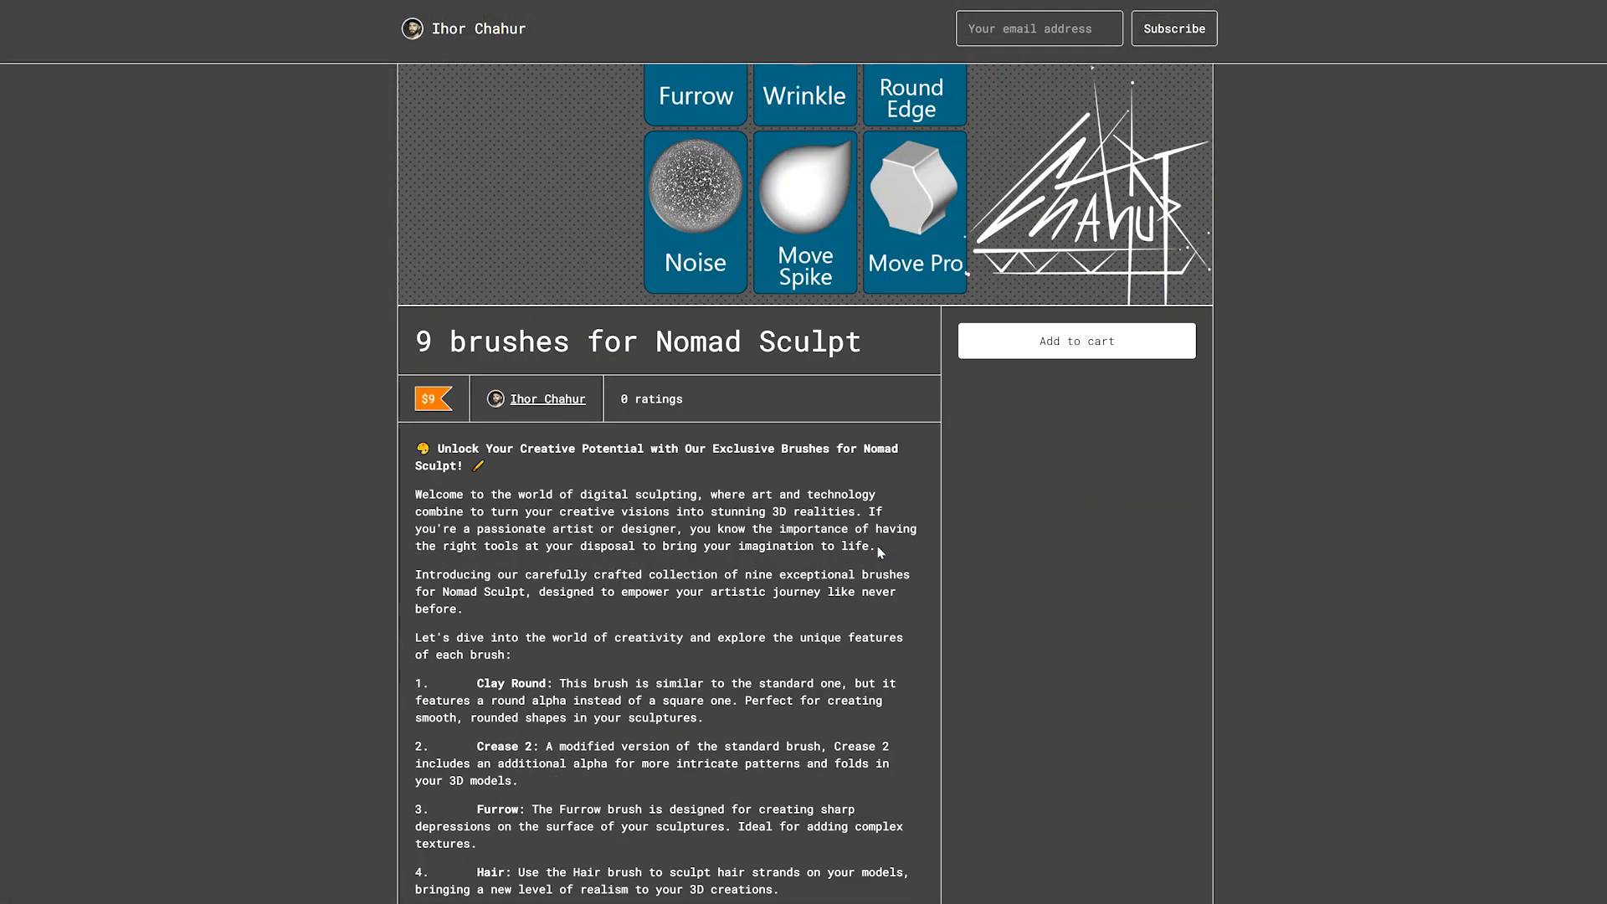
pyautogui.scroll(-3)
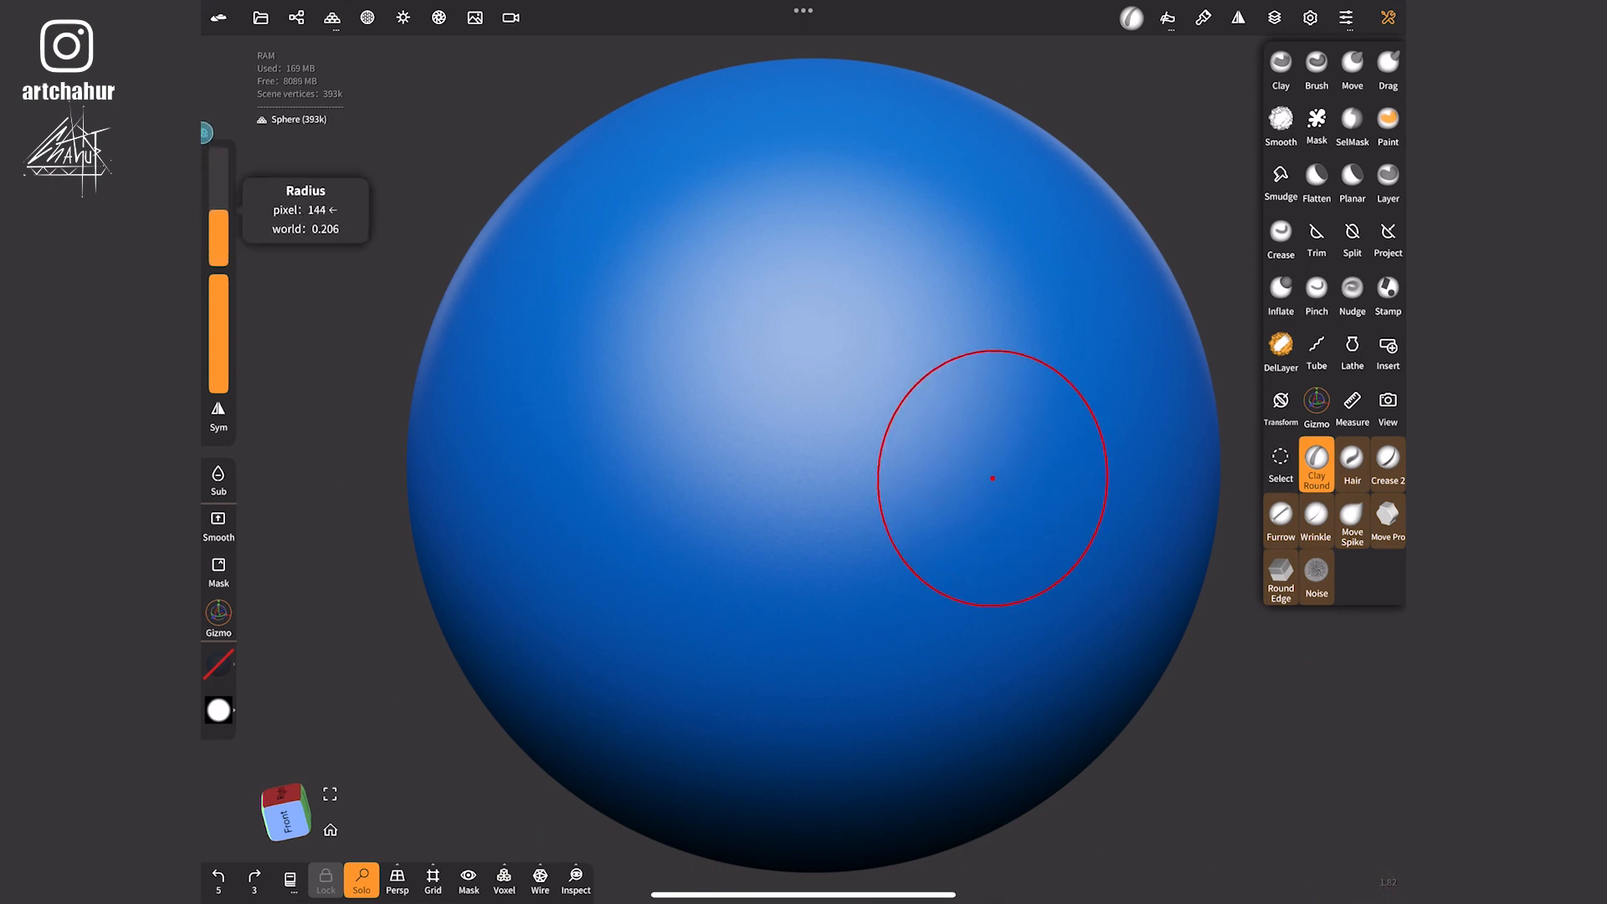
pyautogui.moveTo(899, 271)
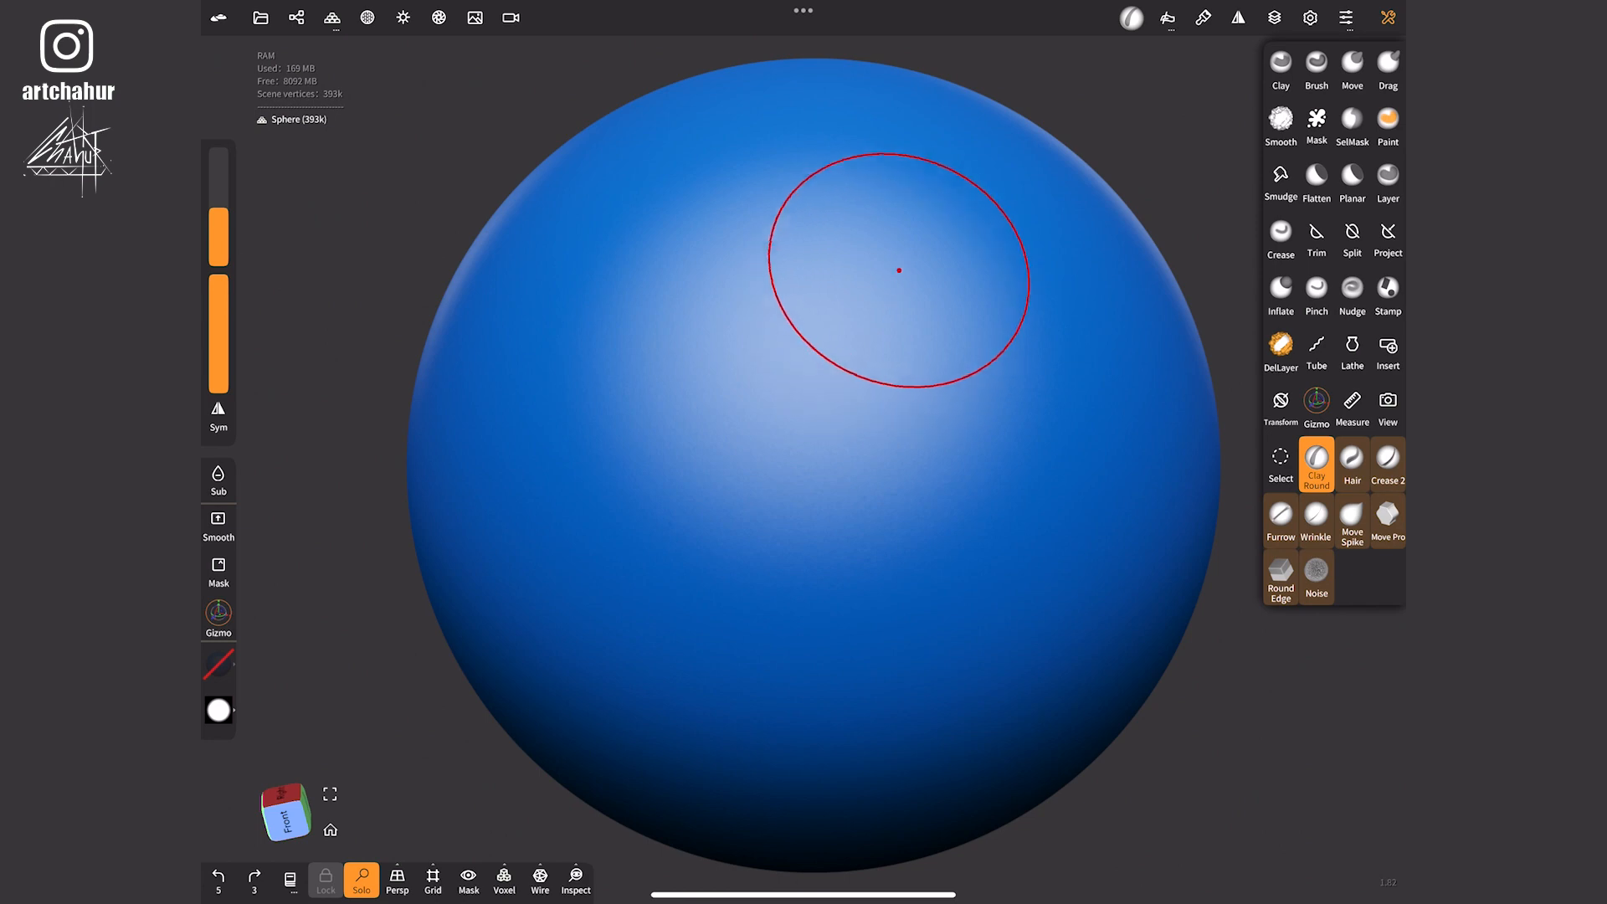
# - Draw three curved Hair strands down the sphere, then a small crease mark near the top
pyautogui.moveTo(898, 271); pyautogui.dragTo(748, 663)
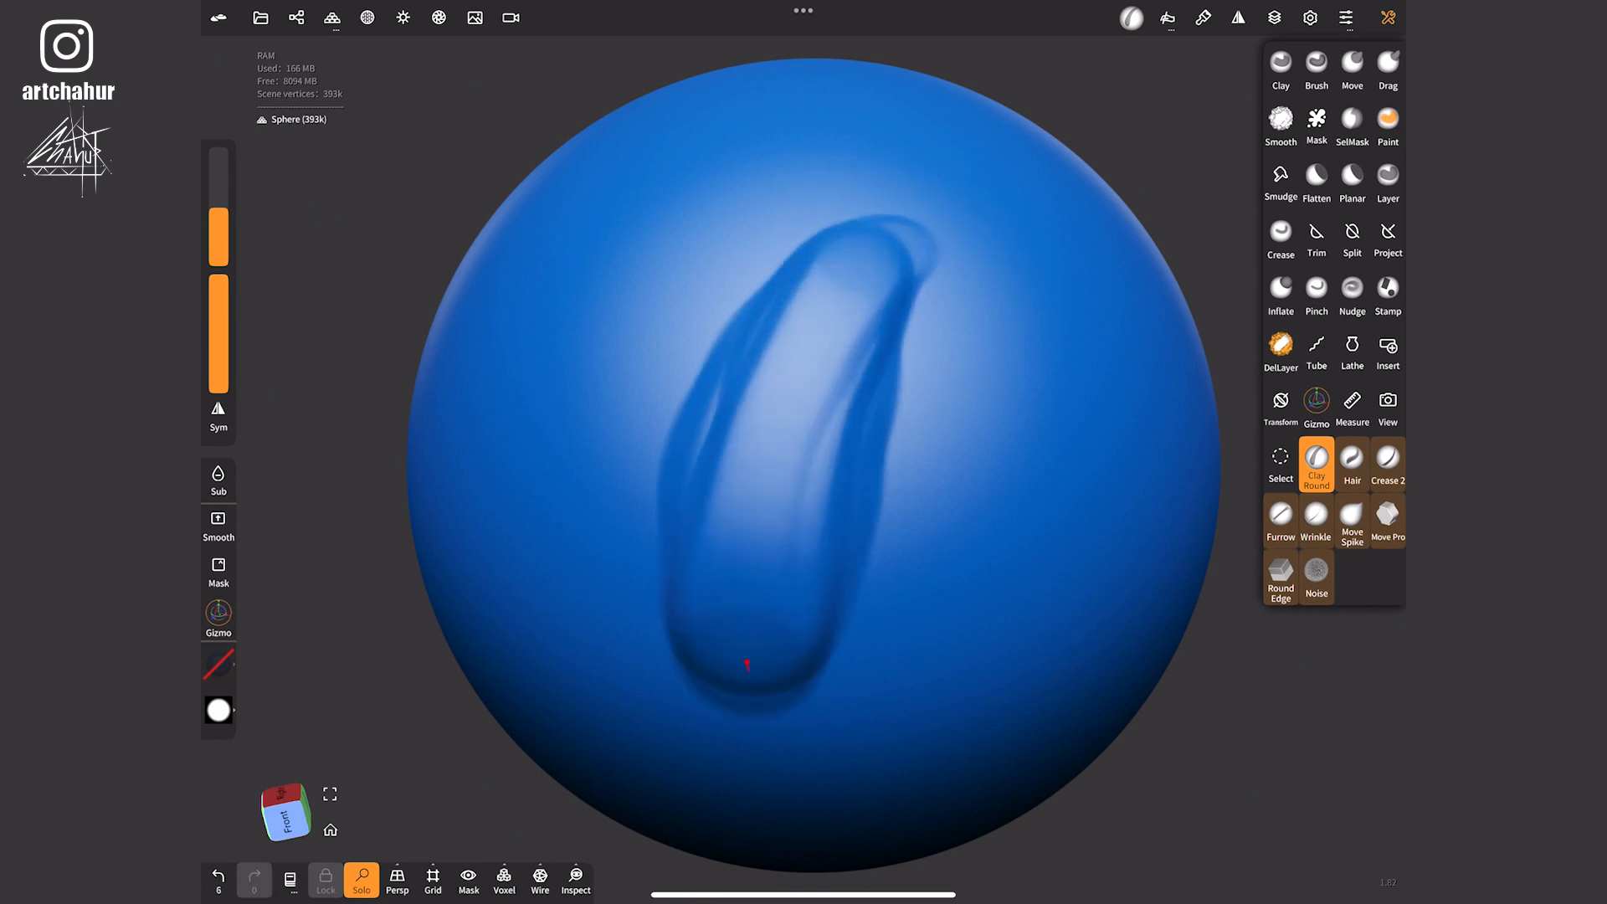
pyautogui.moveTo(744, 663); pyautogui.dragTo(1024, 398)
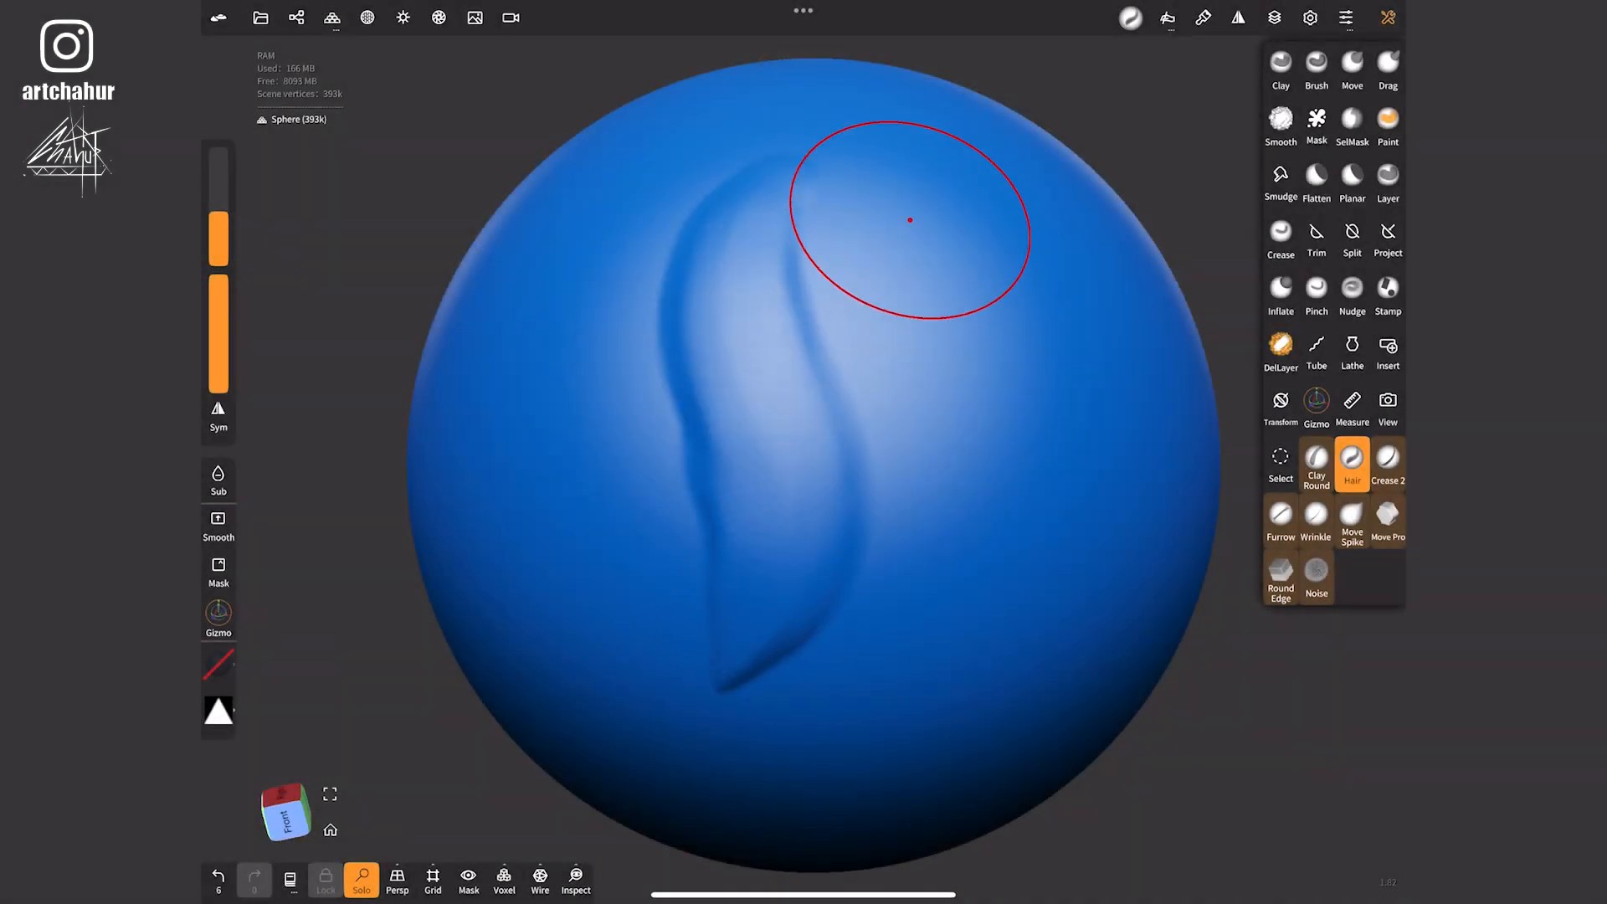
pyautogui.moveTo(909, 223); pyautogui.dragTo(757, 635)
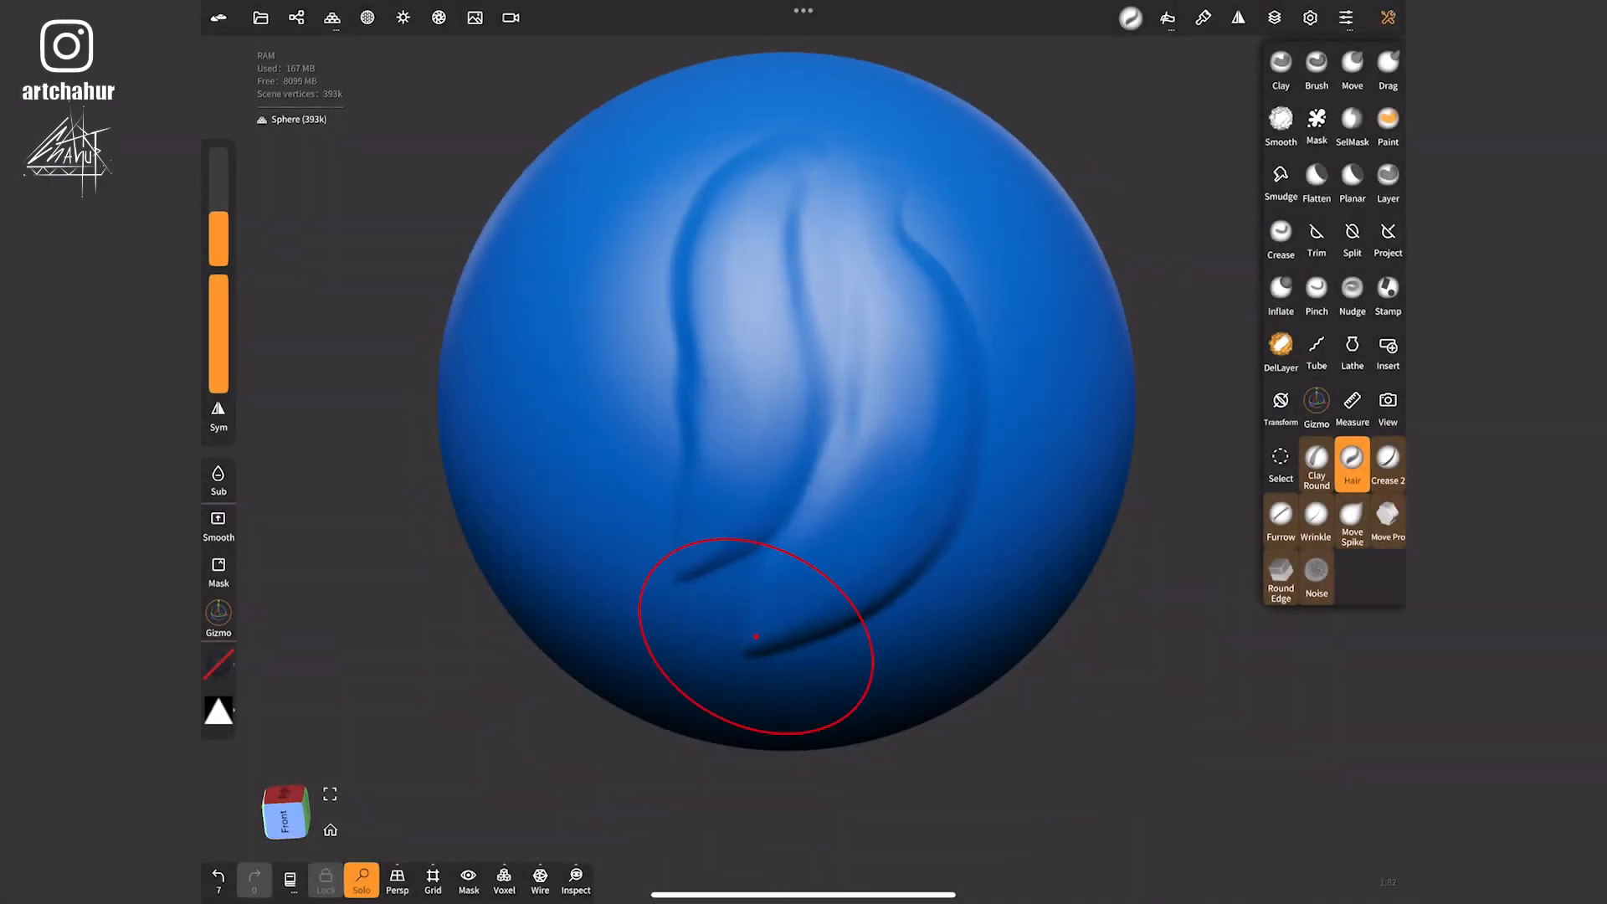
pyautogui.click(1280, 234)
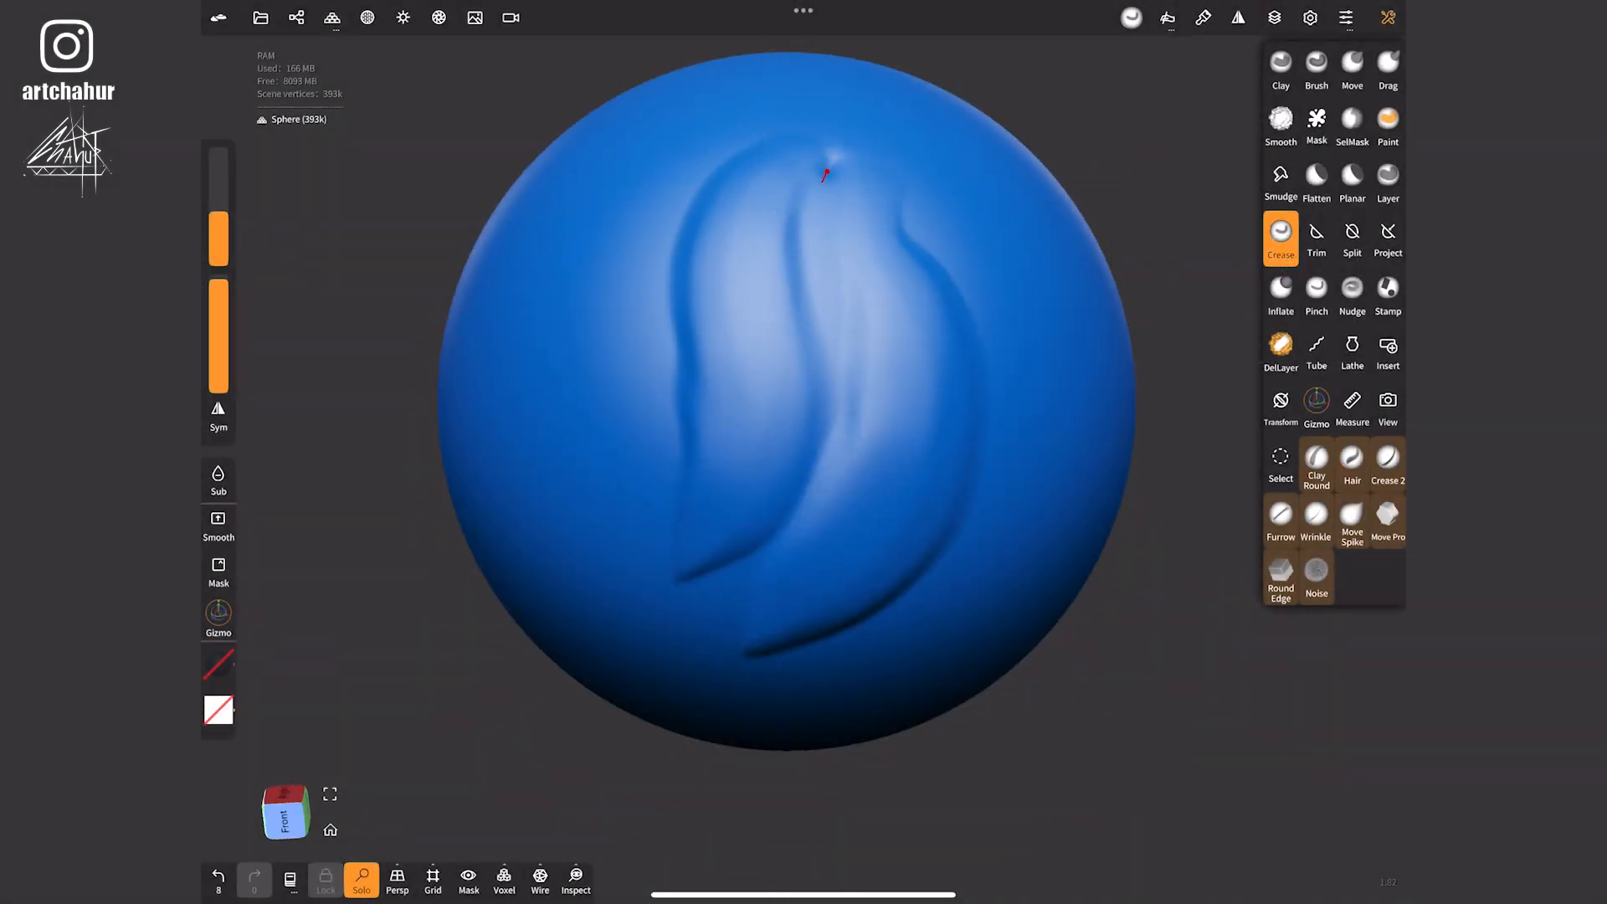
pyautogui.moveTo(825, 173); pyautogui.dragTo(714, 569)
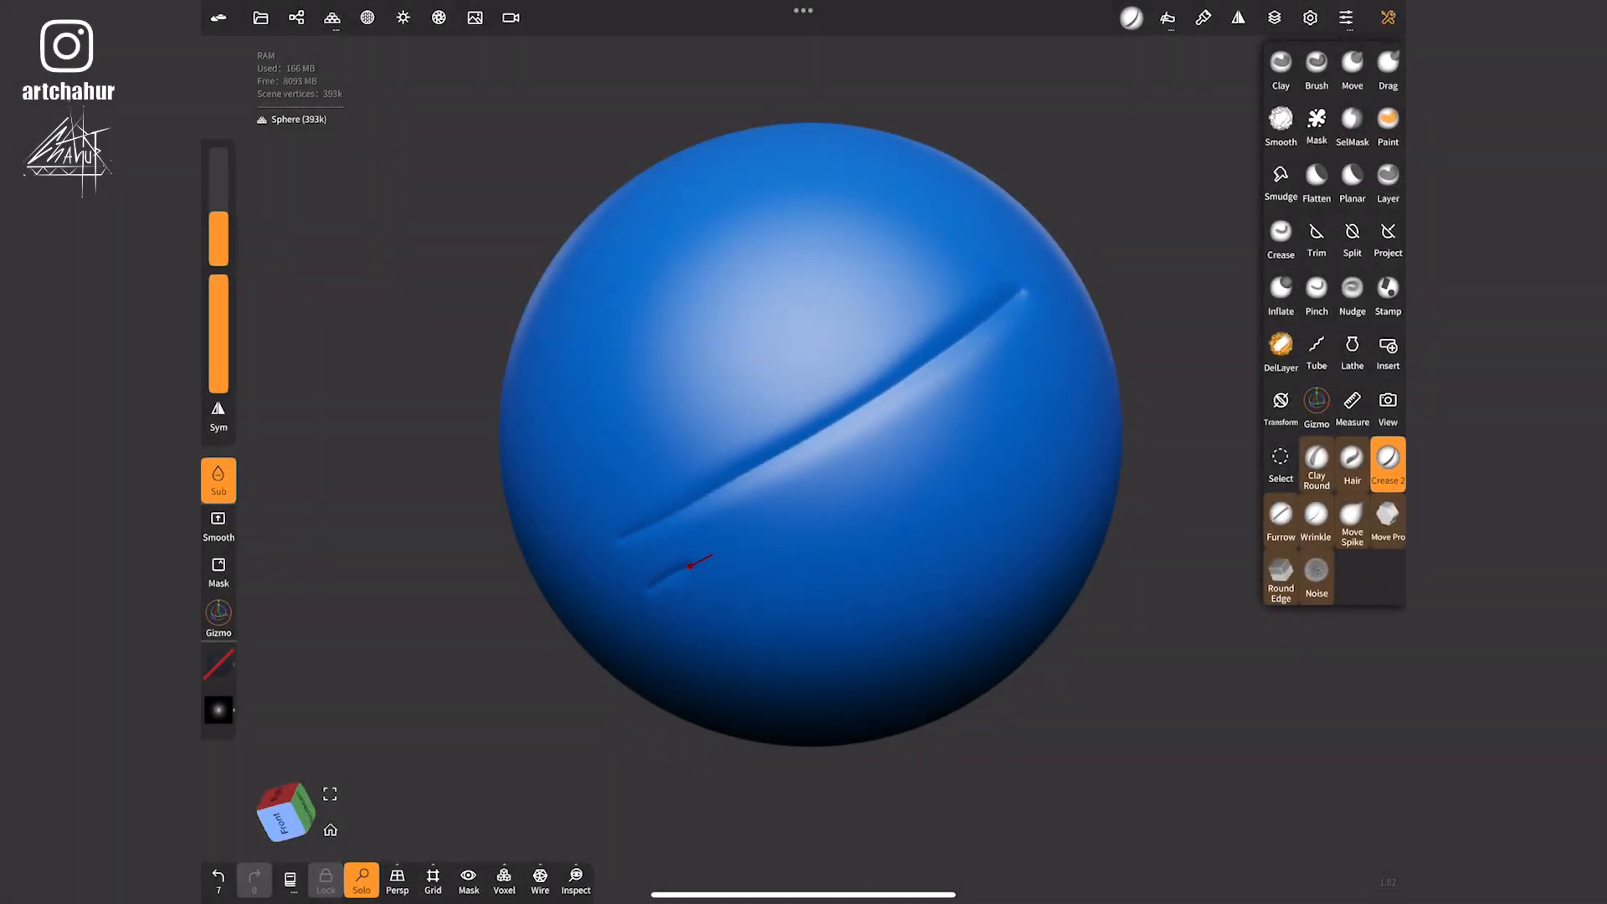
# - Draw two parallel crease lines, then carve an S-shaped furrow with the Furrow brush
pyautogui.moveTo(697, 563); pyautogui.dragTo(855, 558)
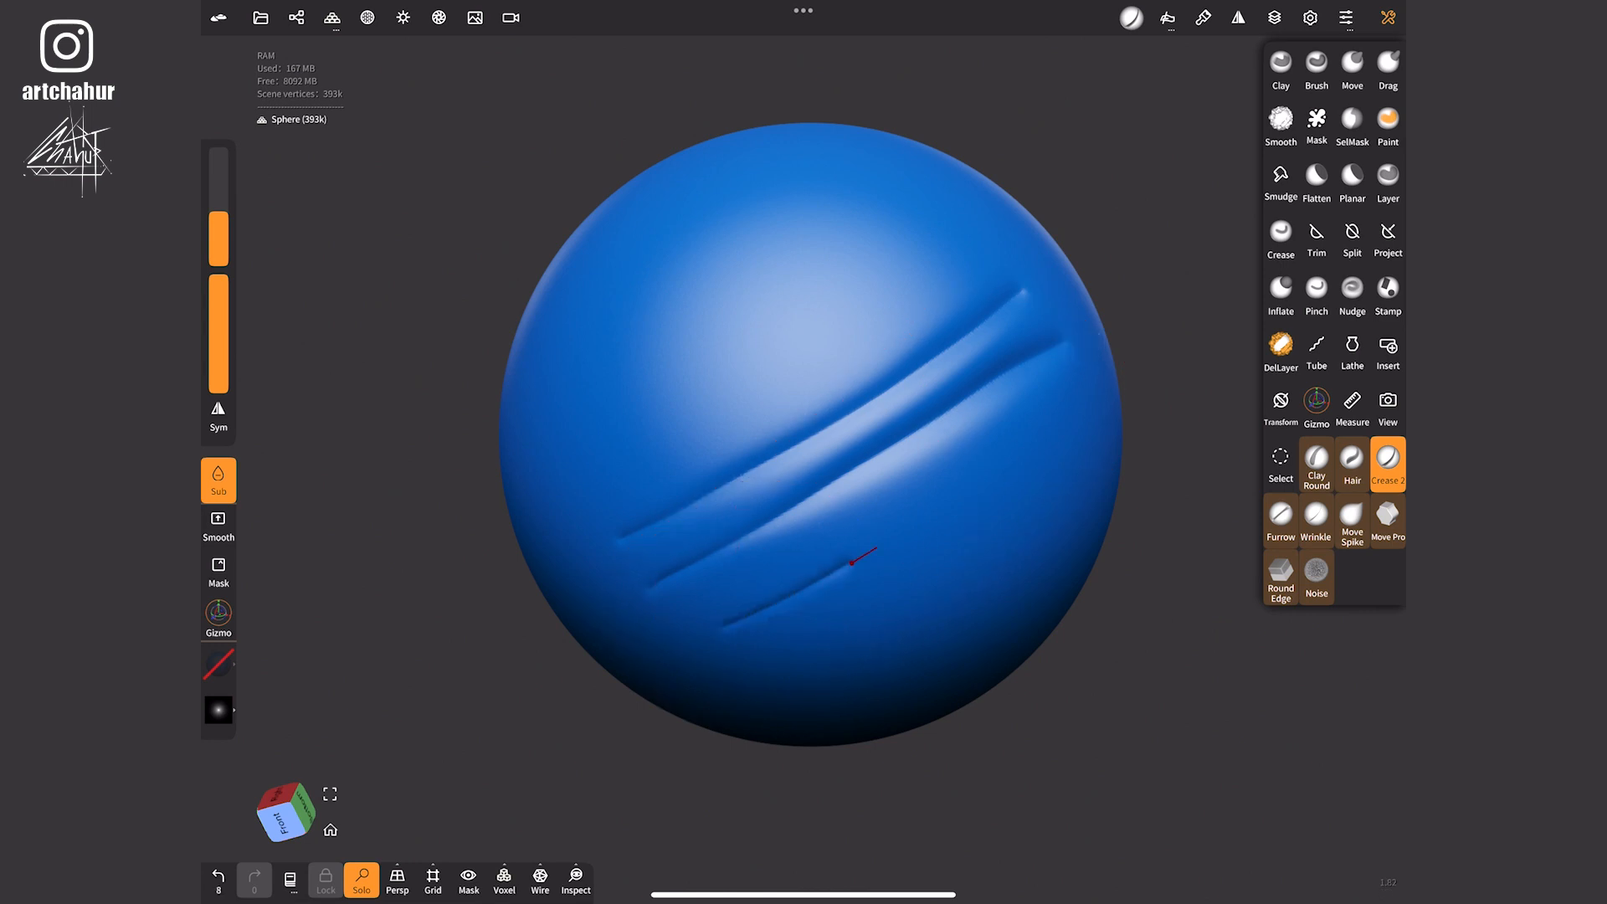
pyautogui.moveTo(855, 561); pyautogui.dragTo(1060, 371)
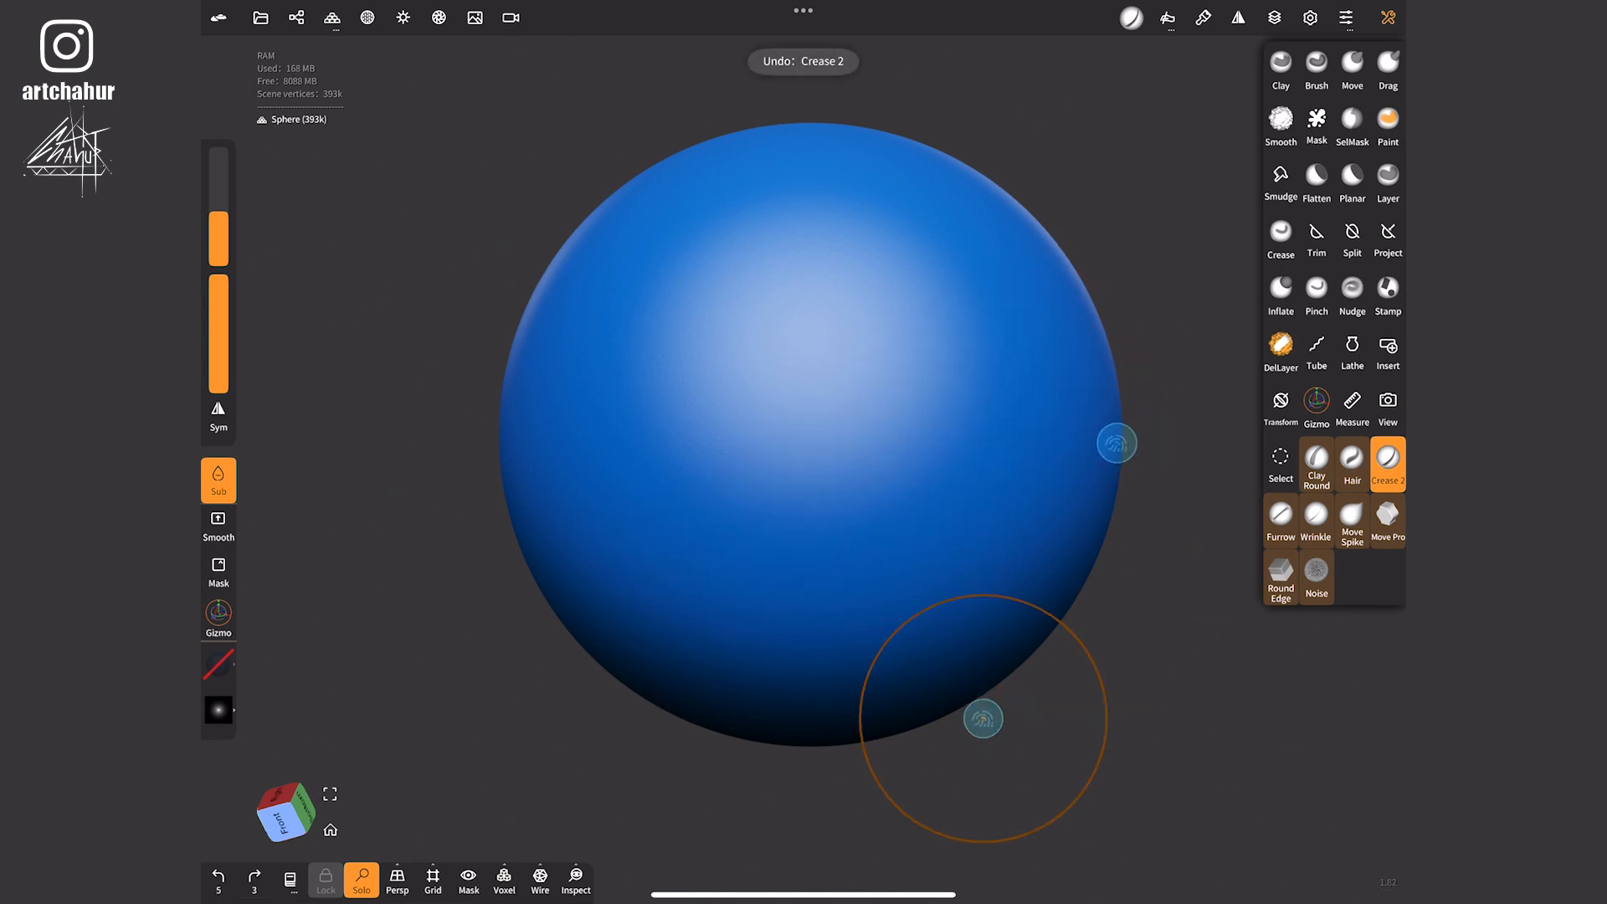
pyautogui.click(1280, 518)
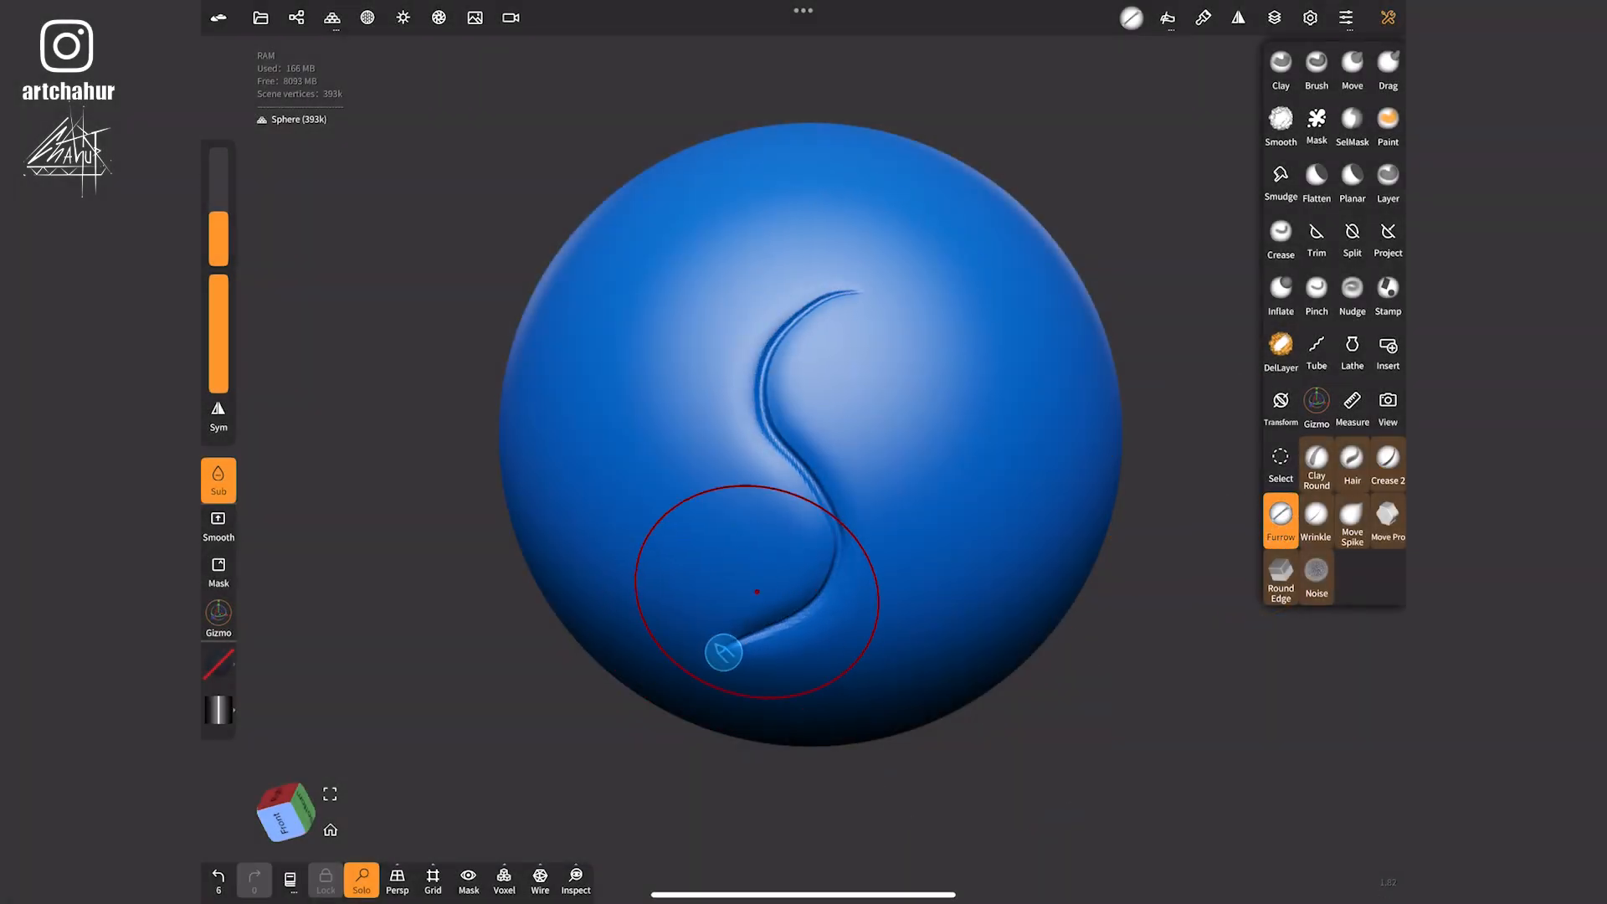
pyautogui.moveTo(723, 651); pyautogui.dragTo(828, 651)
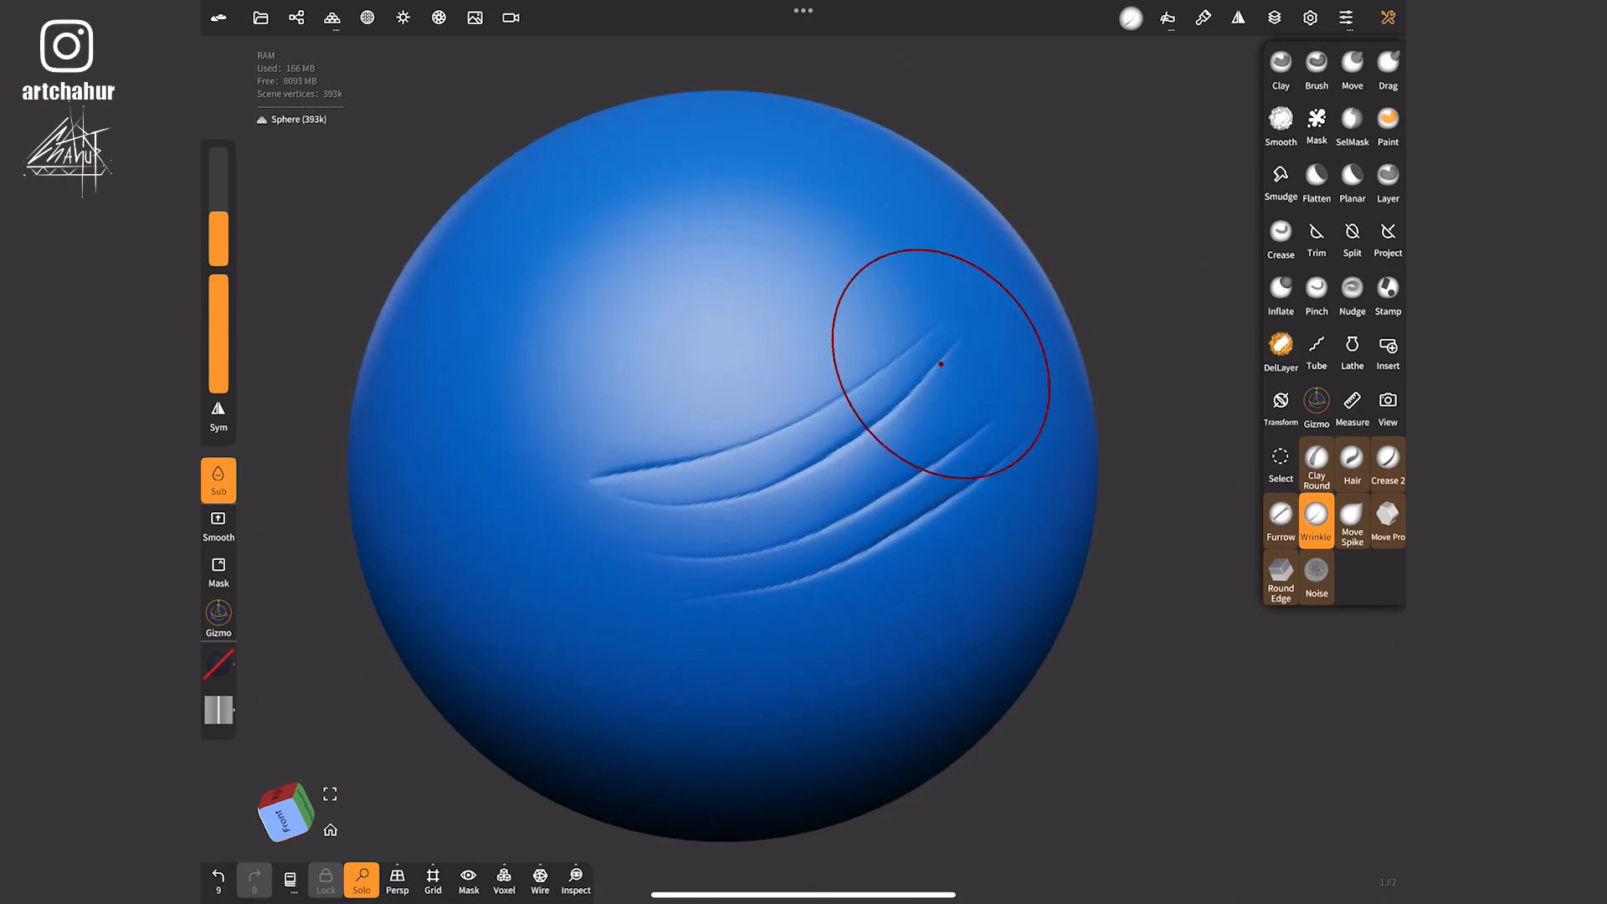
# - Bend the raised ridge into an L shape using the Move Spike brush
pyautogui.click(1165, 17)
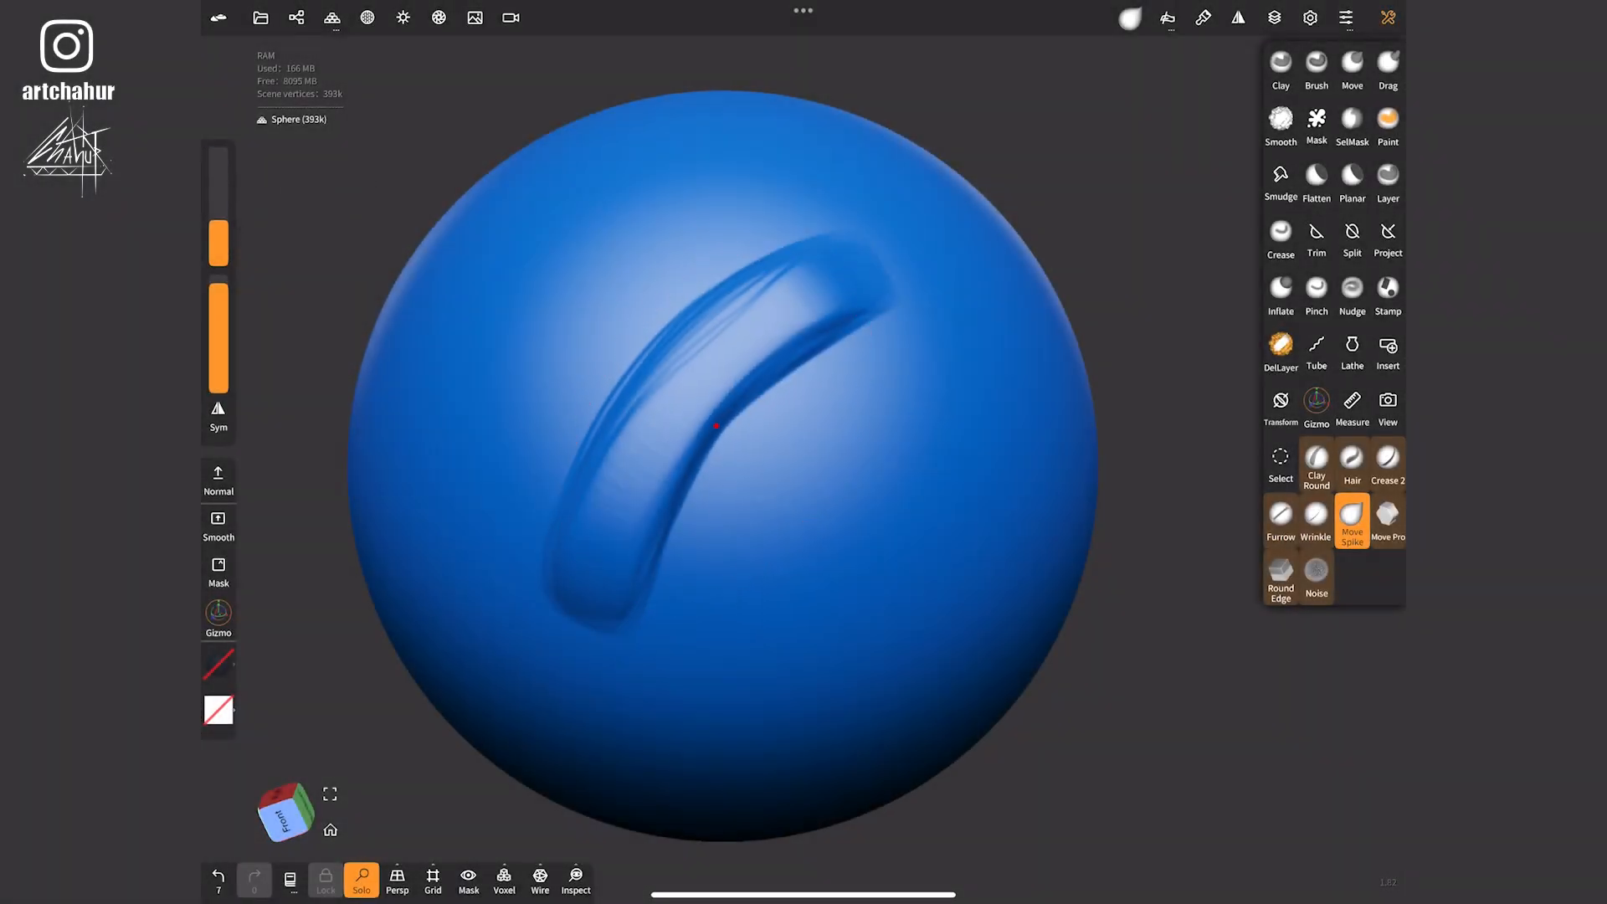
pyautogui.moveTo(717, 425); pyautogui.dragTo(697, 387)
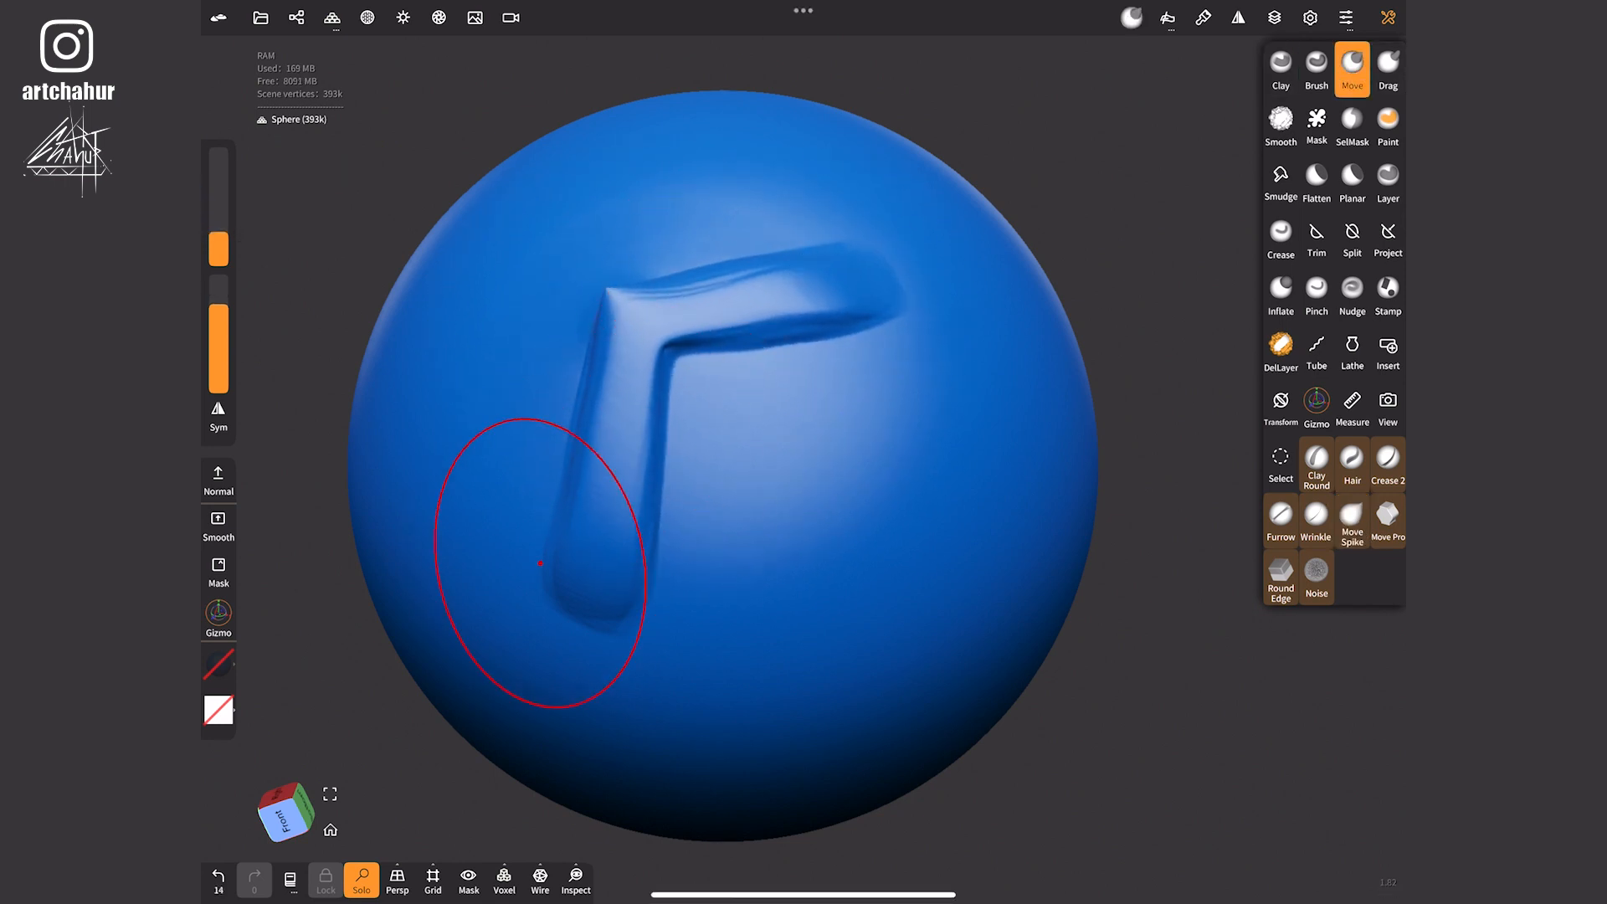
pyautogui.click(1387, 517)
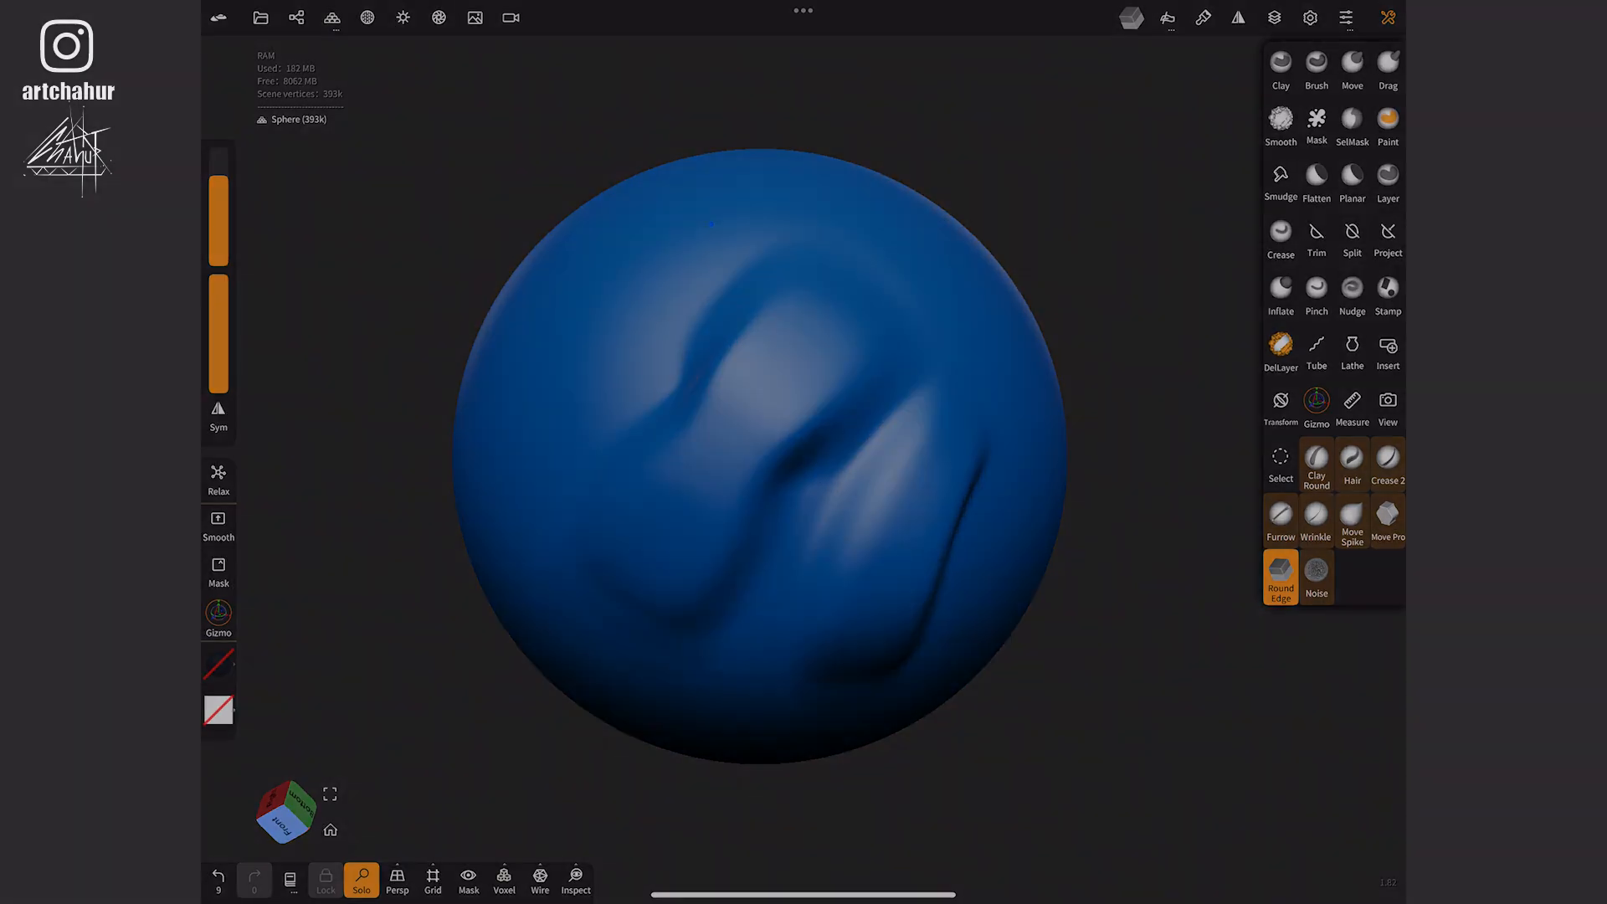
# - Paint grainy noise texture over the sphere's front with the Noise brush
pyautogui.click(1315, 579)
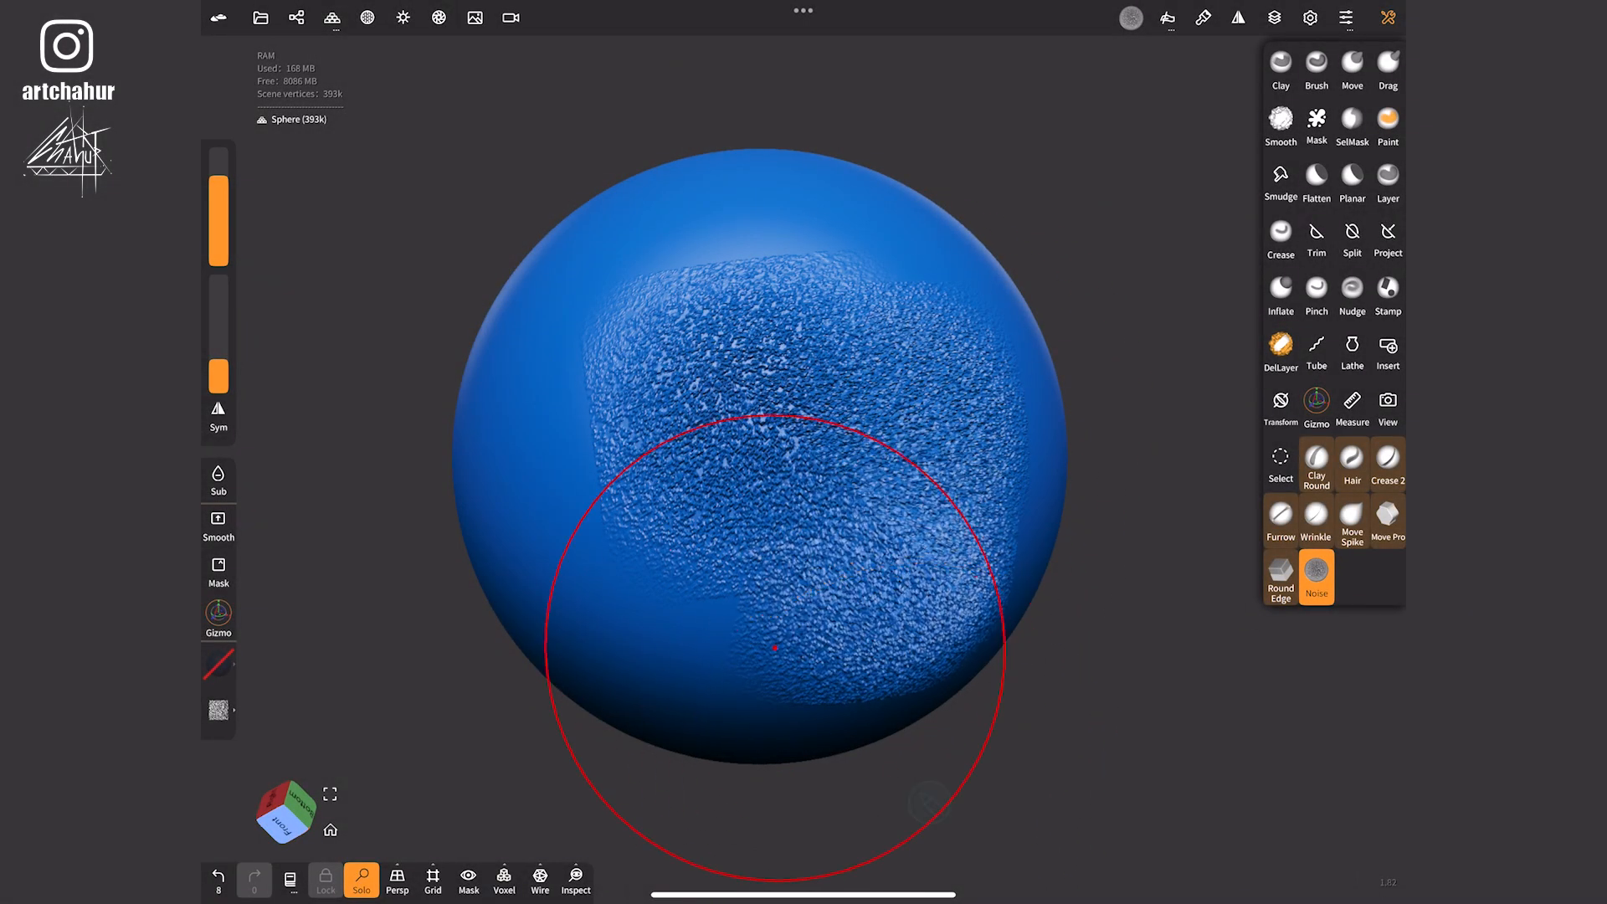
pyautogui.moveTo(775, 647); pyautogui.dragTo(853, 346)
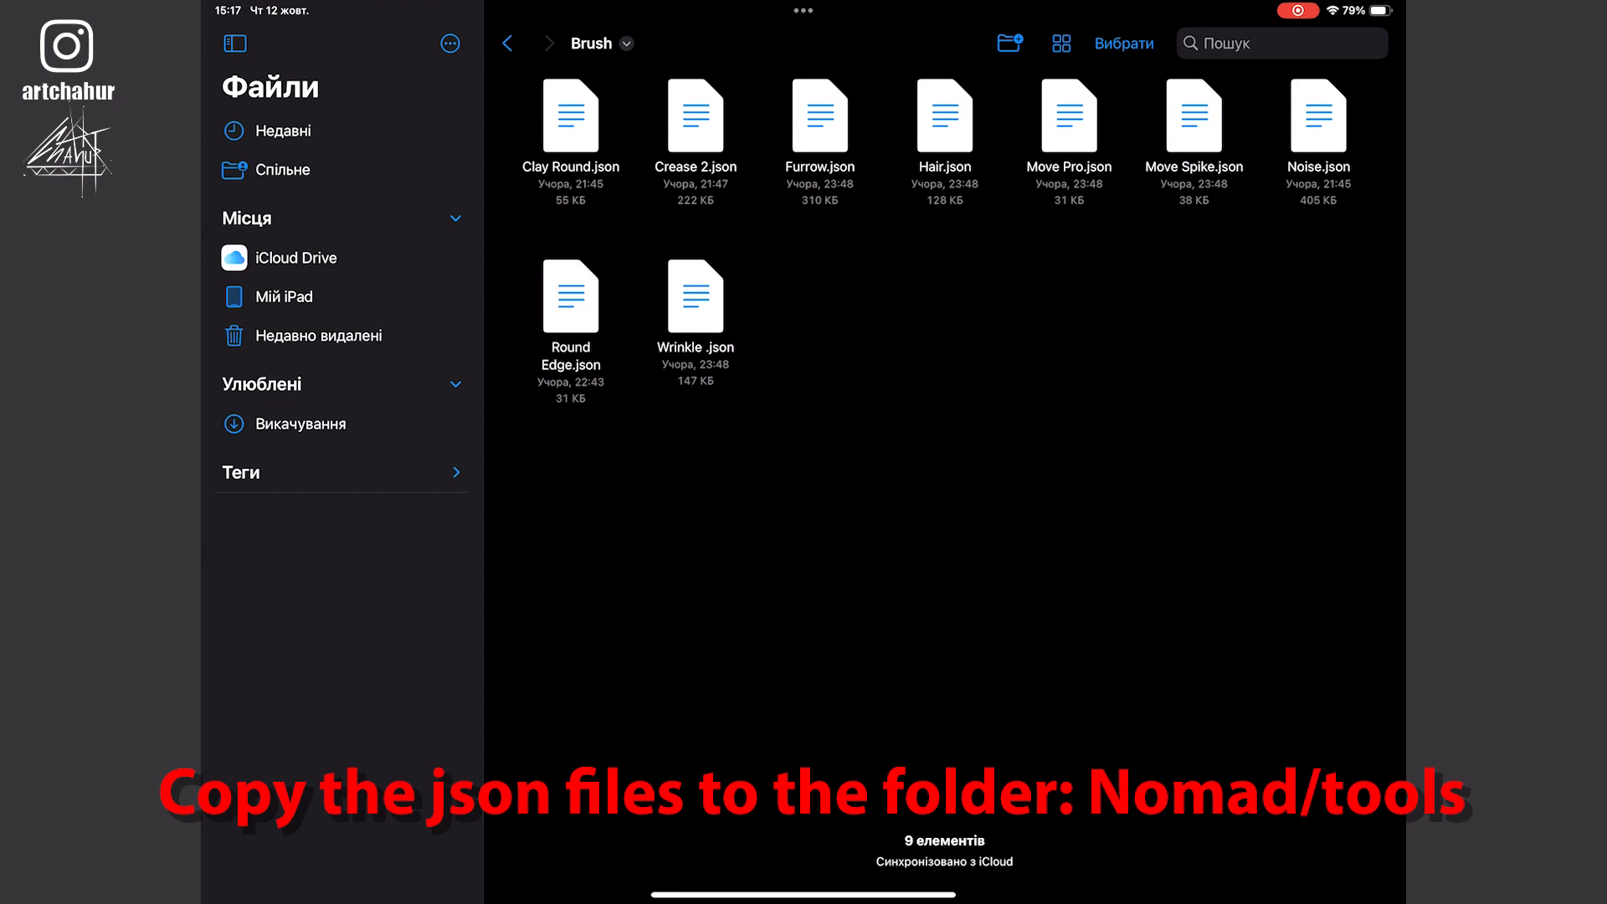
# - Select and copy the nine brush JSON files, then open the iPad's Nomad folder
pyautogui.click(1123, 43)
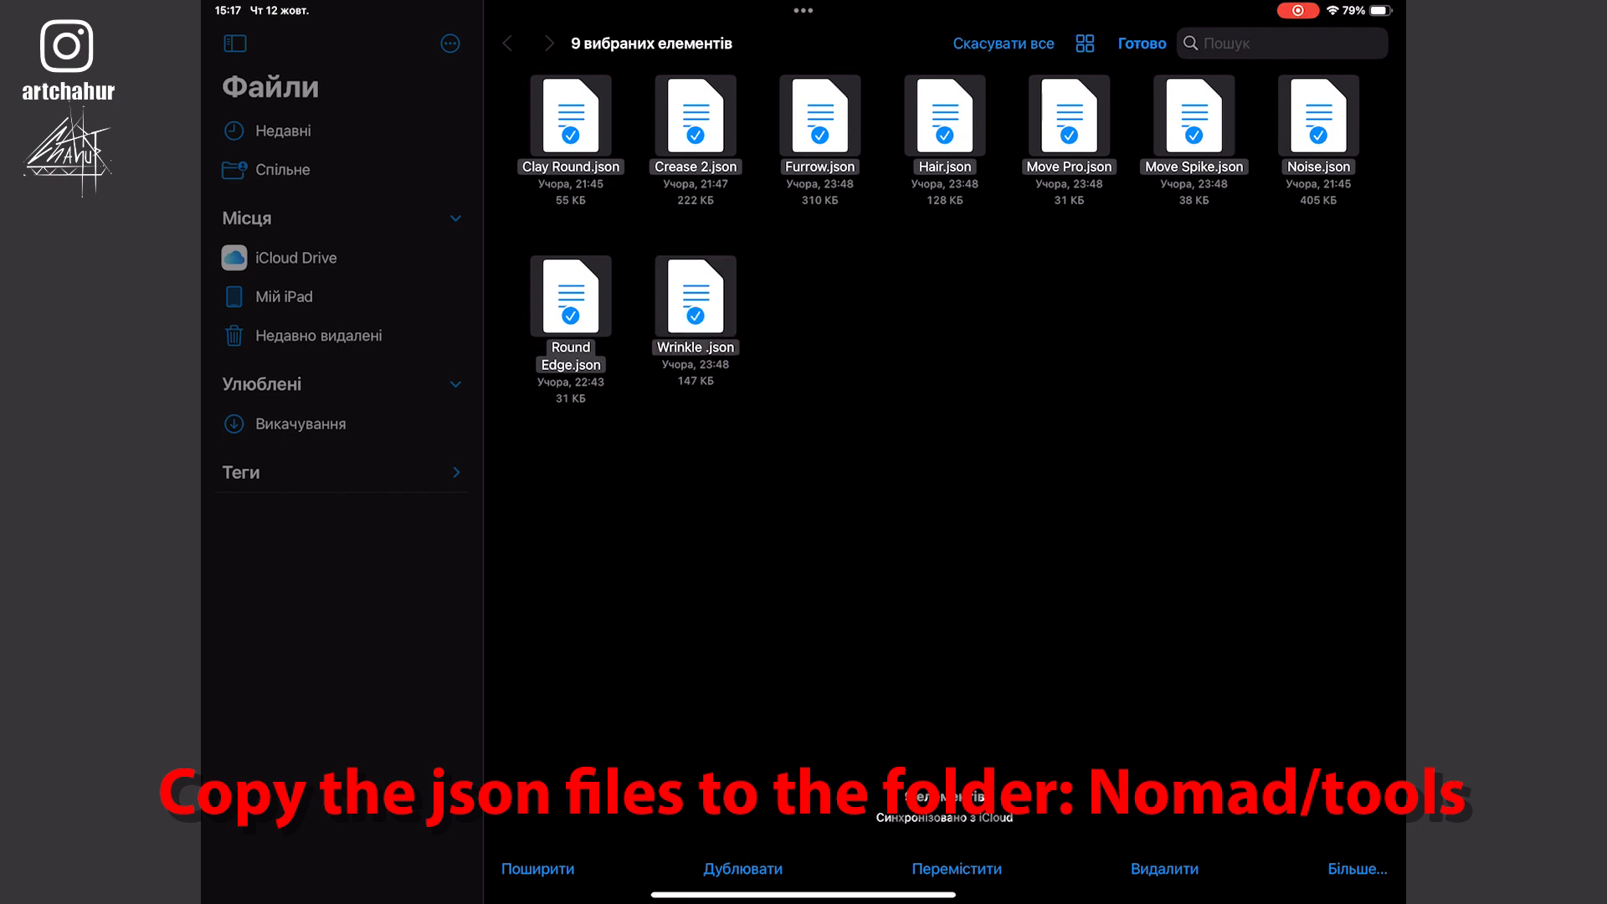
pyautogui.click(1356, 868)
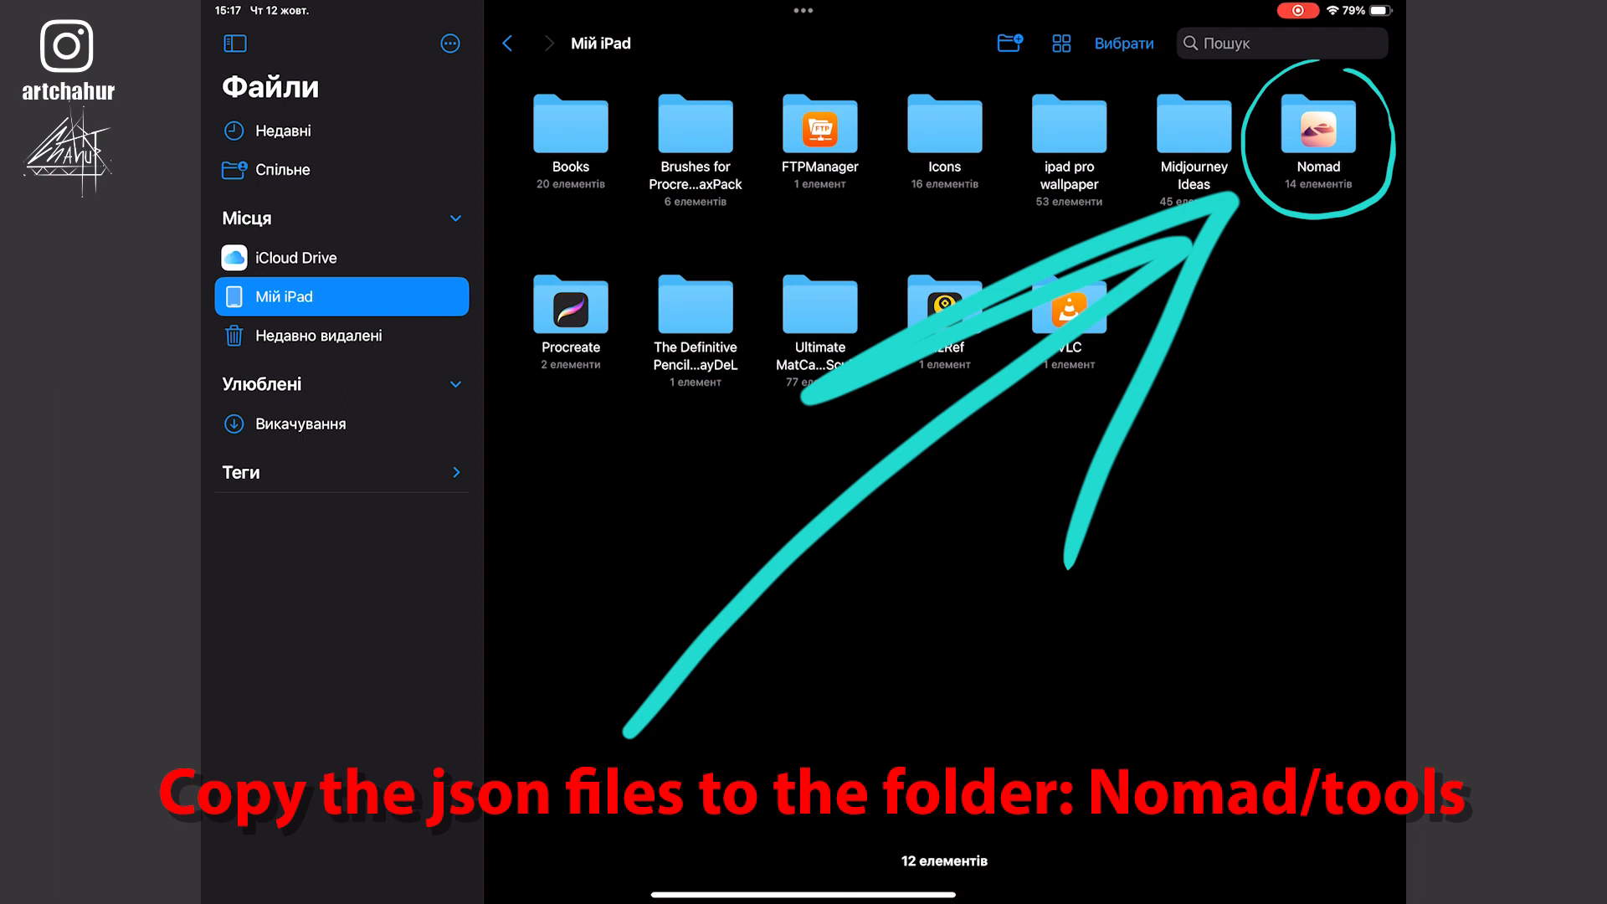
pyautogui.doubleClick(1319, 138)
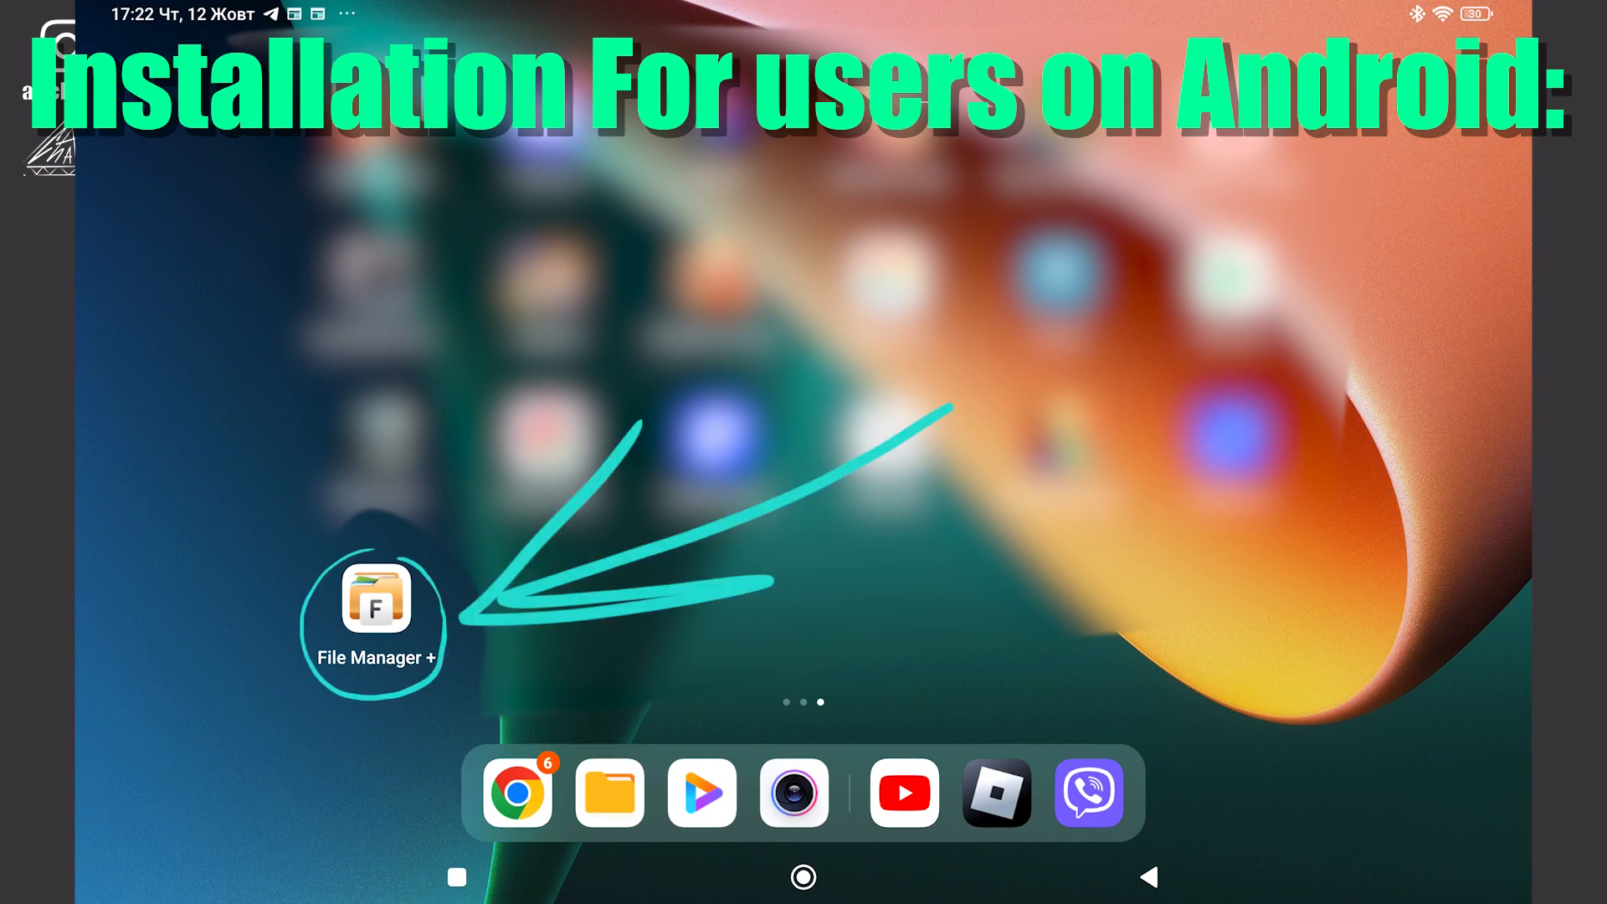
# - Launch File Manager + from the Android home screen
pyautogui.click(373, 615)
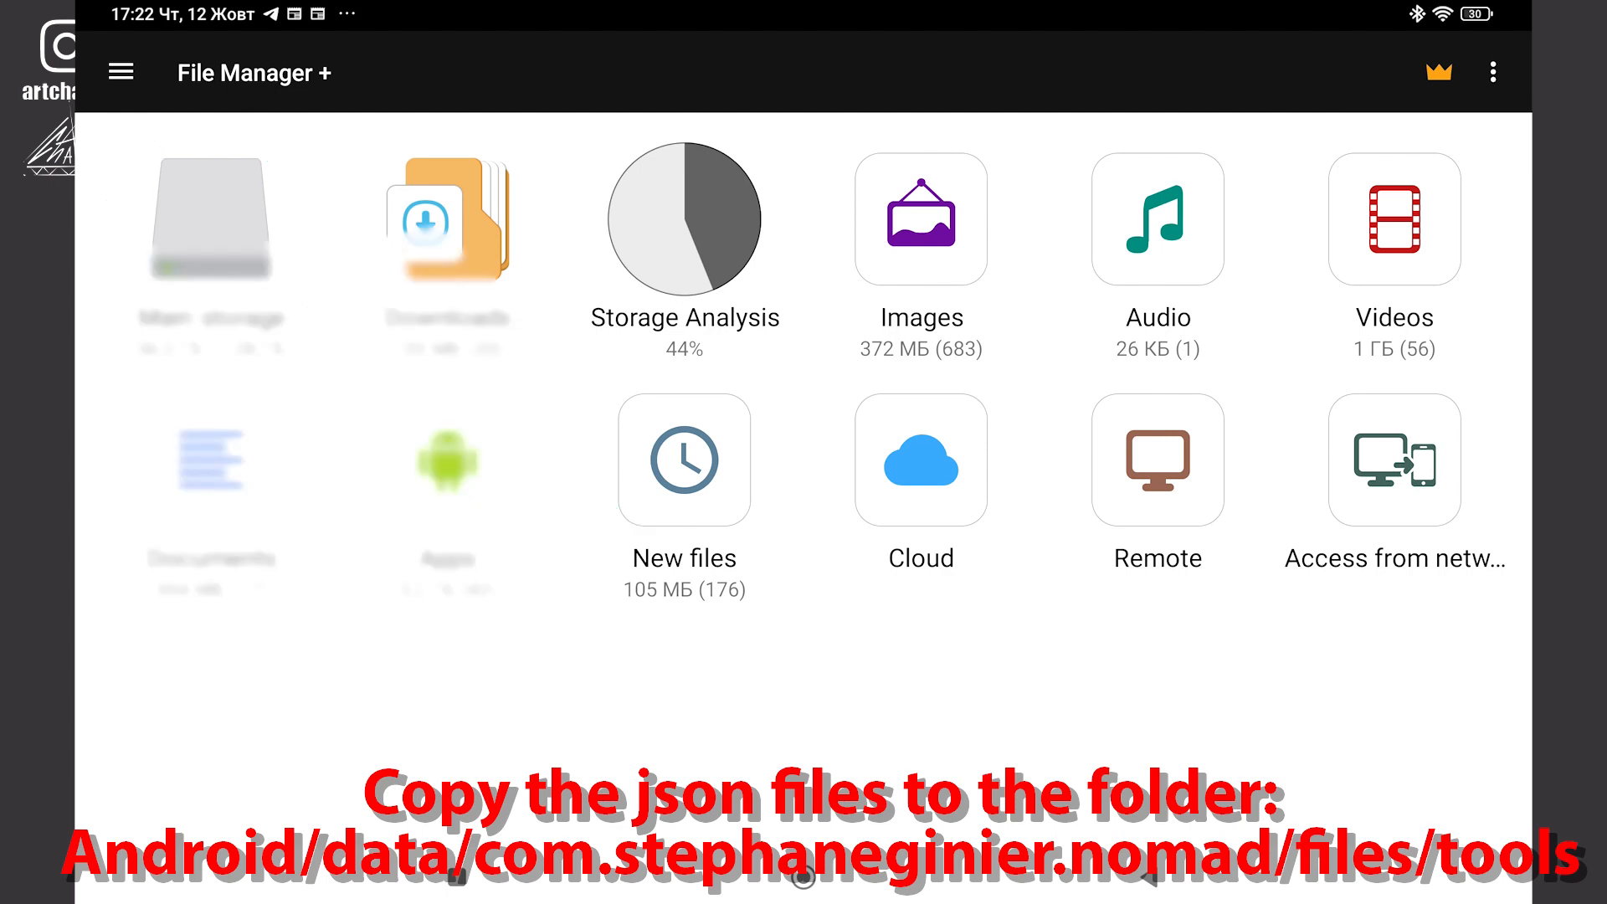
# - Copy the nine brush files from main storage into Android > data > com.stephaneginier.nomad > files
pyautogui.click(209, 219)
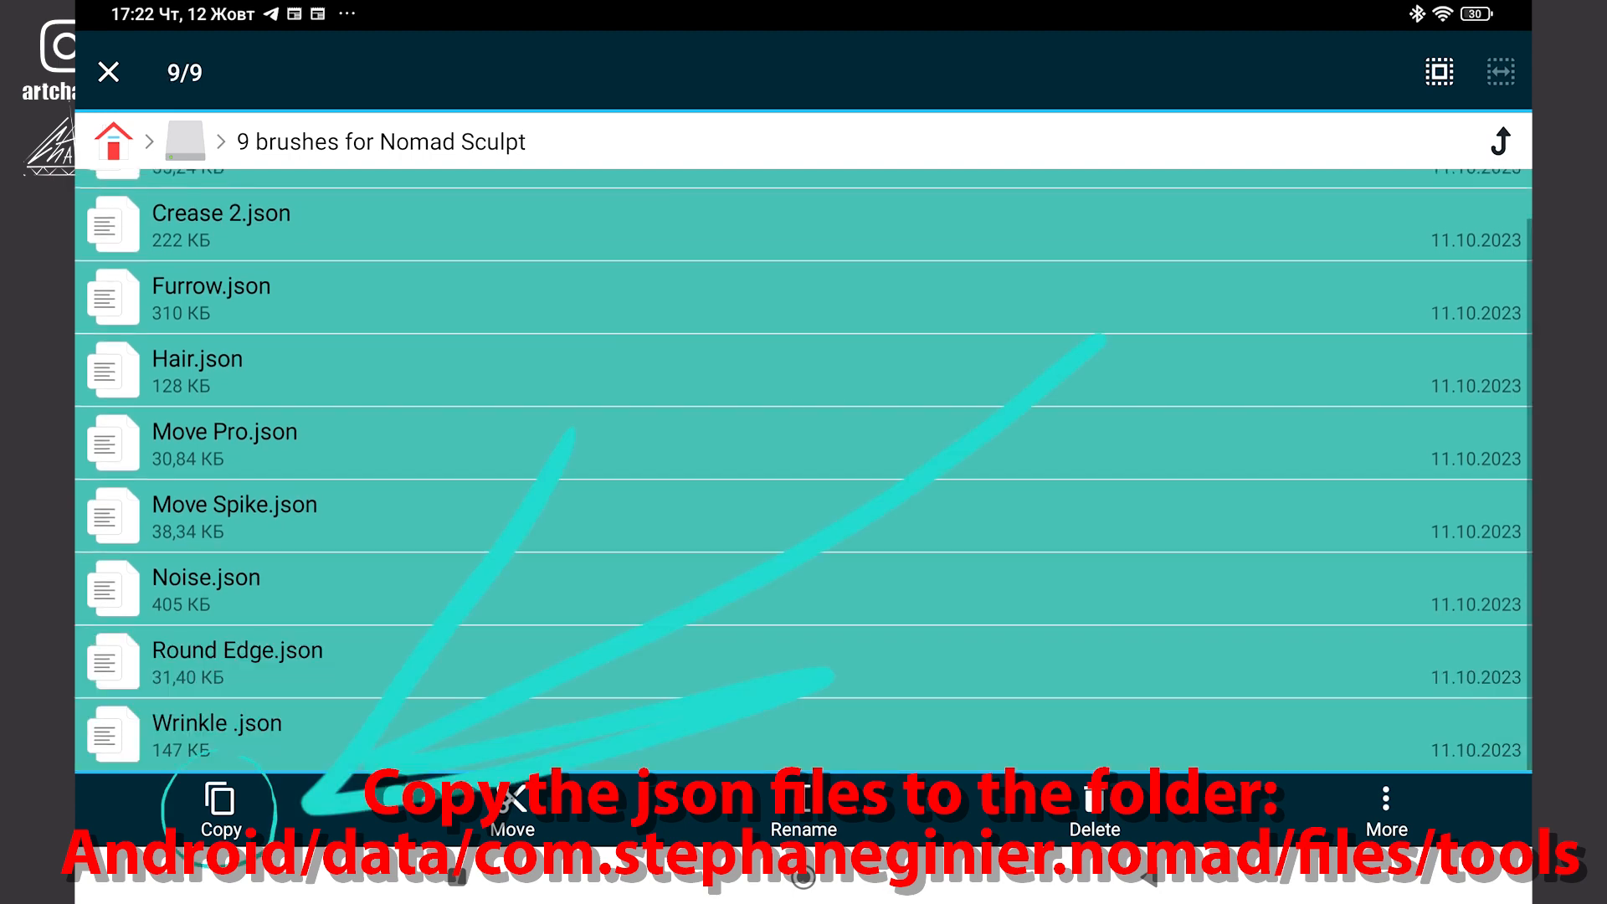
pyautogui.click(219, 810)
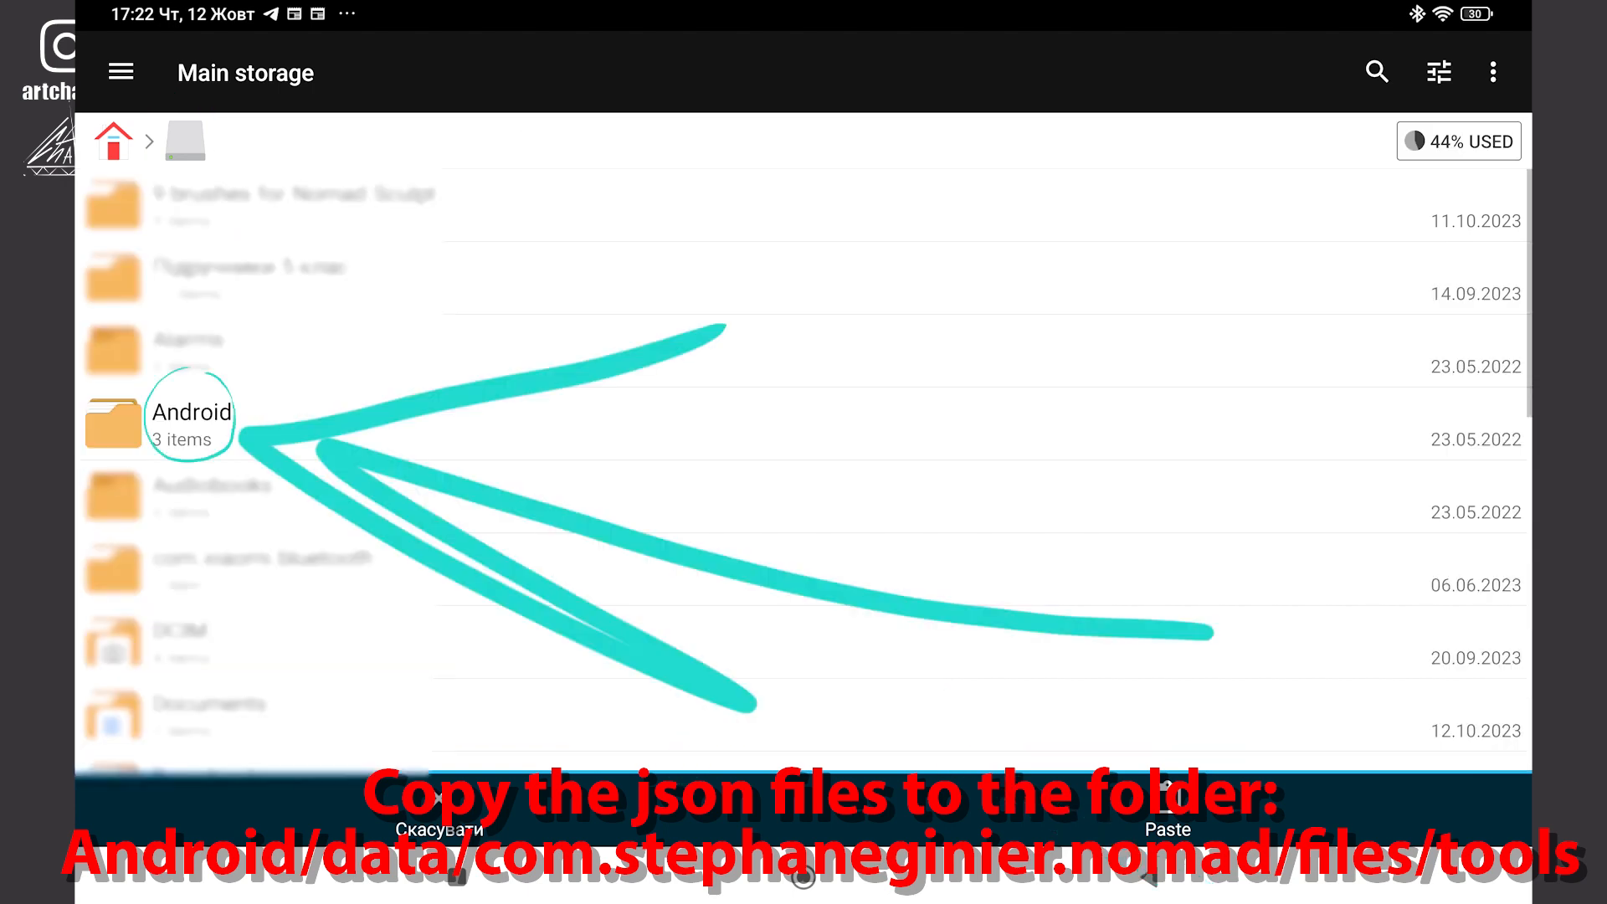
pyautogui.click(190, 420)
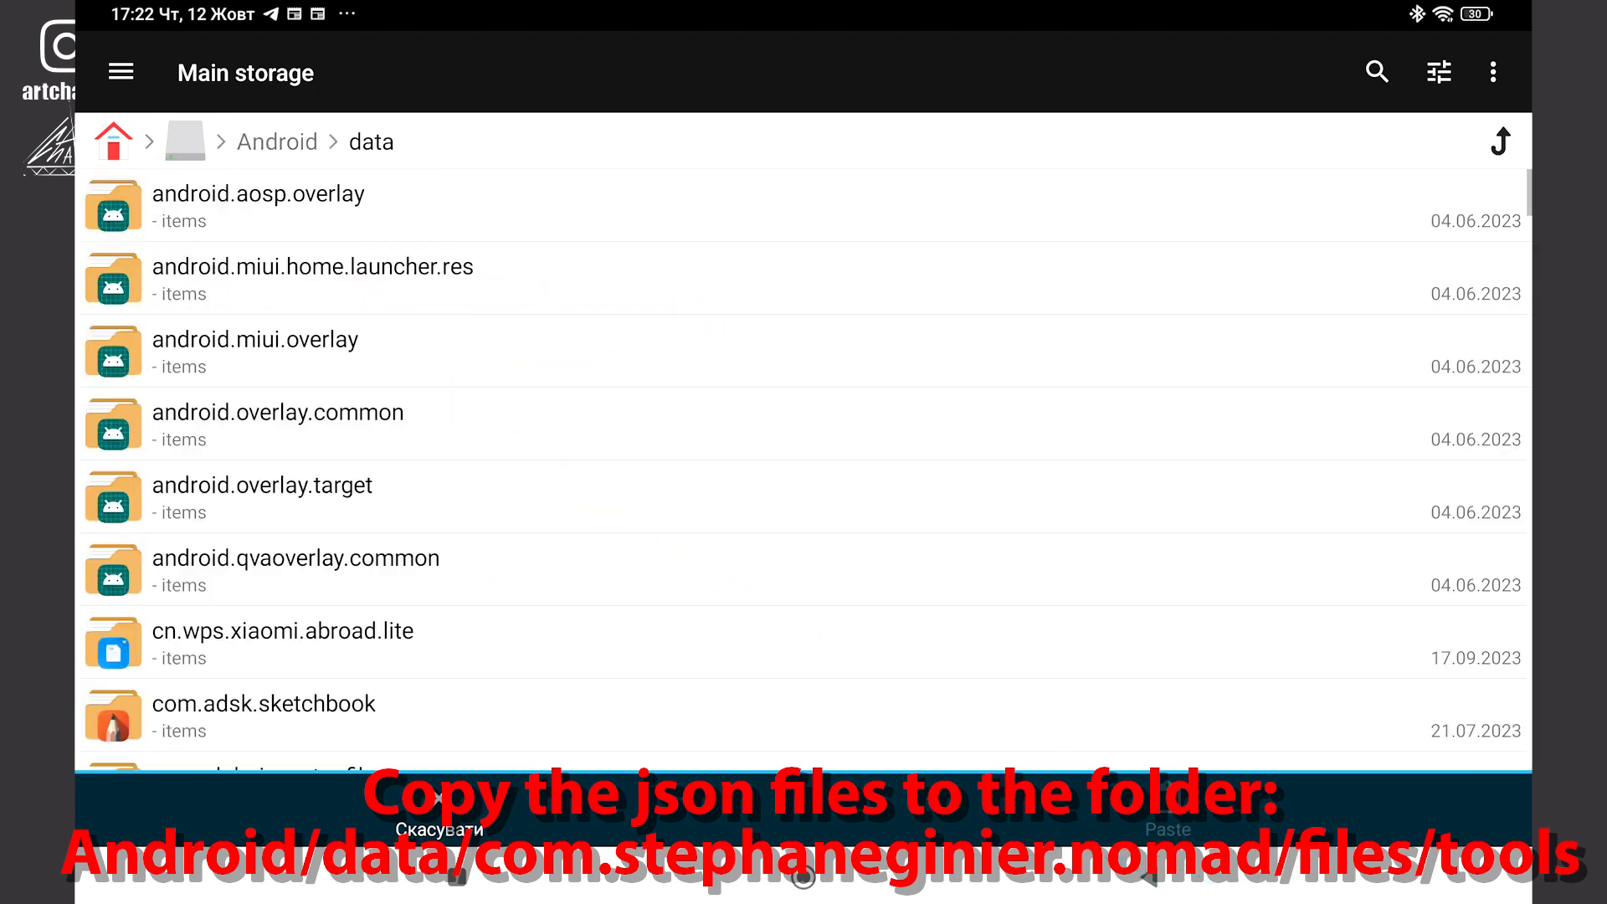
pyautogui.scroll(-3)
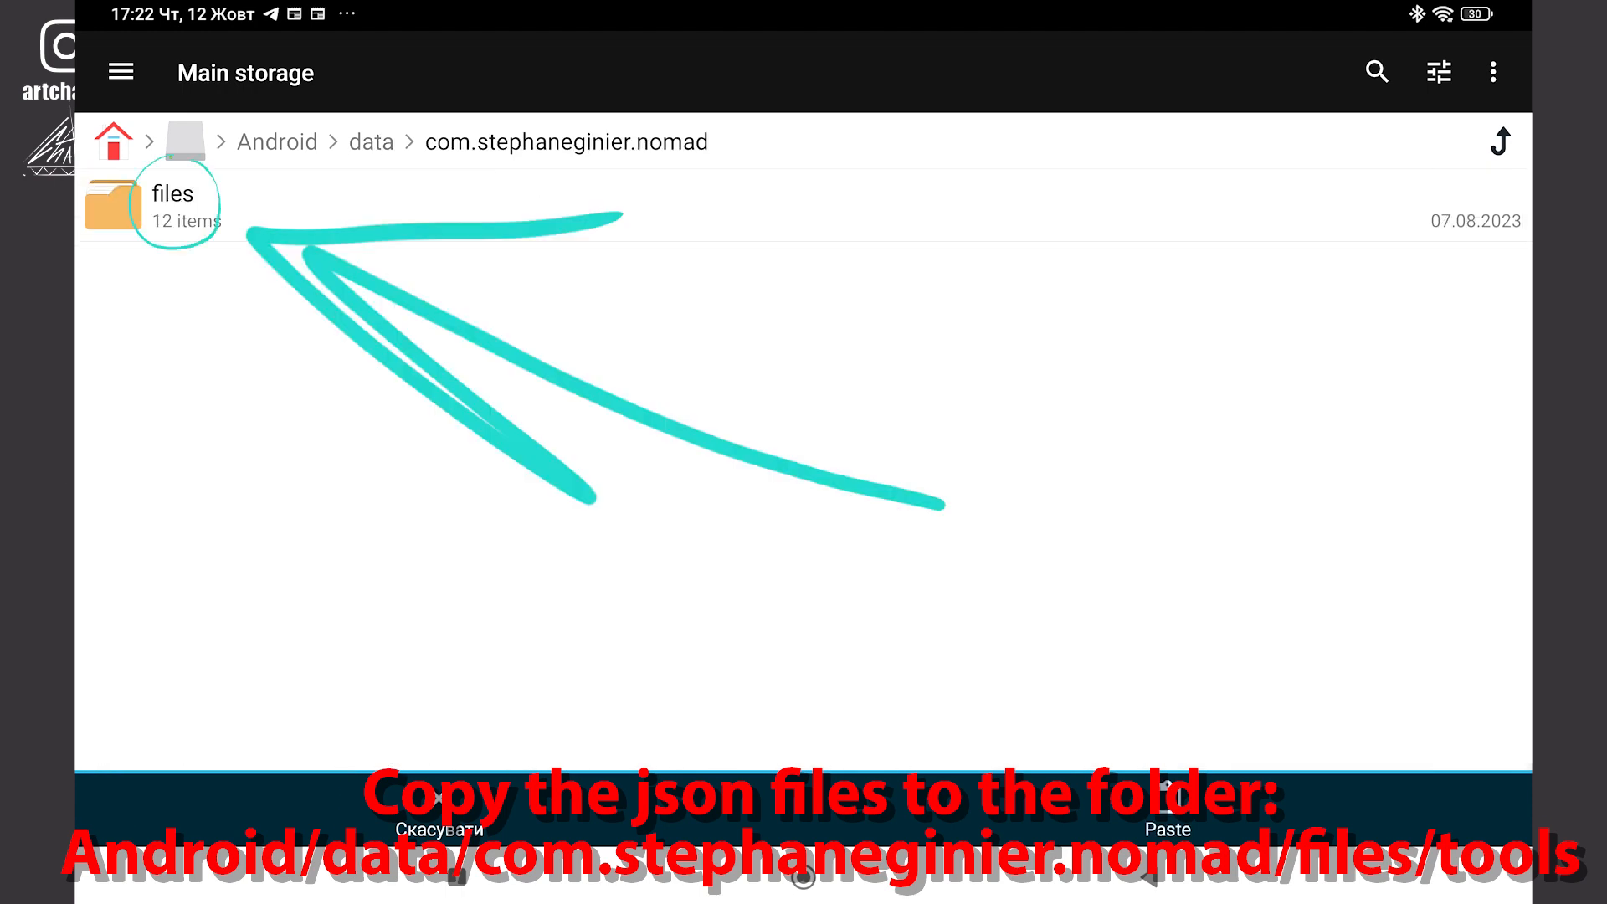
pyautogui.click(173, 203)
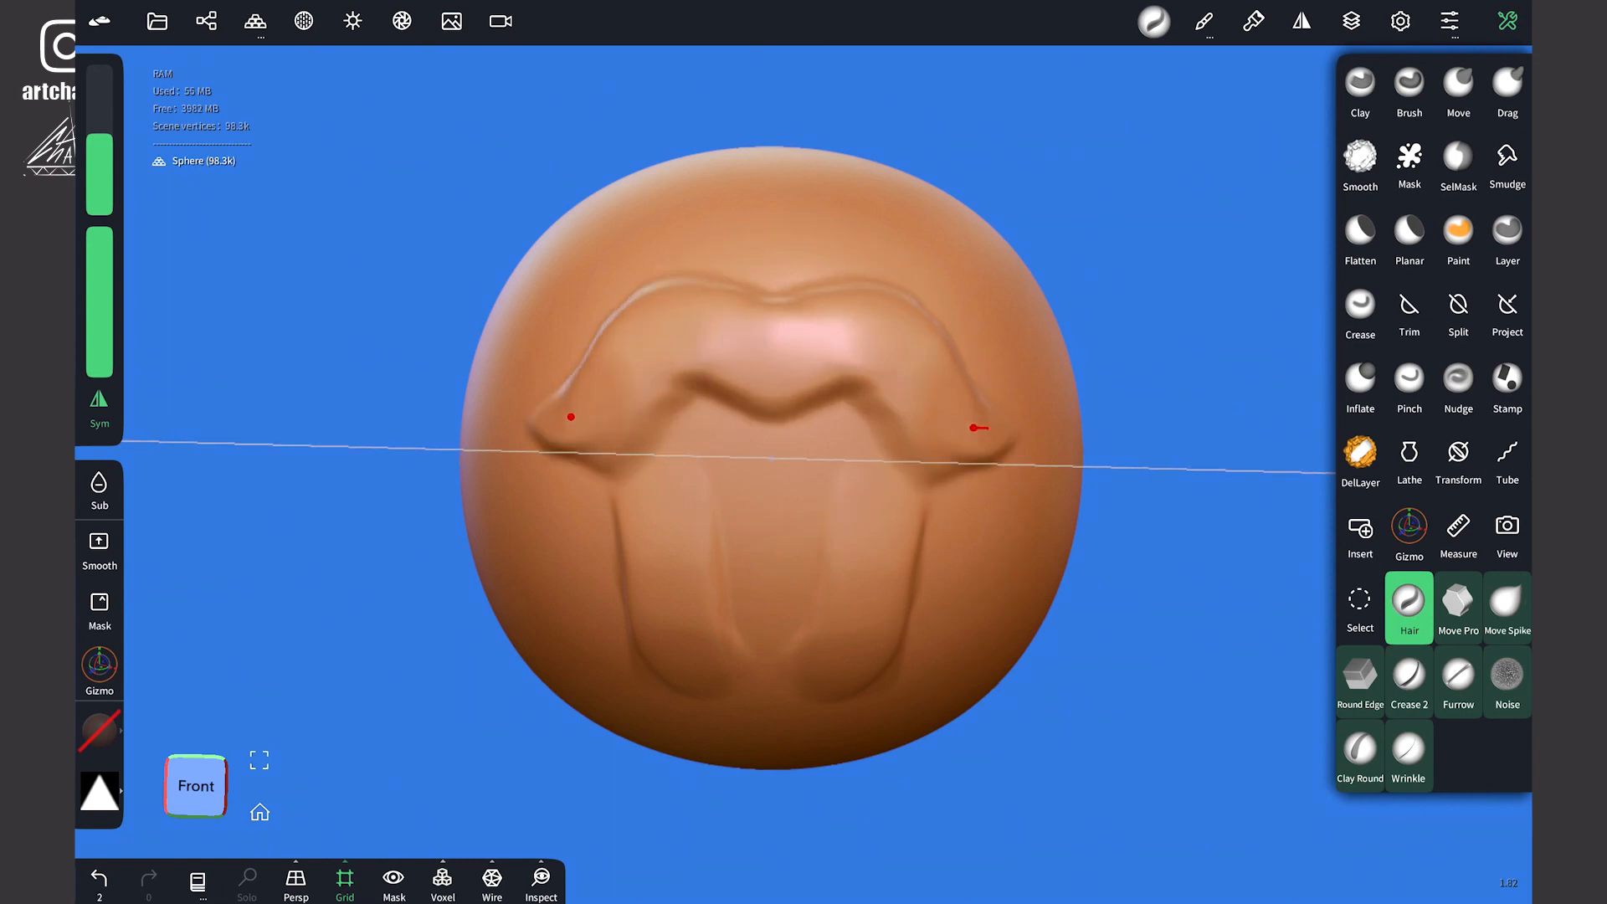
# - Sculpt grooves on the sphere with the Furrow brush, then switch to Crease 2
pyautogui.click(1456, 681)
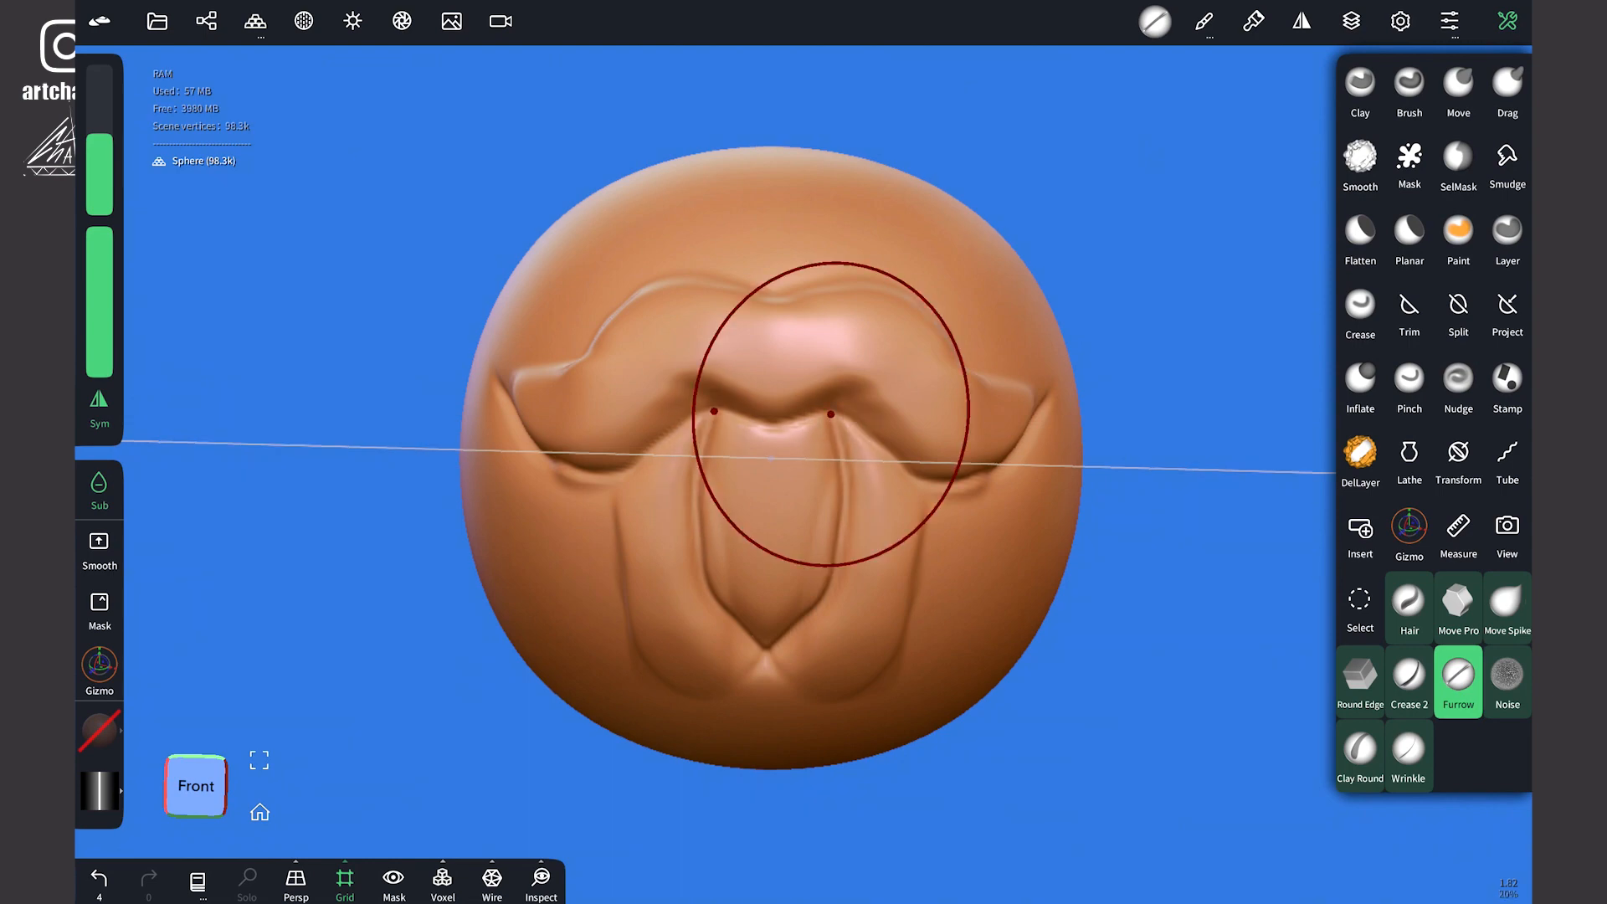
pyautogui.click(1408, 682)
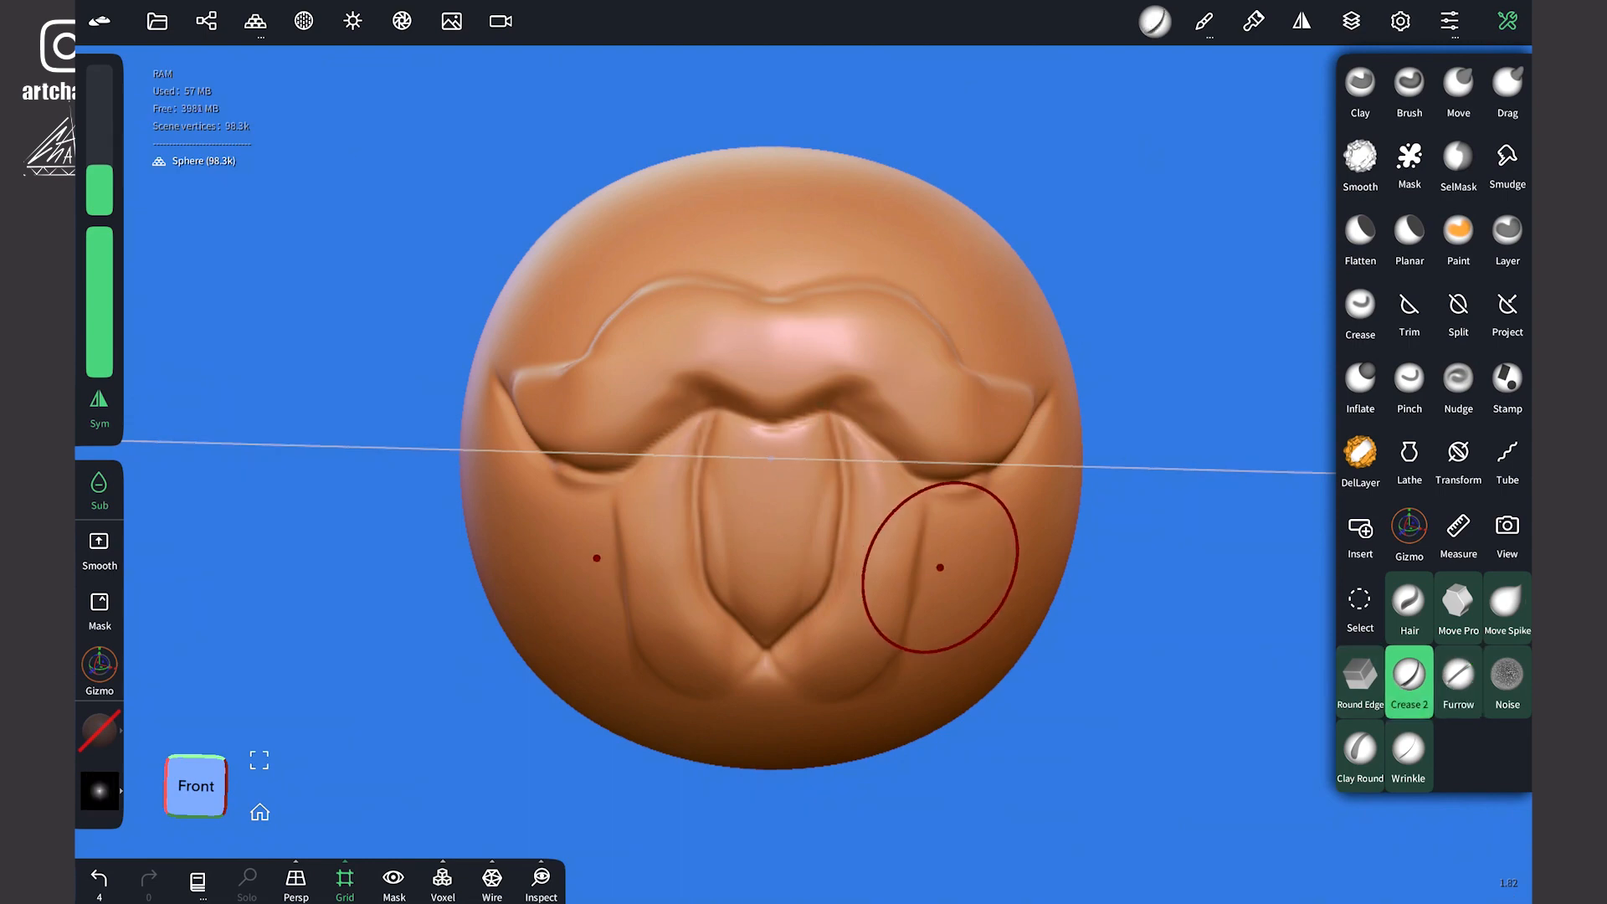